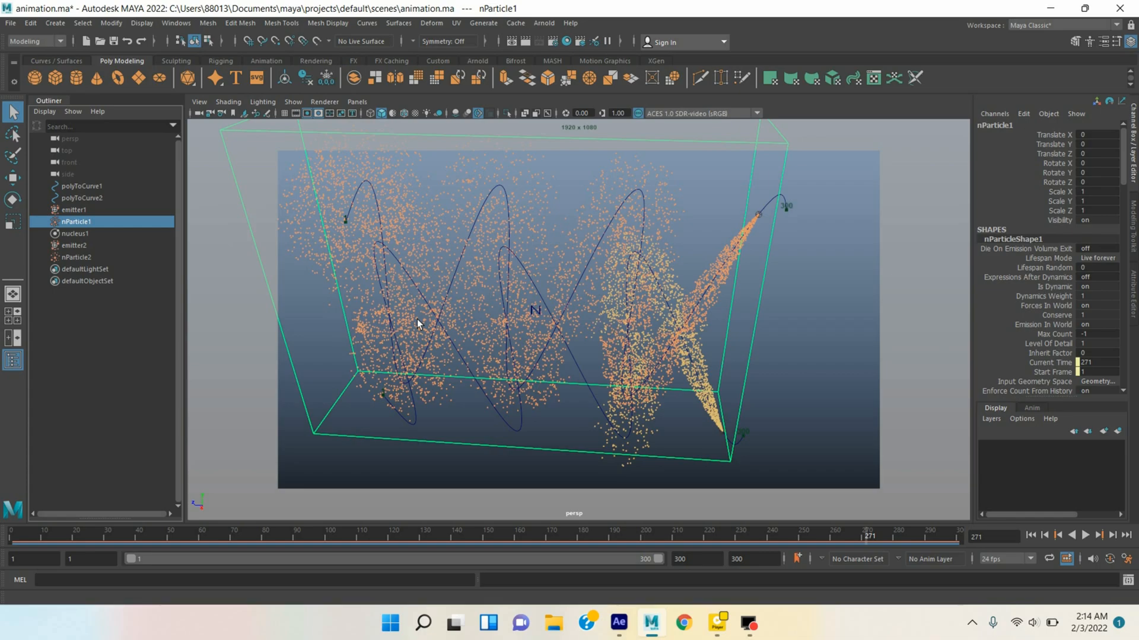
mouse_move(507, 297)
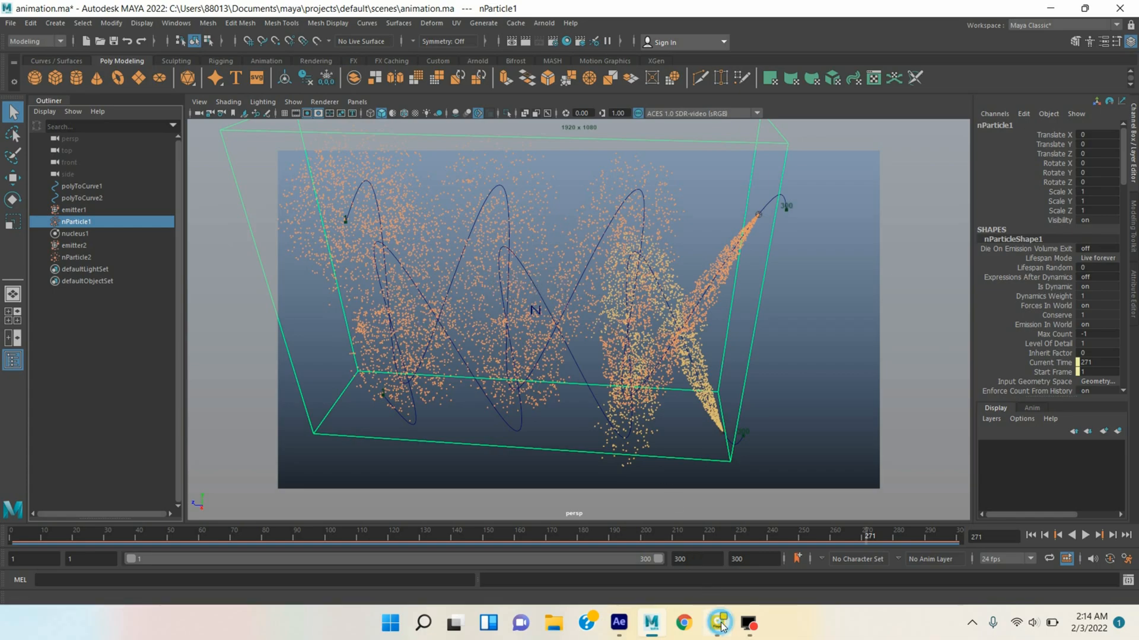
Play logo.mov in PotPlayer to watch particles reveal the 'Graphics animation' text.
left_click(716, 622)
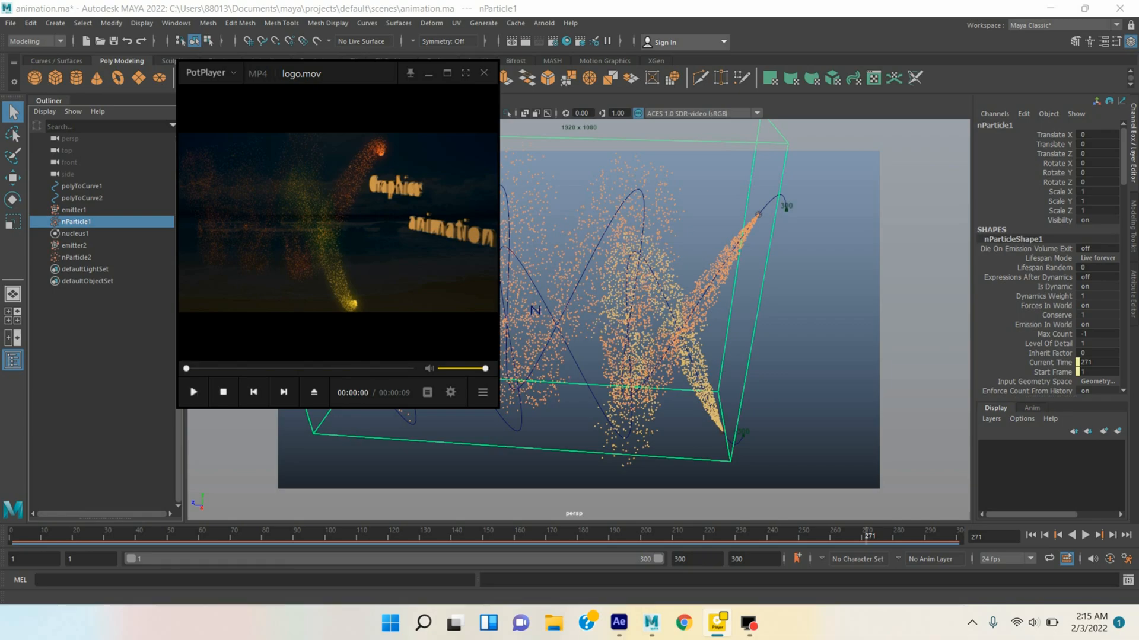
left_click(618, 623)
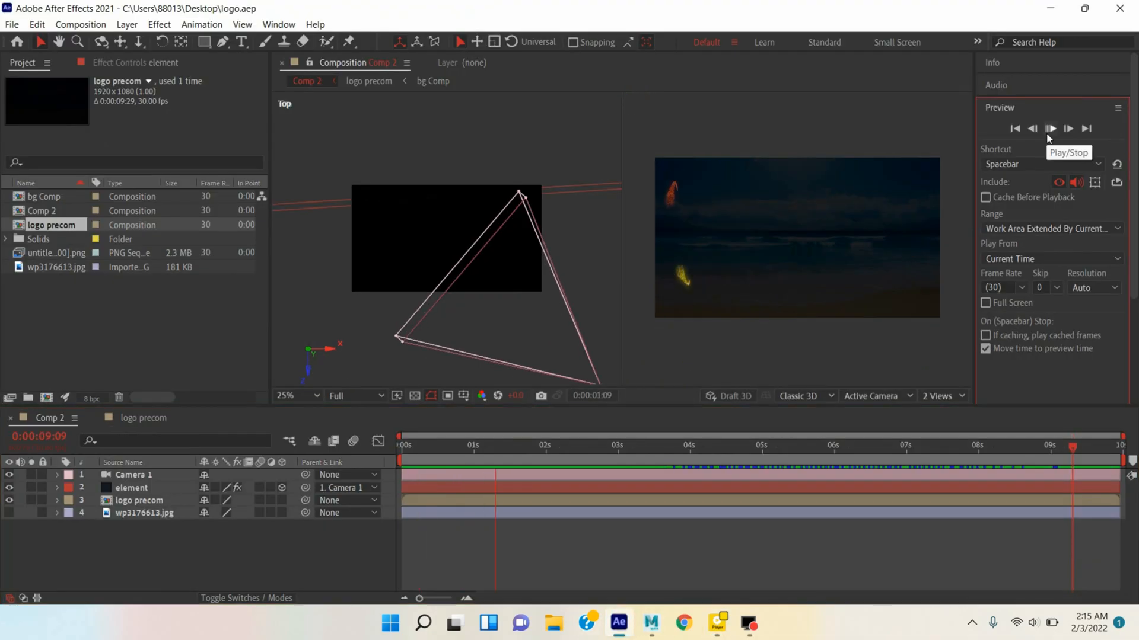
Preview Comp 2 in After Effects through the particle logo reveal, then stop playback.
left_click(1050, 129)
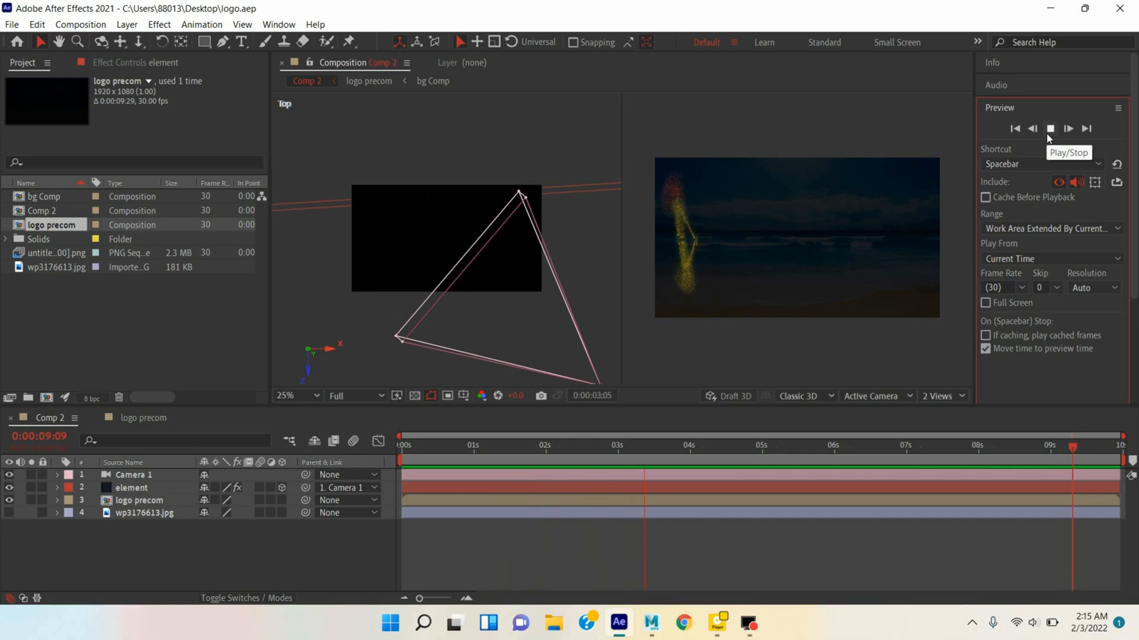
left_click(1051, 128)
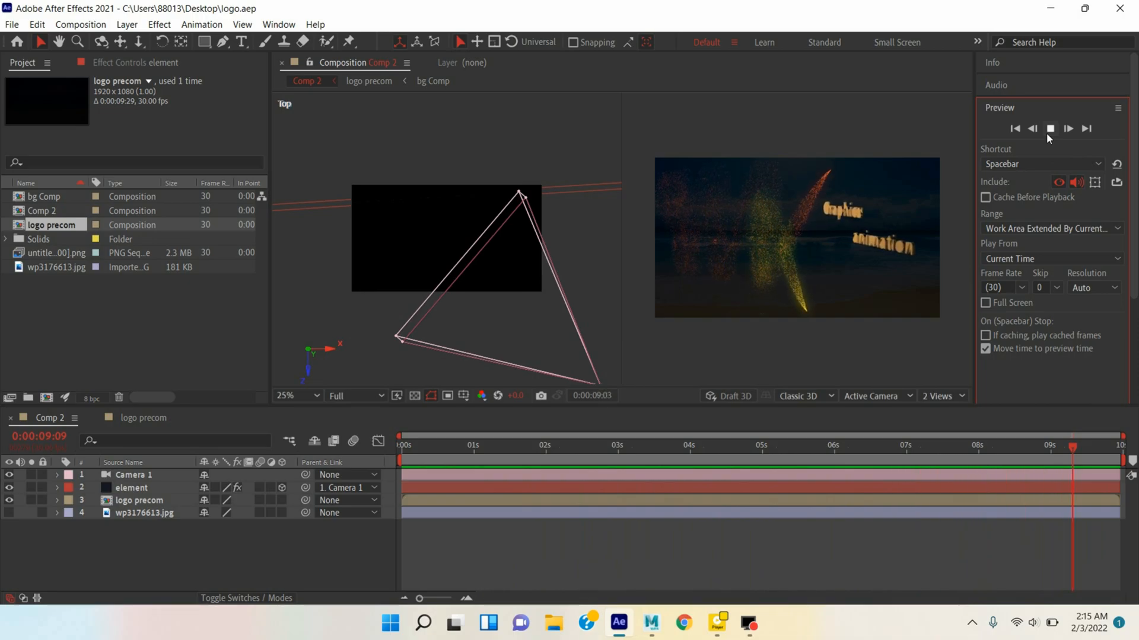
left_click(1050, 128)
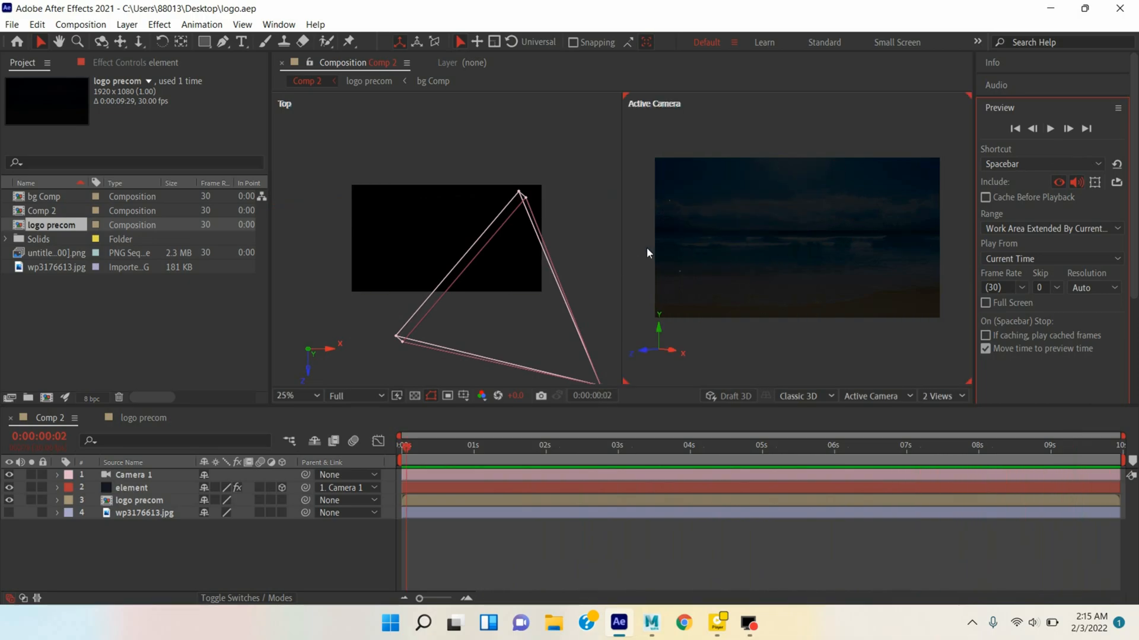
Set polyCylinder1 Height and Subdivisions Height to 30.
left_click(665, 623)
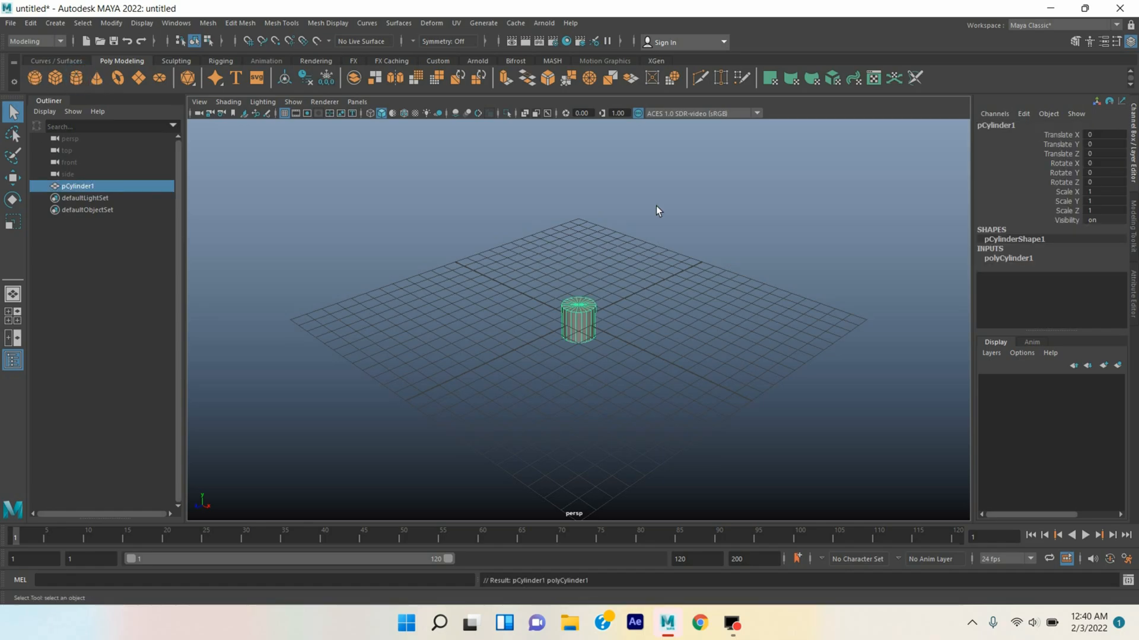
left_click(1008, 258)
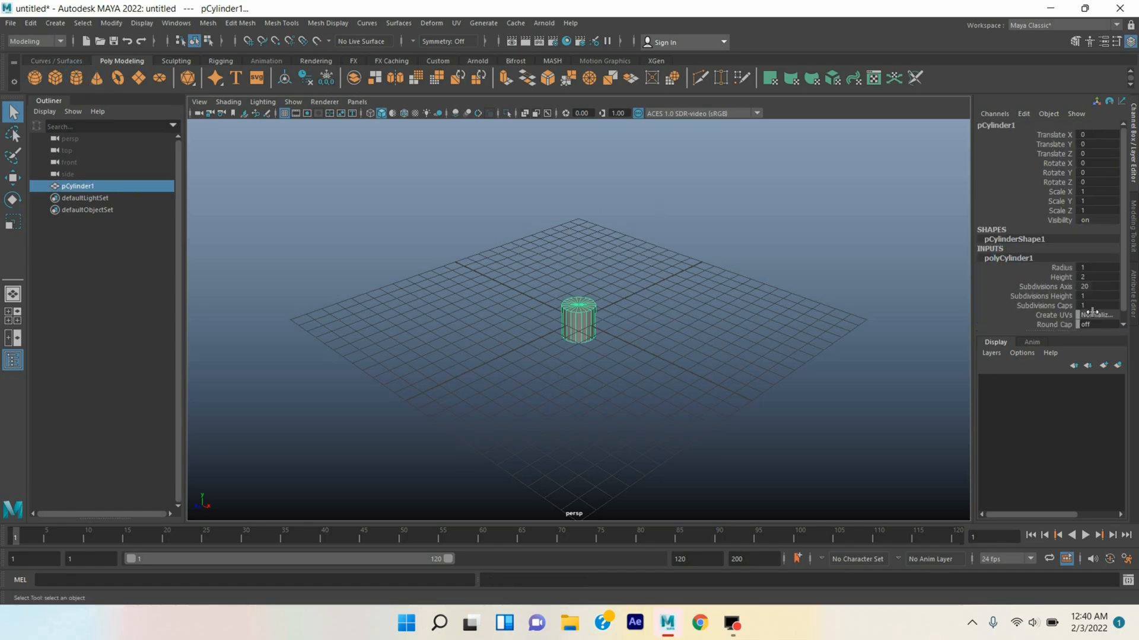
left_click(1096, 306)
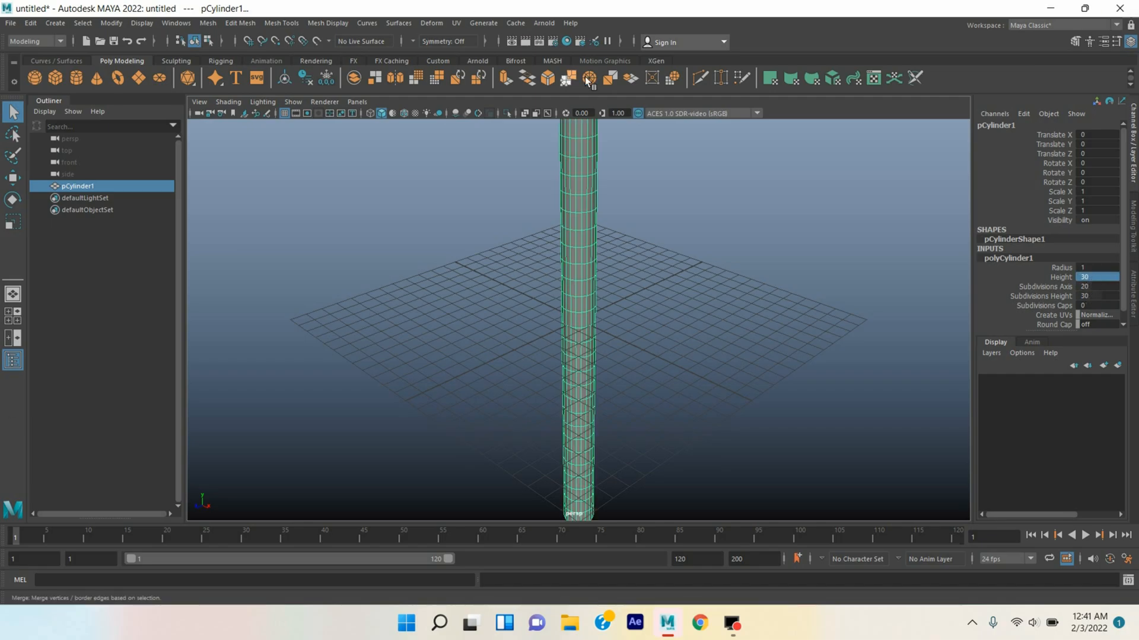
Add a Wave deformer and adjust its scale and rotation to twist the cylinder.
left_click(431, 22)
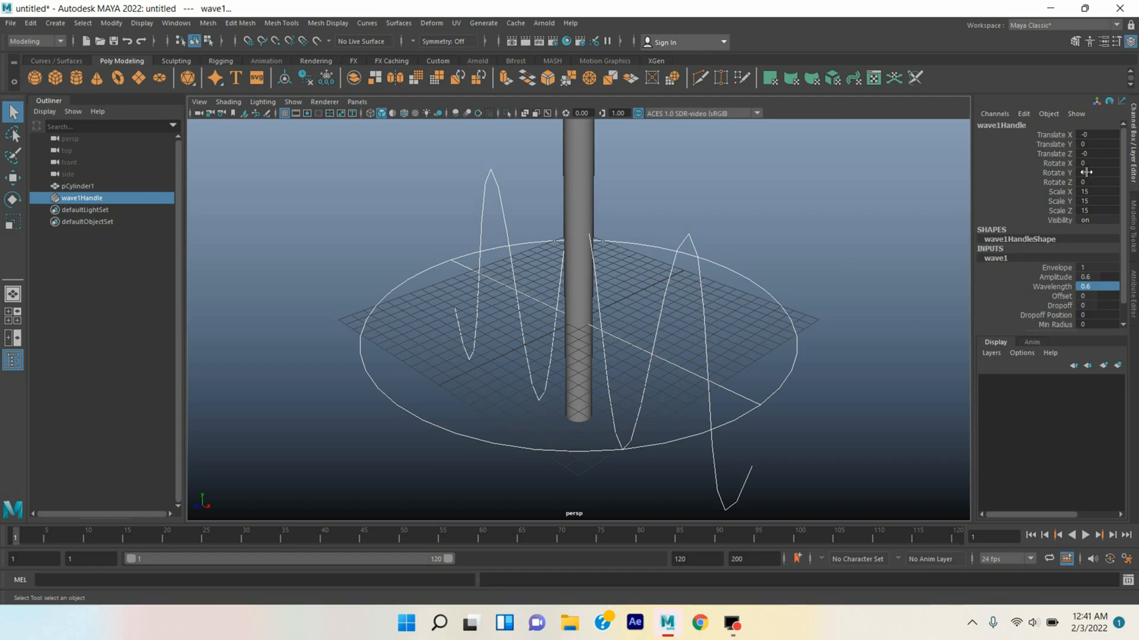
left_click(1099, 164)
type("75")
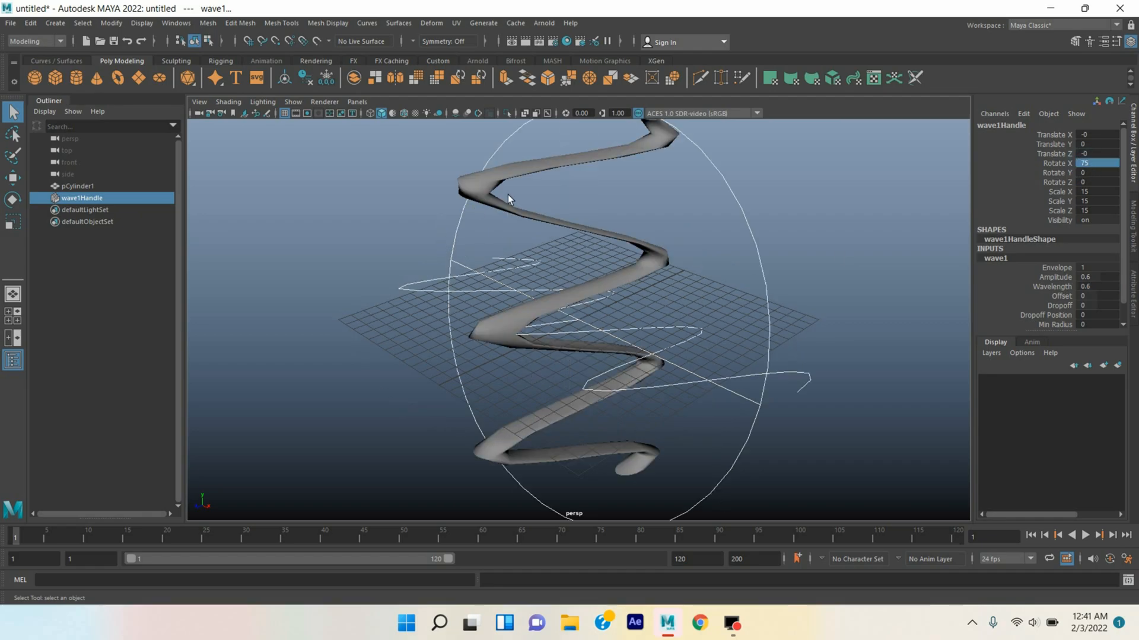
left_click(76, 186)
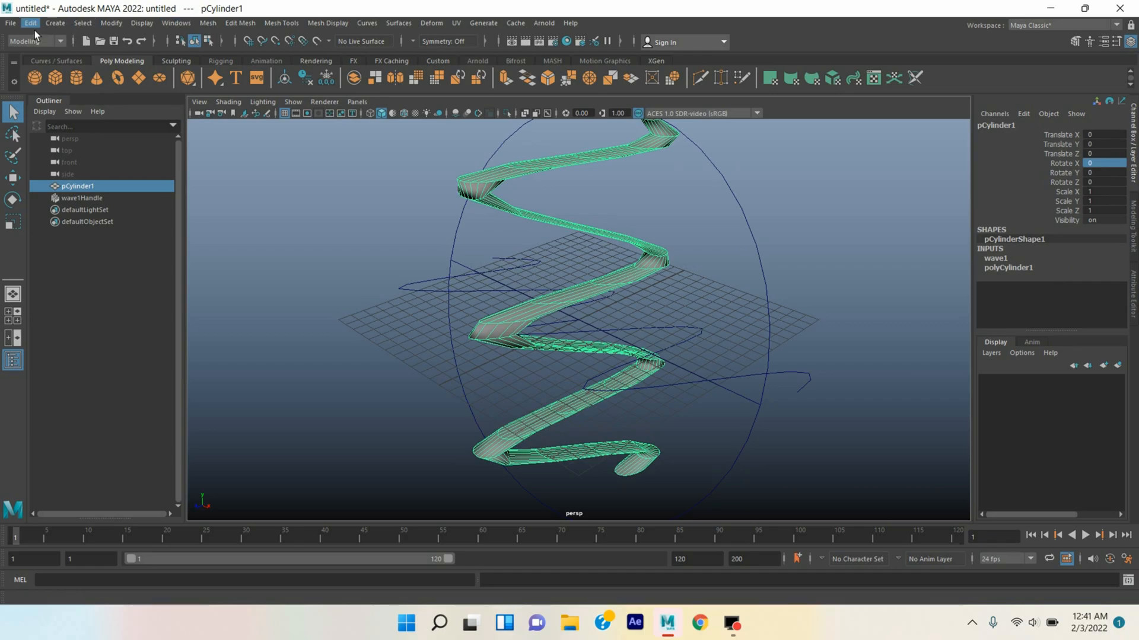
Delete the cylinder's history, convert an edge loop to a curve, then delete the cylinder.
left_click(30, 23)
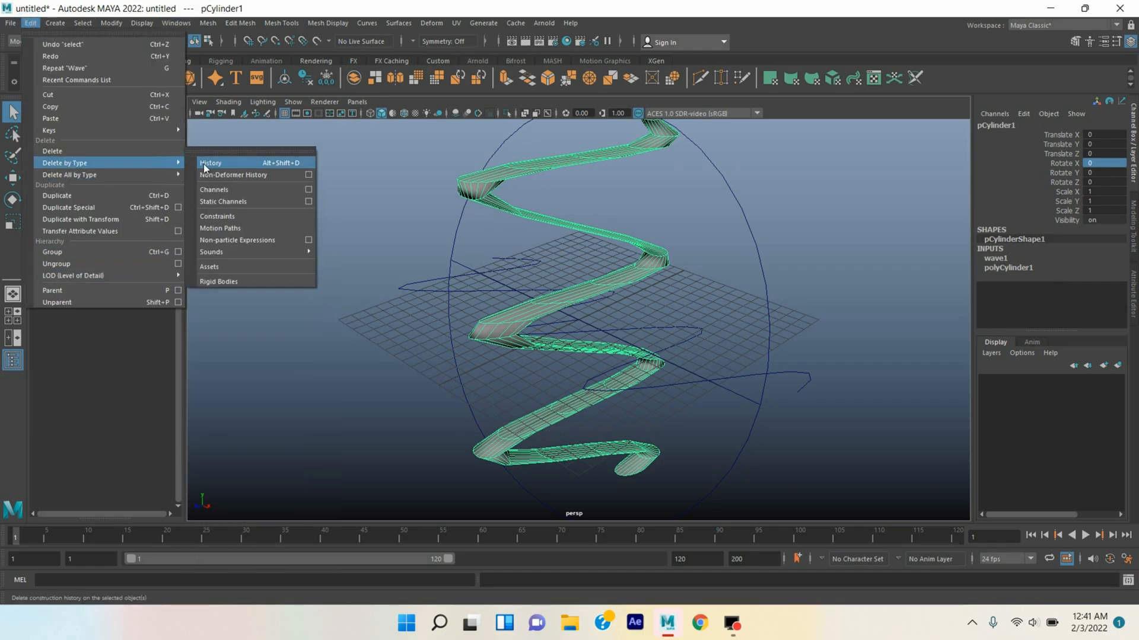
left_click(211, 162)
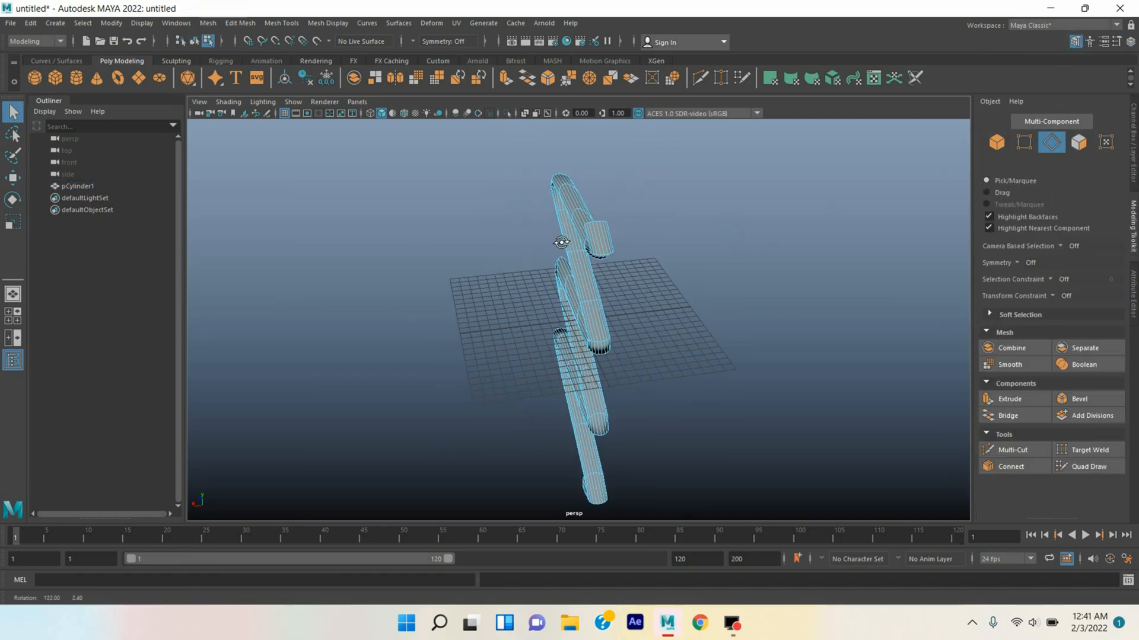
left_click(602, 238)
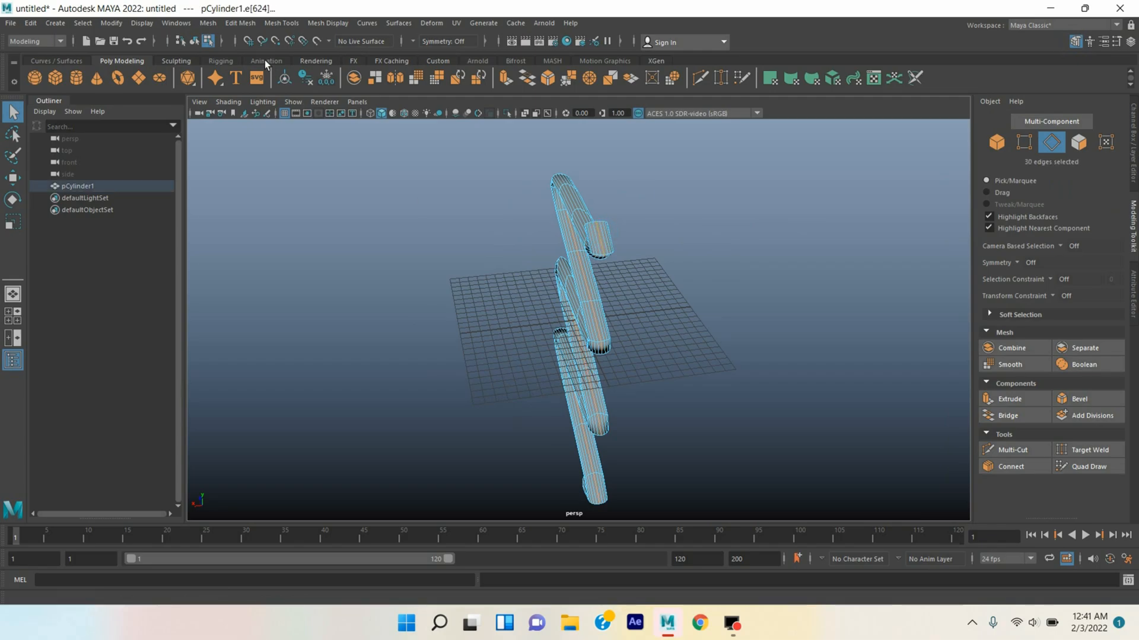
left_click(110, 23)
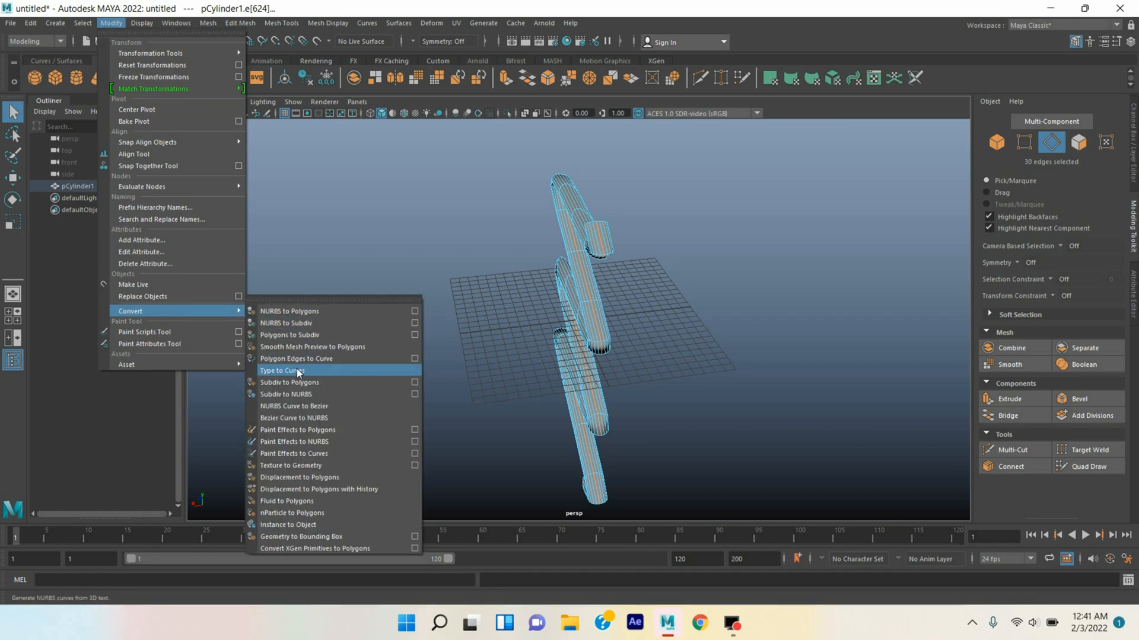
left_click(295, 359)
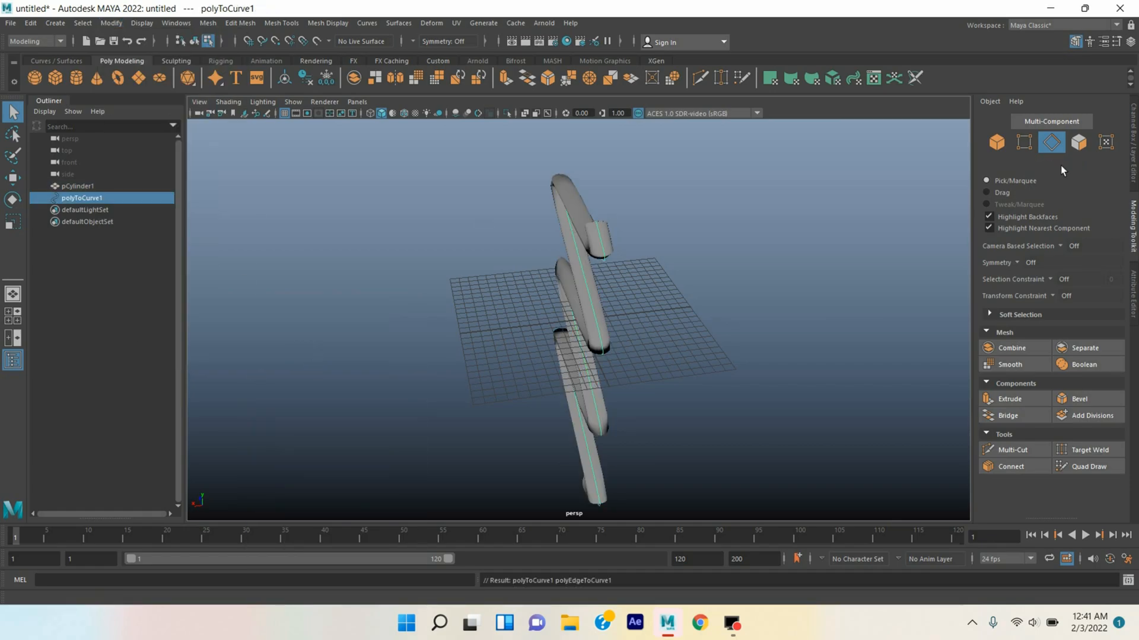
left_click(995, 142)
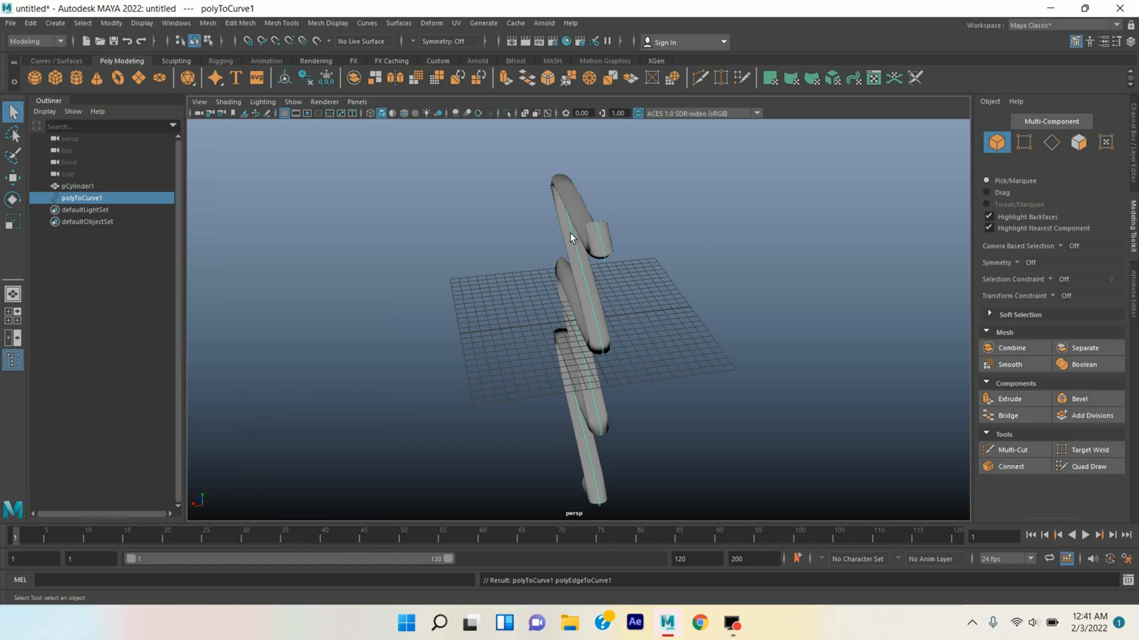
left_click(77, 186)
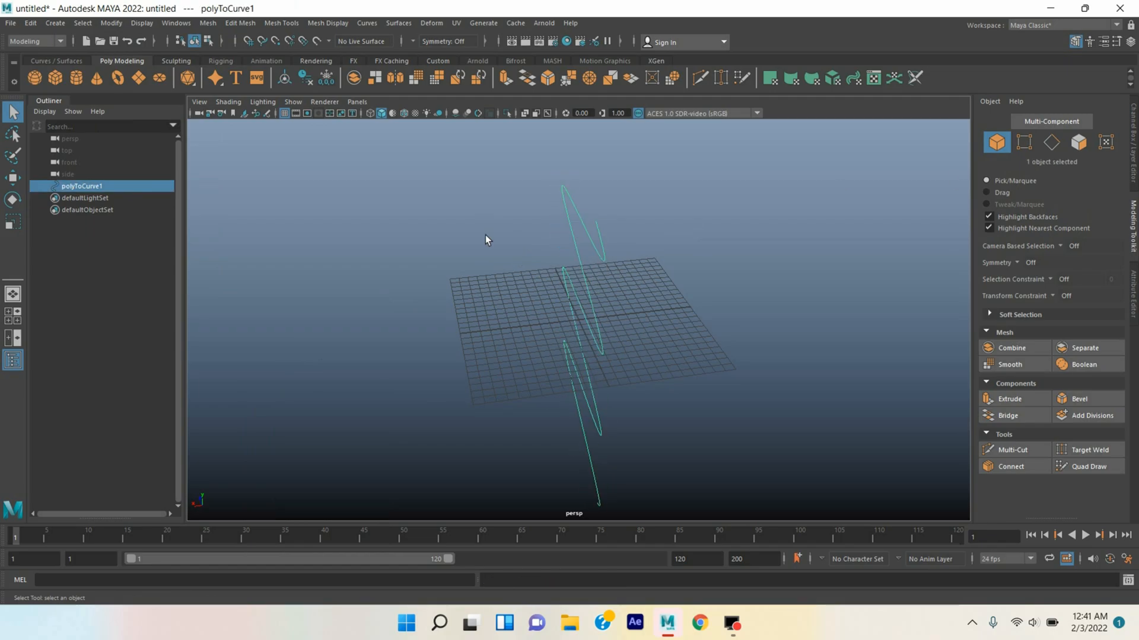
Duplicate the curve, set Rotate X 90, and flip the copy (Rotate Z 180, Translate Y -2.497).
left_click(1095, 101)
type("90")
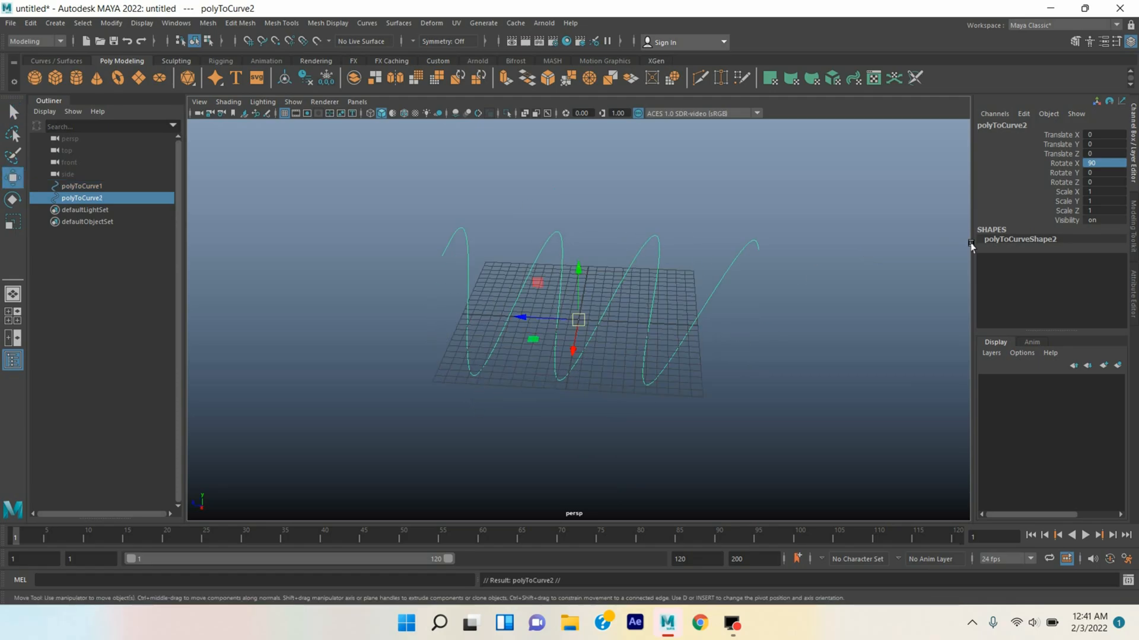
left_click(1093, 182)
type("180")
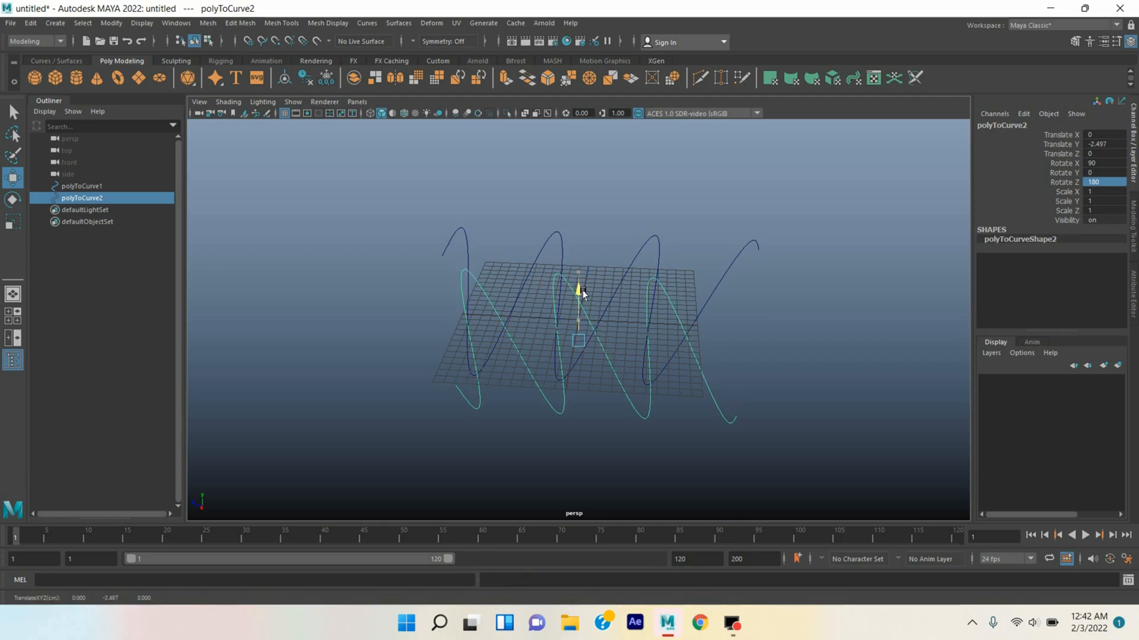
left_click(81, 185)
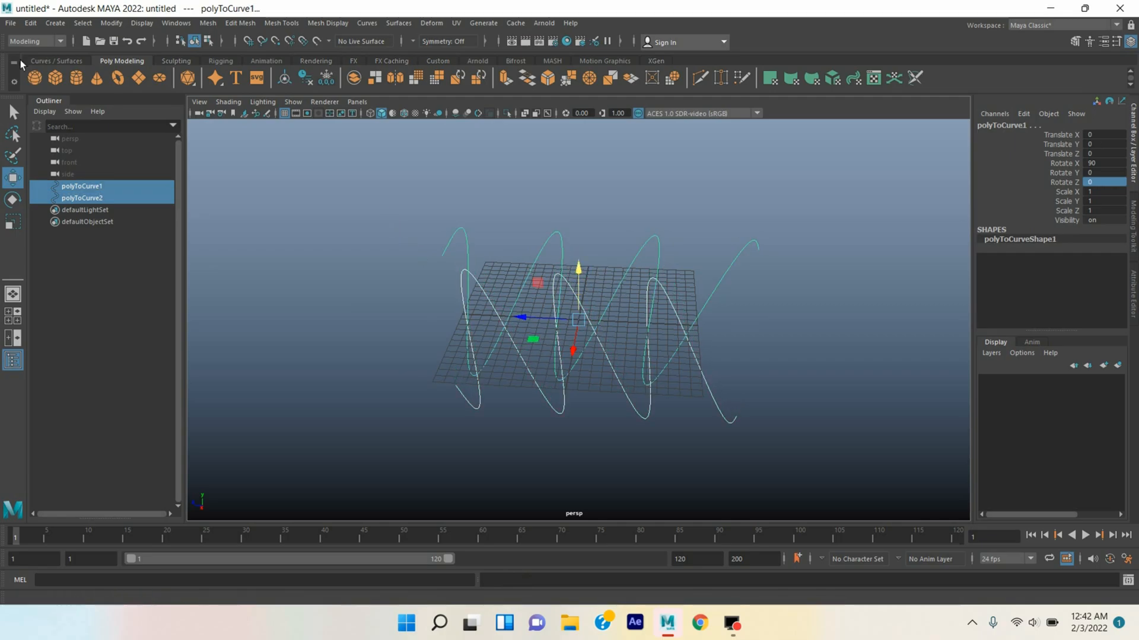
left_click(34, 41)
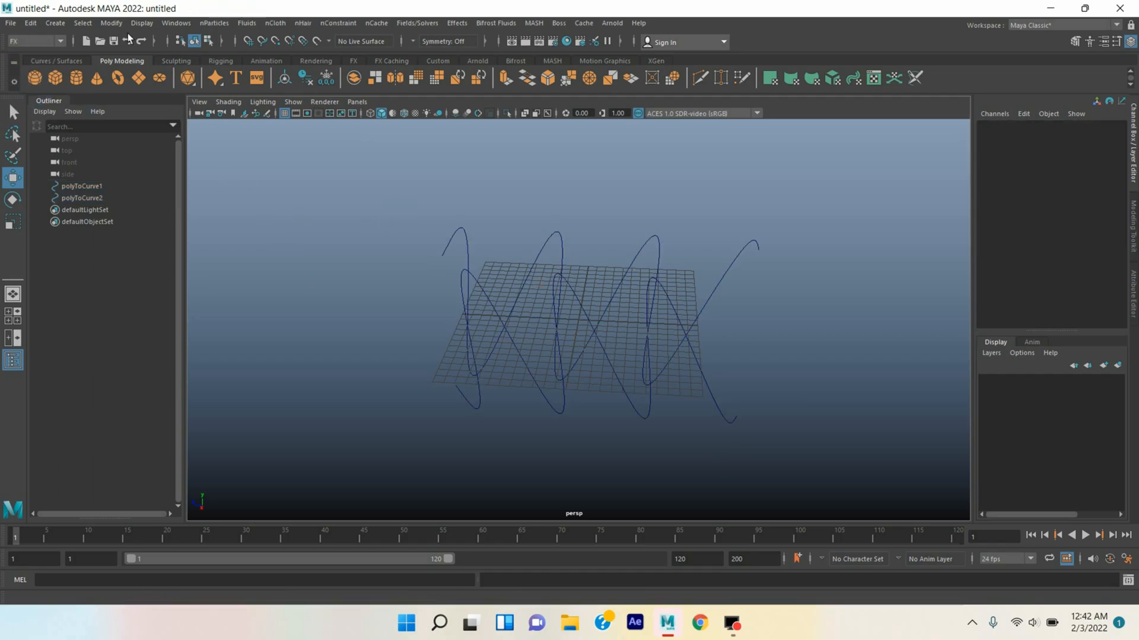
Create an nParticle emitter, select polyToCurve1 with emitter1, and switch to the Animation menu set.
left_click(214, 22)
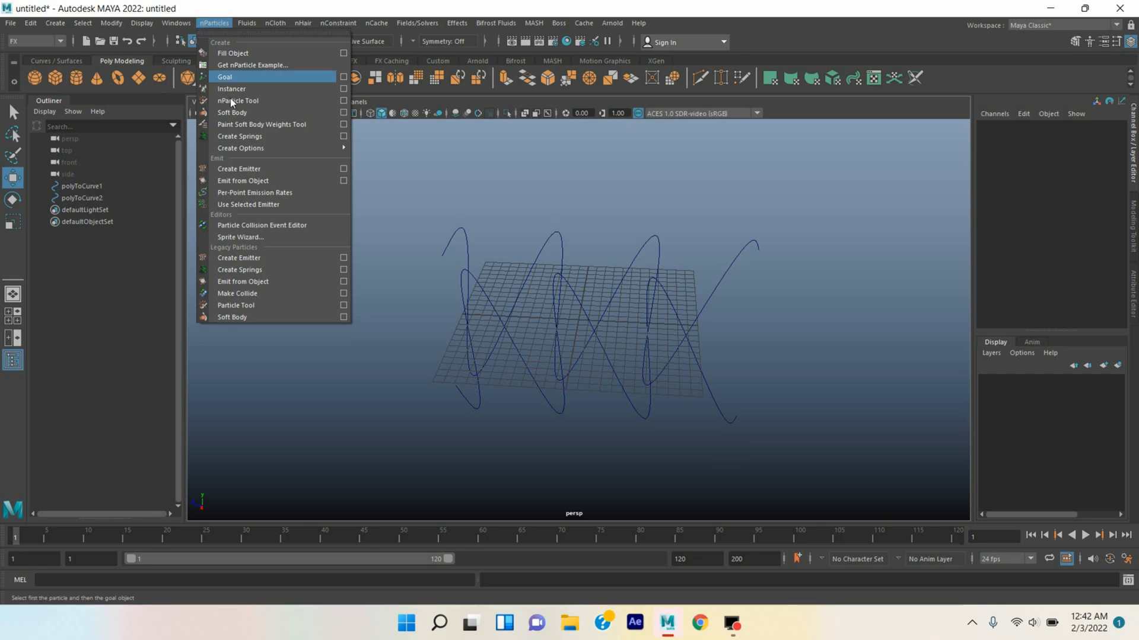
left_click(239, 168)
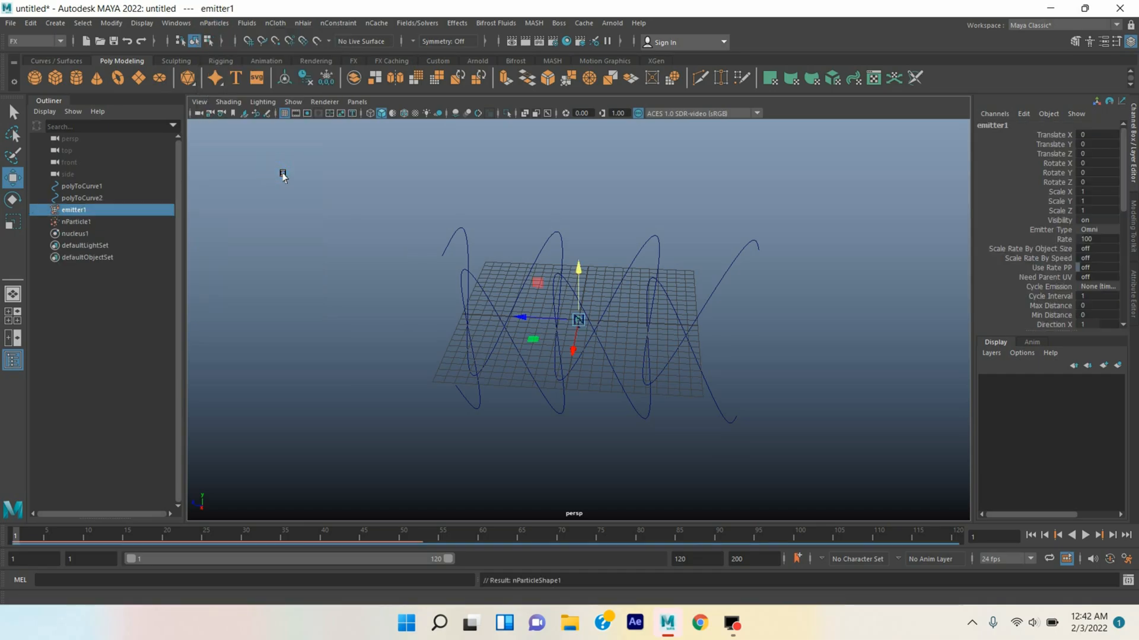
mouse_move(98, 198)
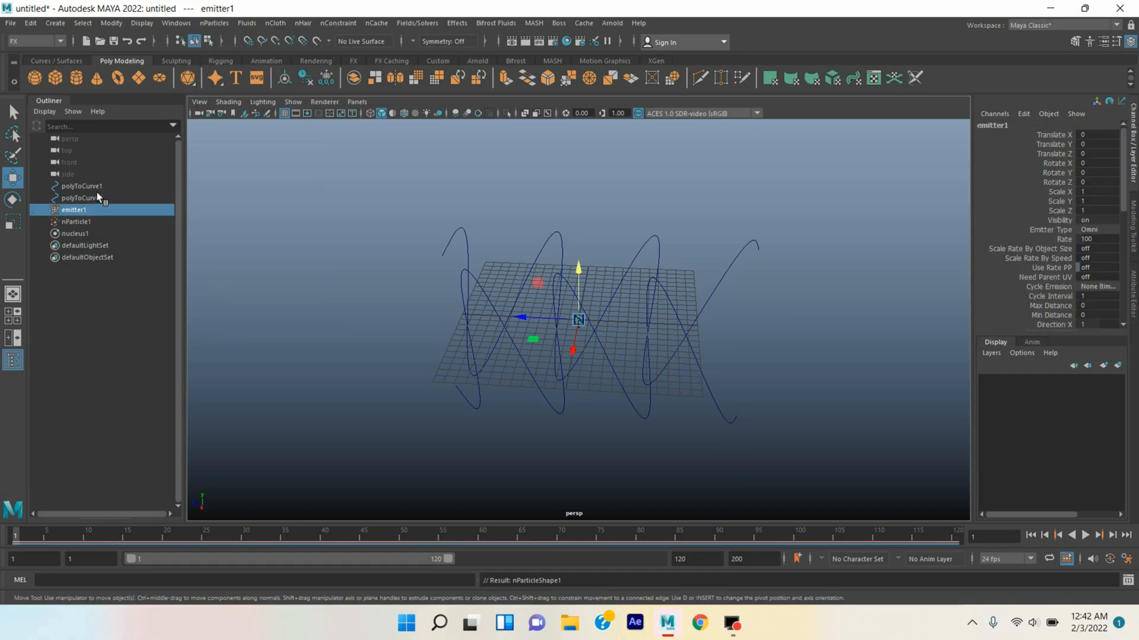
left_click(80, 186)
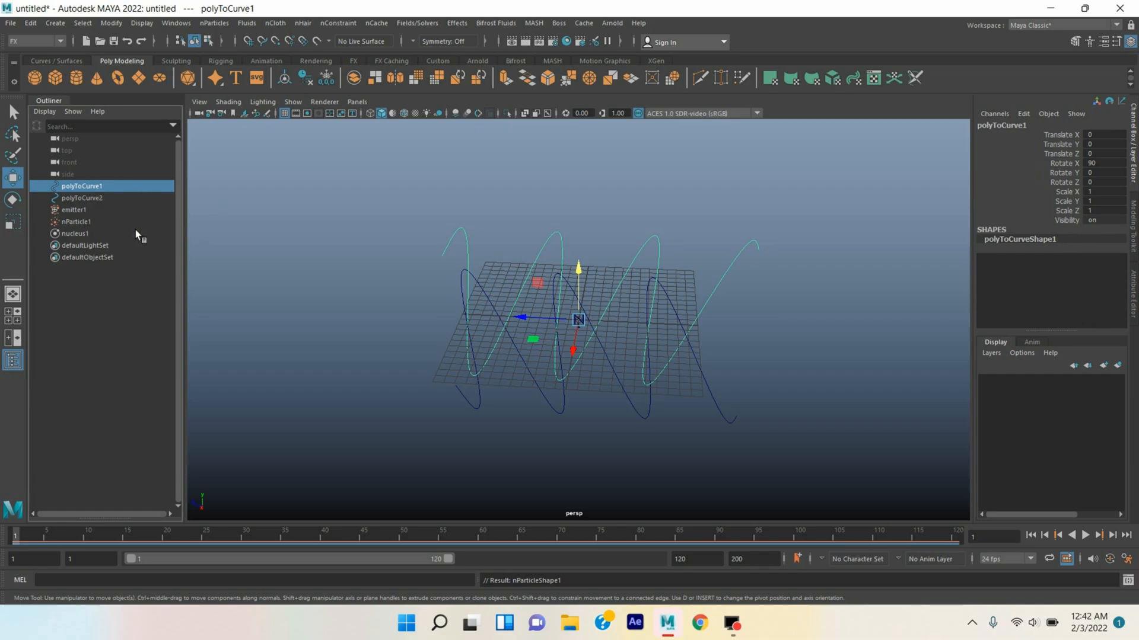
left_click(74, 210)
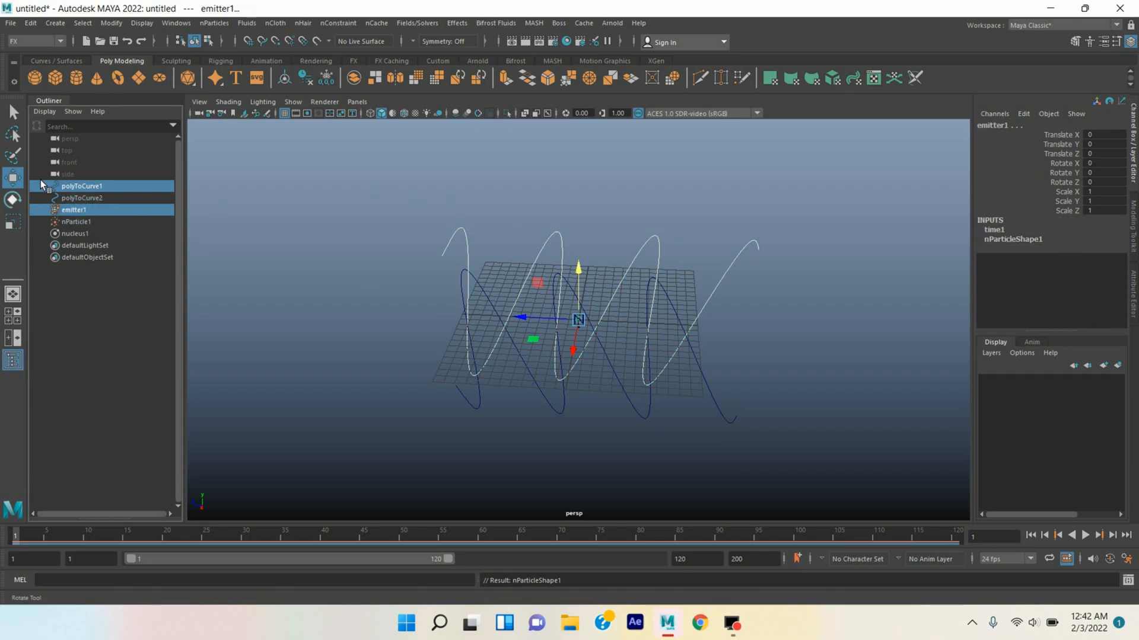
left_click(35, 41)
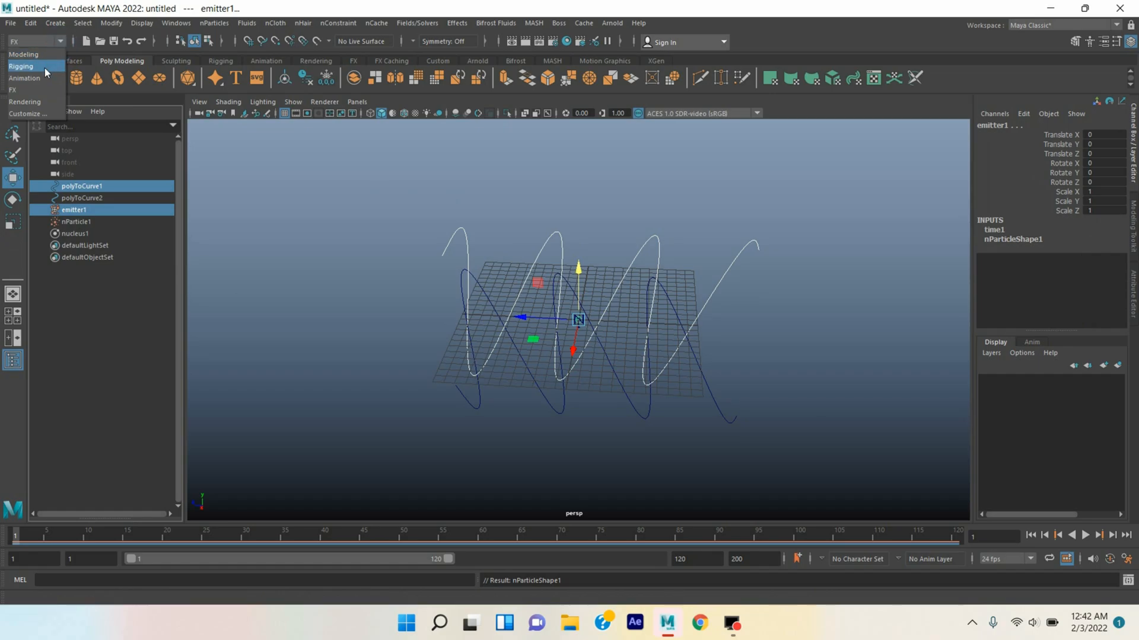
left_click(24, 78)
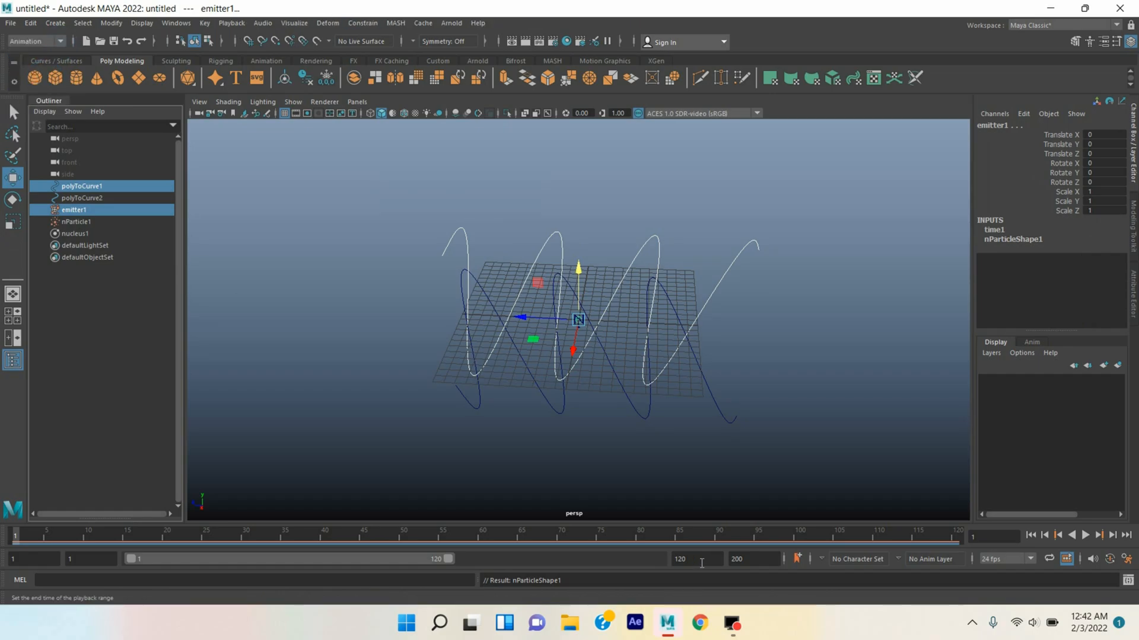
Set playback end to 300, attach emitter1 to polyToCurve1 as a motion path, and create emitter2.
triple_click(695, 559)
type("300")
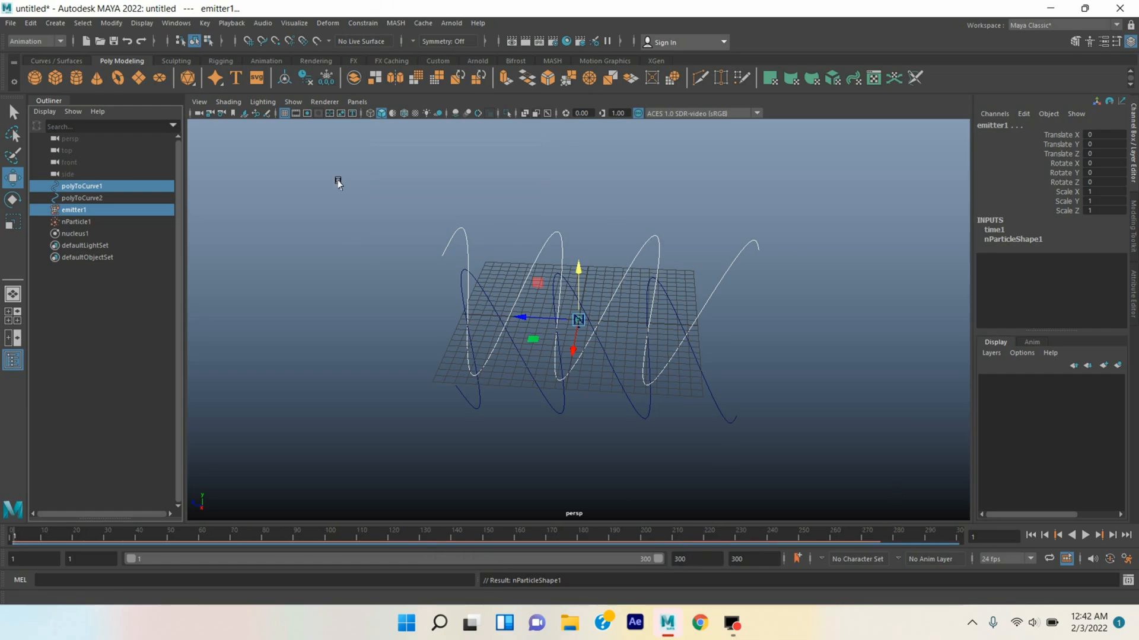
left_click(362, 22)
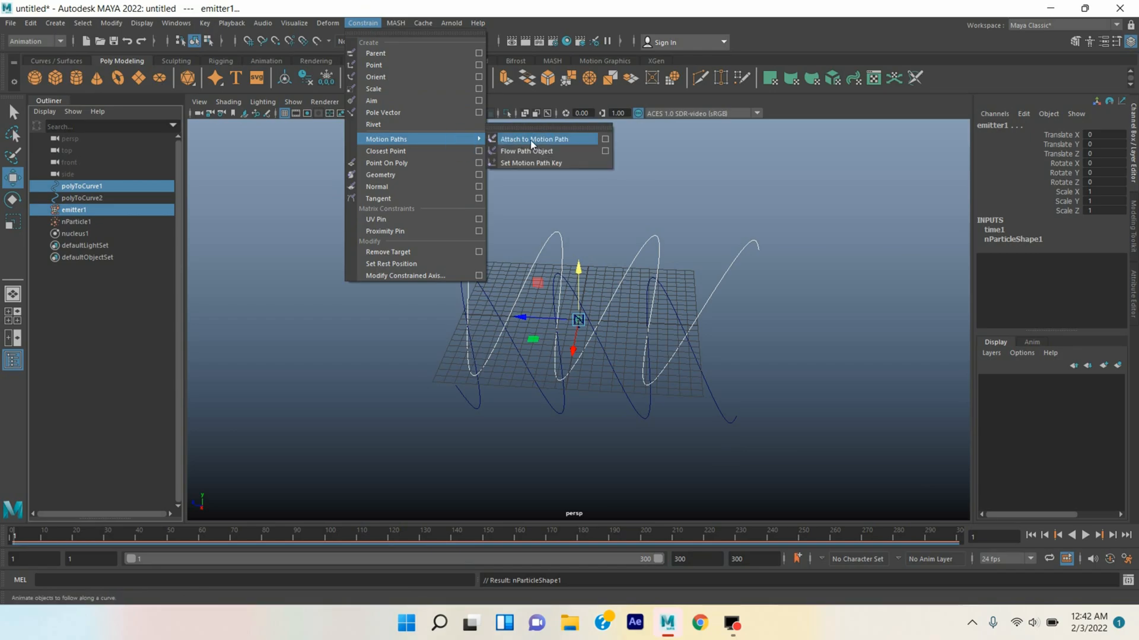
left_click(535, 138)
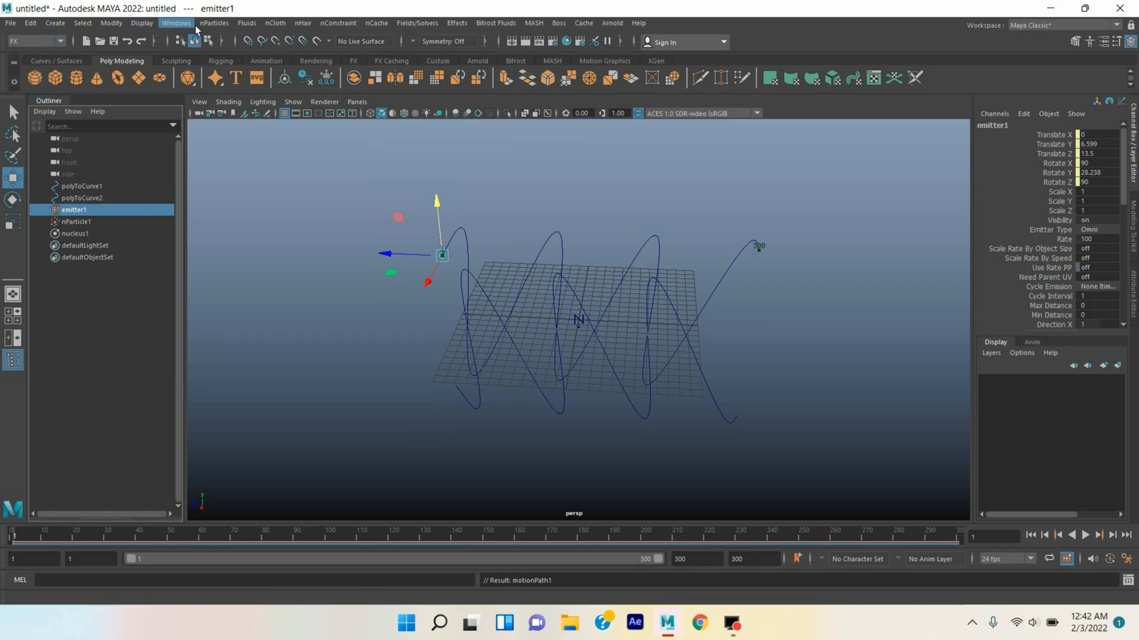
left_click(214, 23)
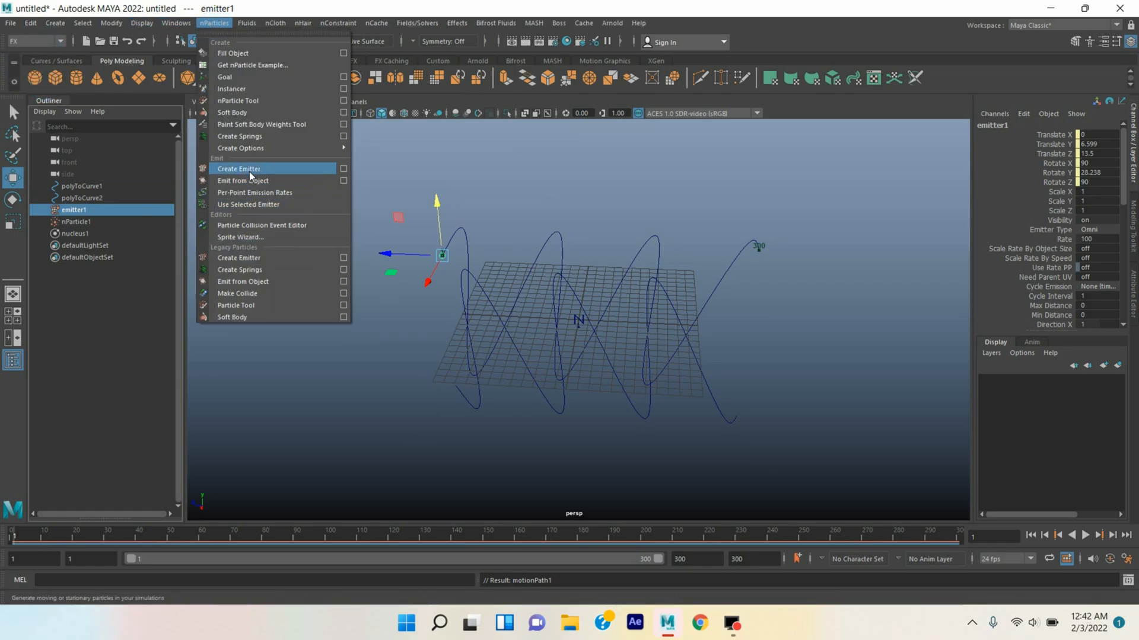
left_click(238, 168)
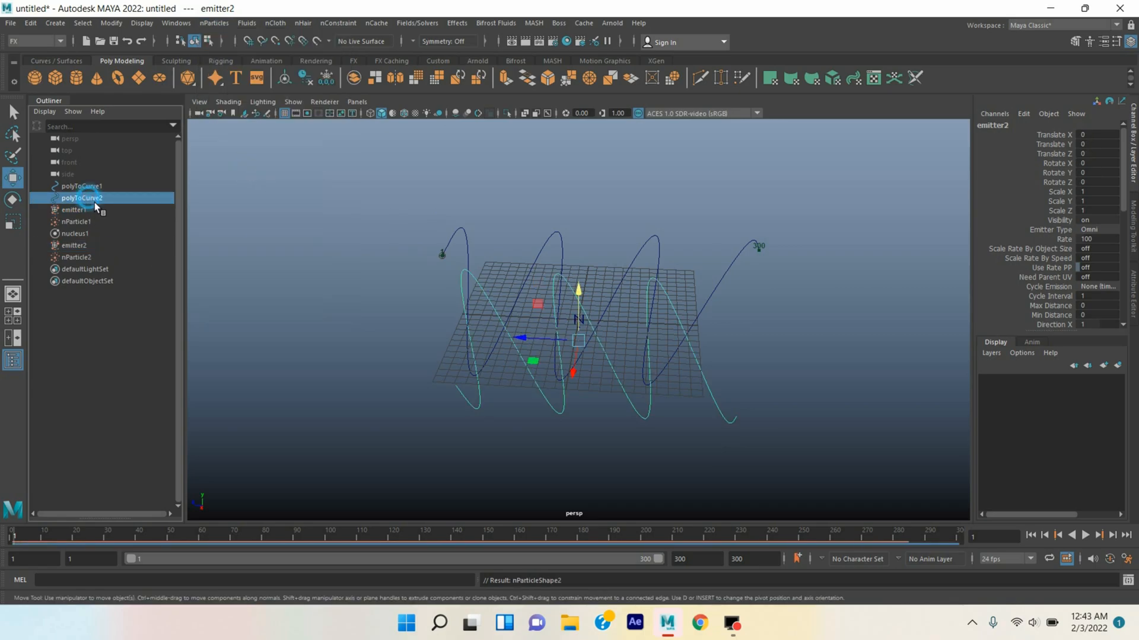
Select polyToCurve2 with emitter2 and Attach to Motion Path.
left_click(81, 197)
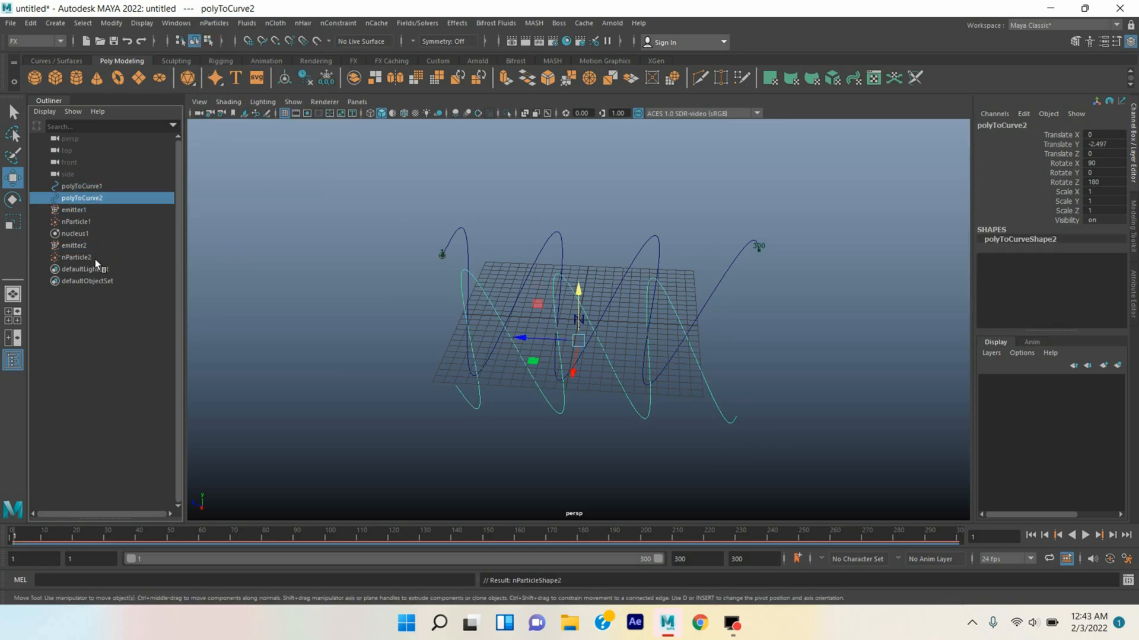
left_click(74, 245)
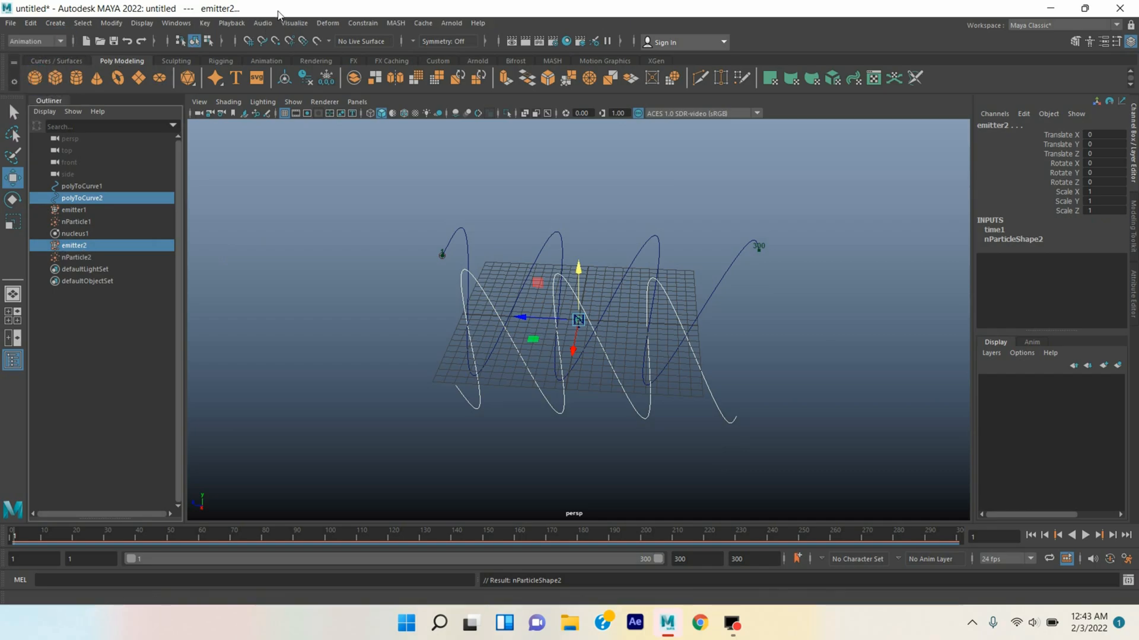
left_click(362, 22)
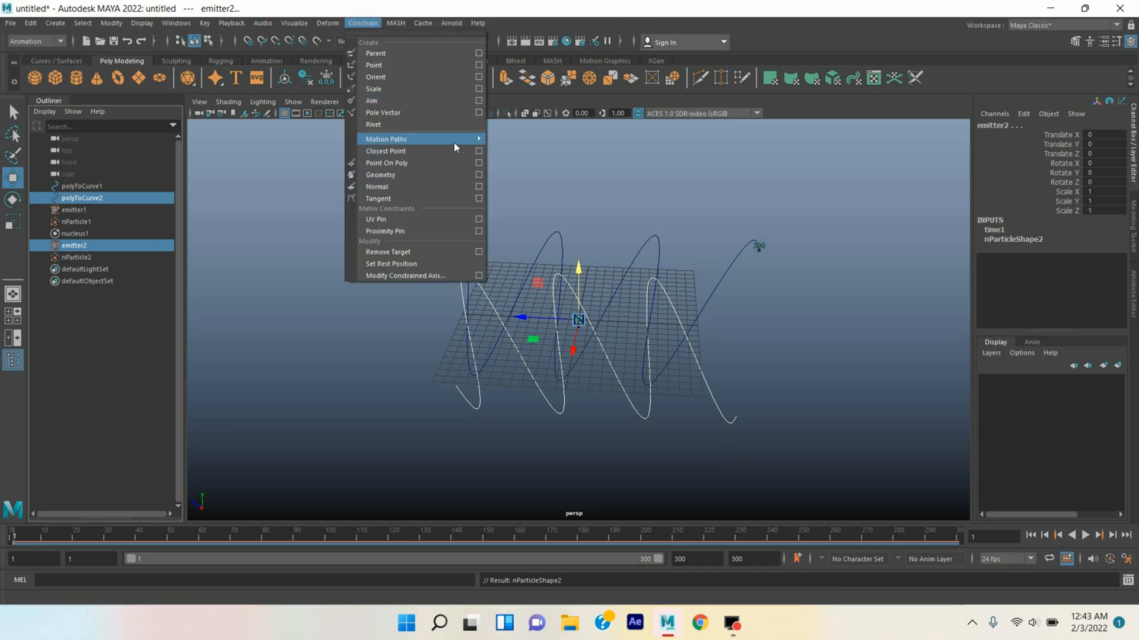
left_click(386, 138)
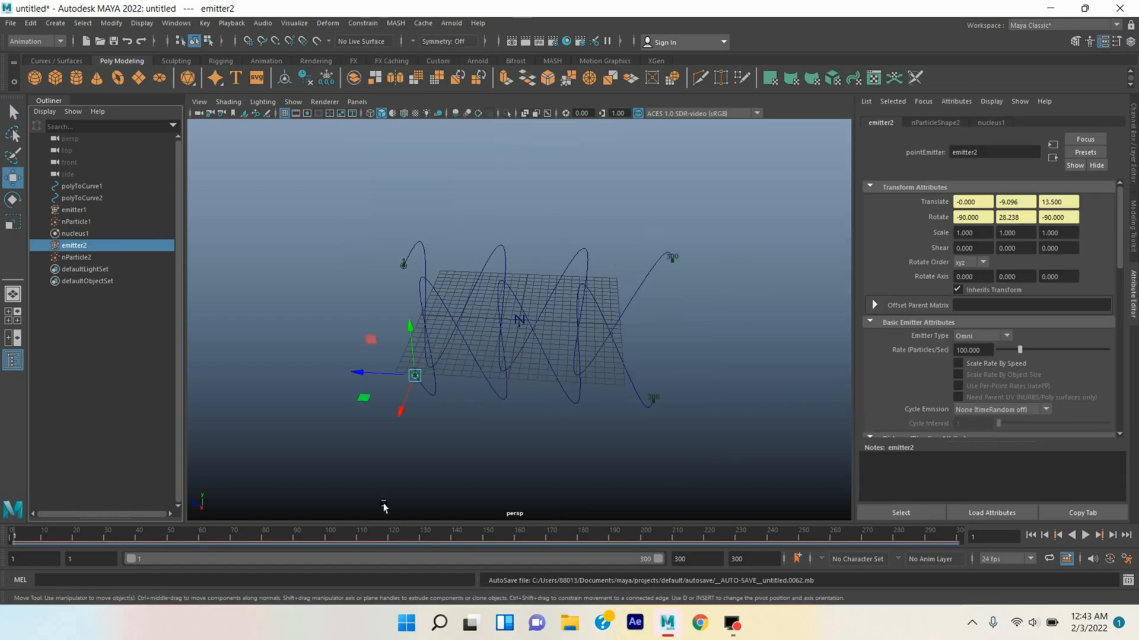
Play the particle animation to frame 74, check nucleus1's settings, and select nParticle1.
left_click(1085, 535)
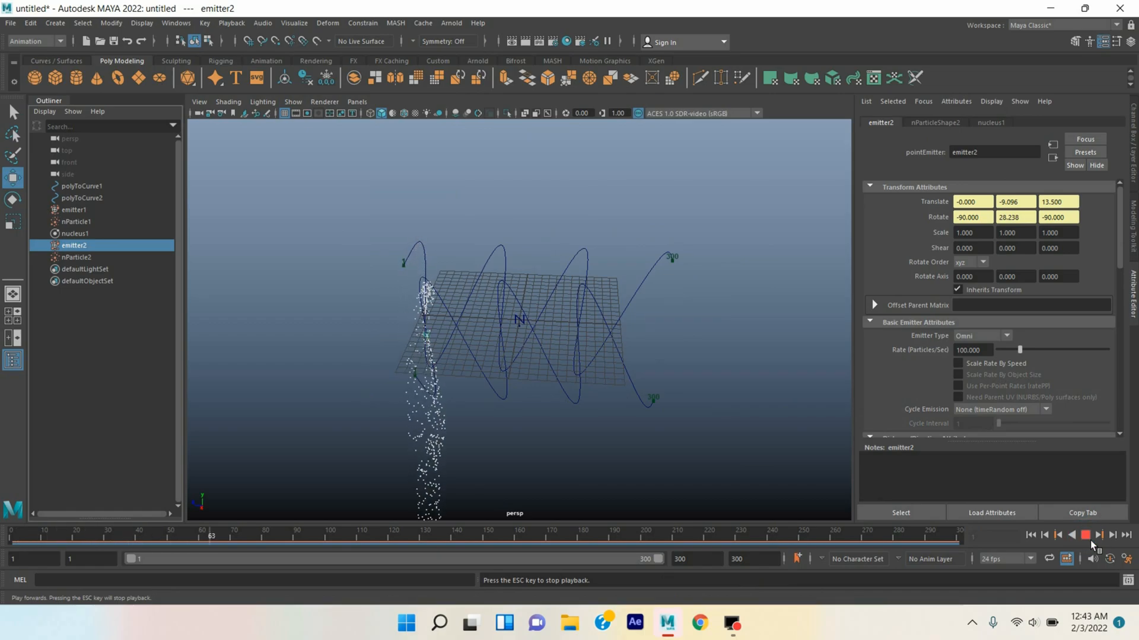
left_click(1085, 534)
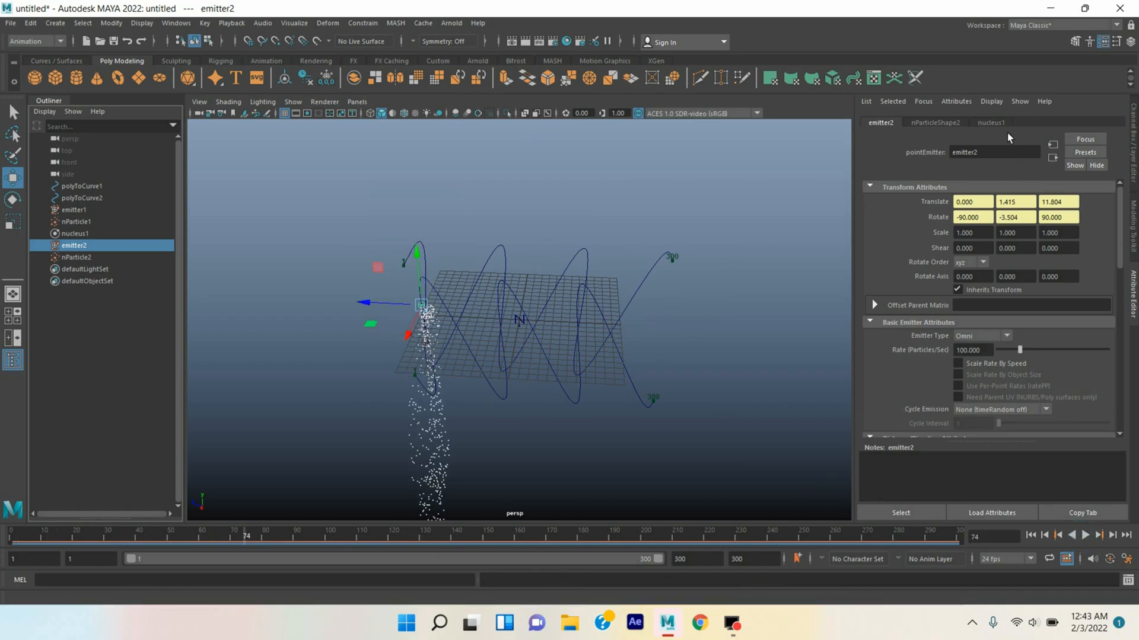
left_click(990, 122)
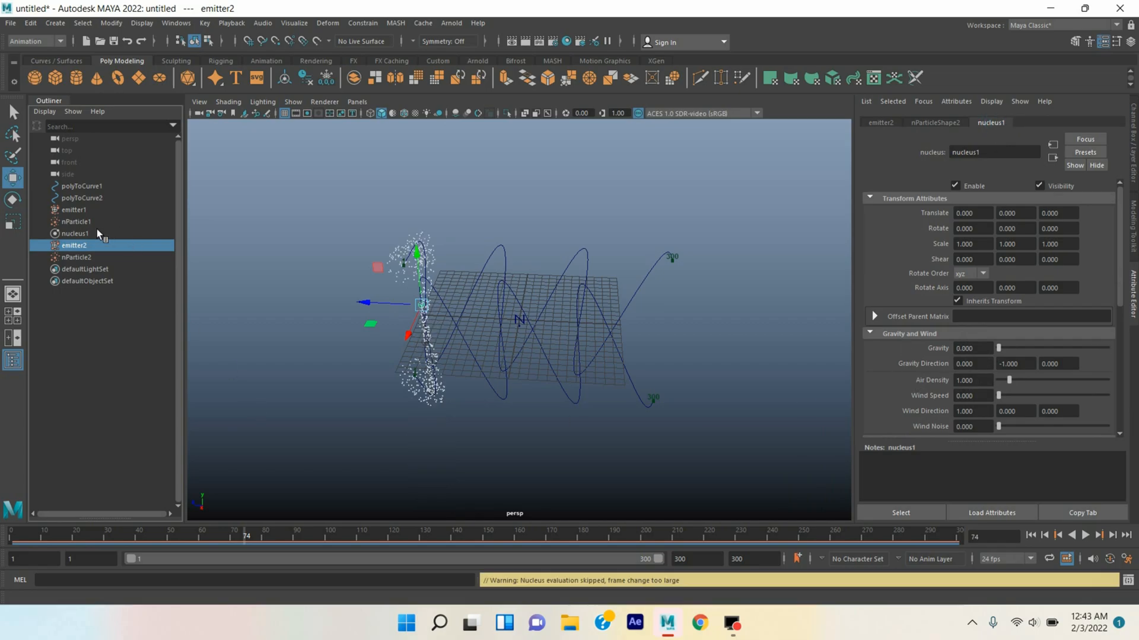
left_click(77, 221)
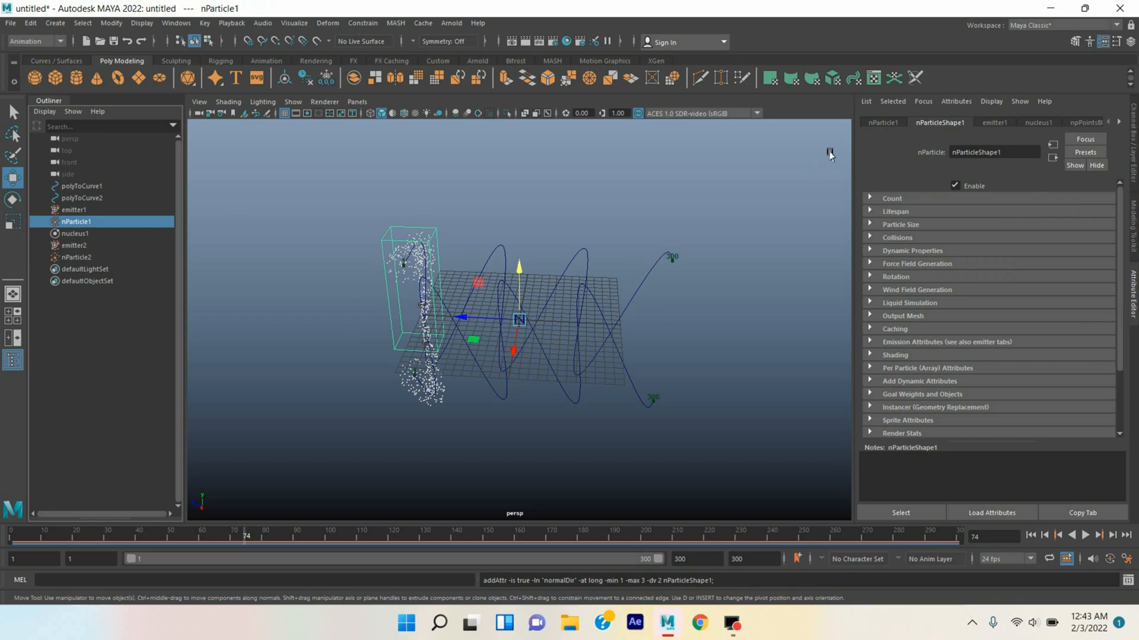
Check emitter1's emission, then give emitter2 Rate 650 and Speed Random 0.3.
left_click(993, 123)
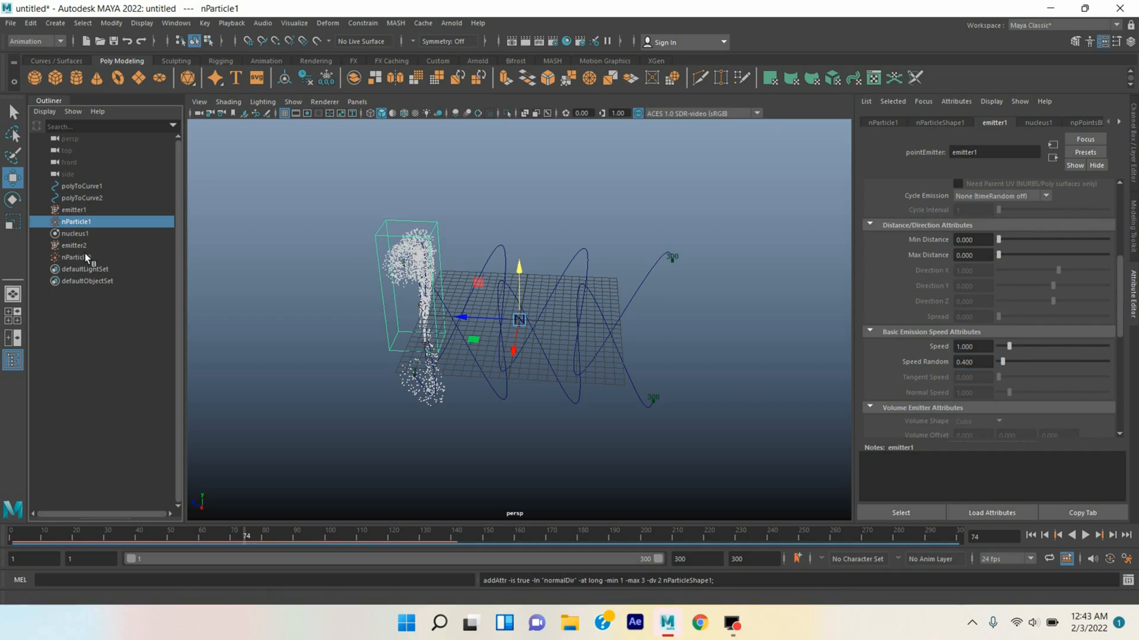
left_click(74, 245)
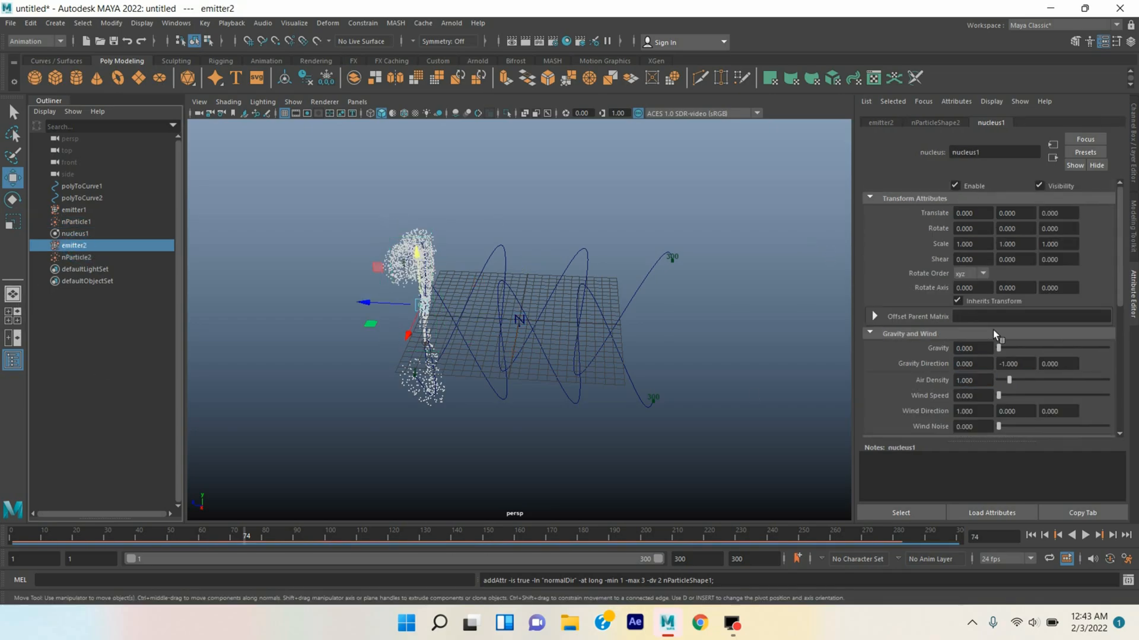
left_click(880, 122)
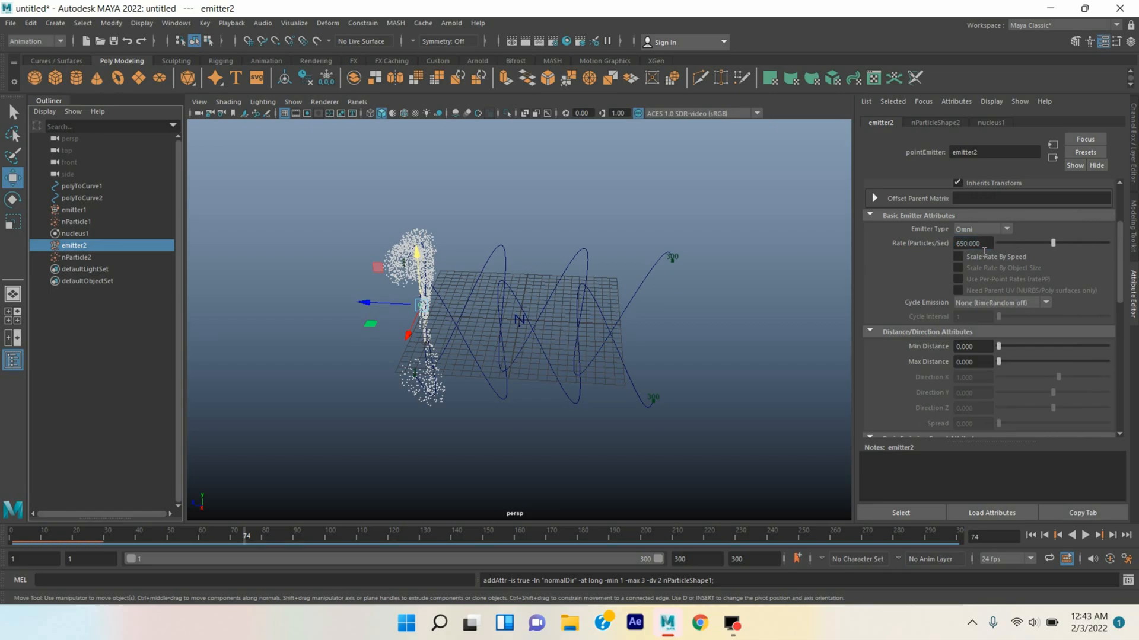
scroll("down", 3)
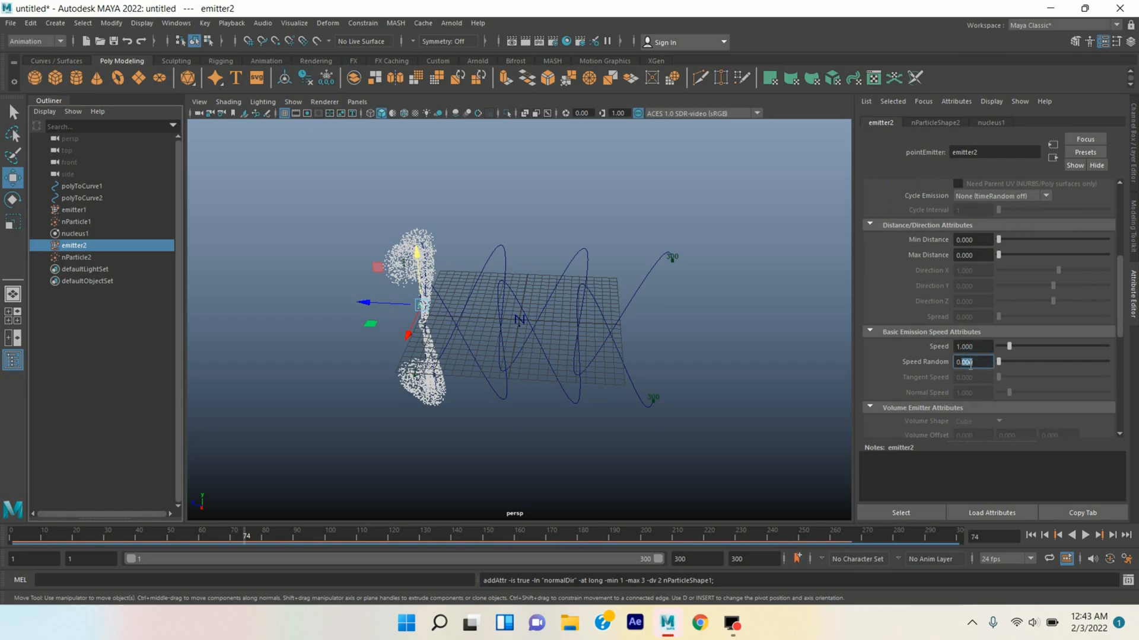
type("0.300")
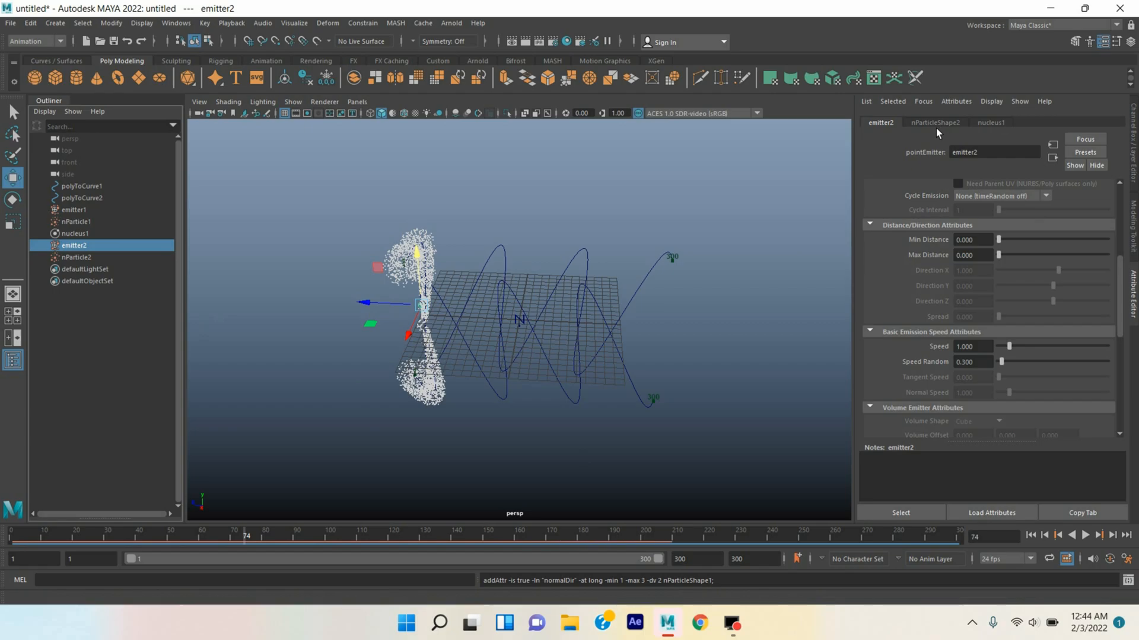
left_click(935, 122)
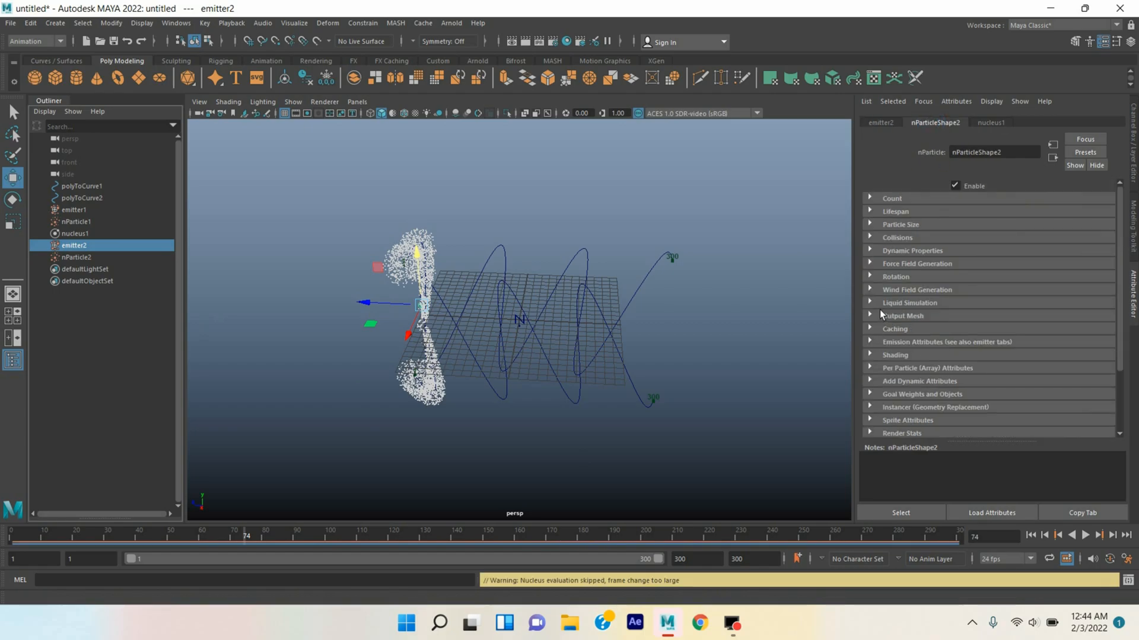
mouse_move(876, 220)
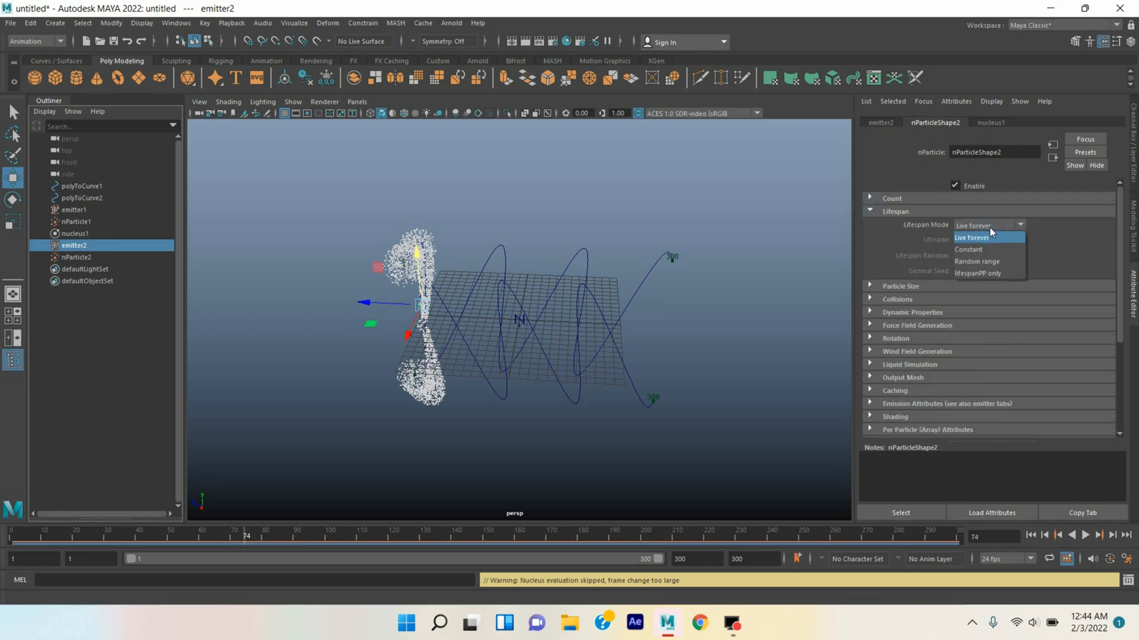
mouse_move(976, 261)
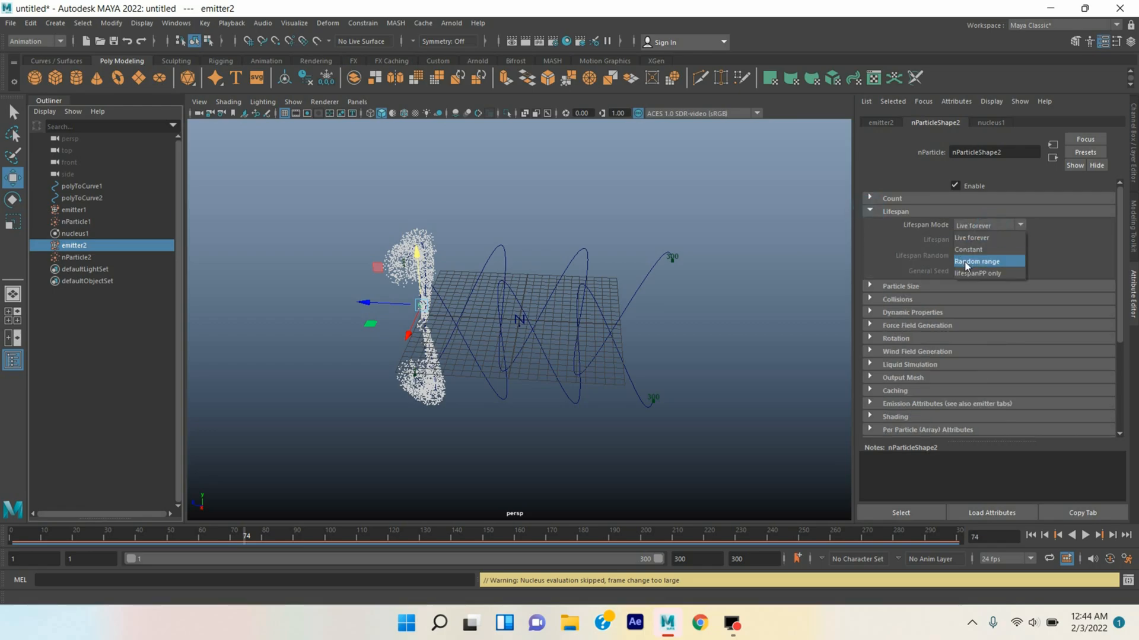
Set nParticle2's Lifespan Mode to Random range, lifespan 3.5, Lifespan Random 0.3.
left_click(977, 261)
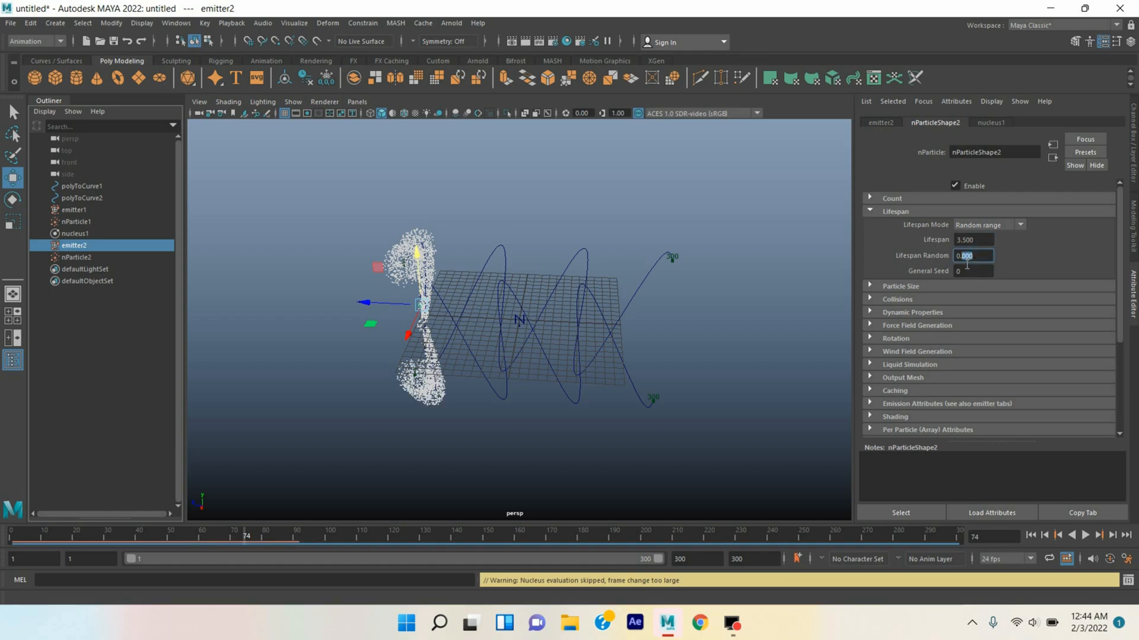
type("0.35")
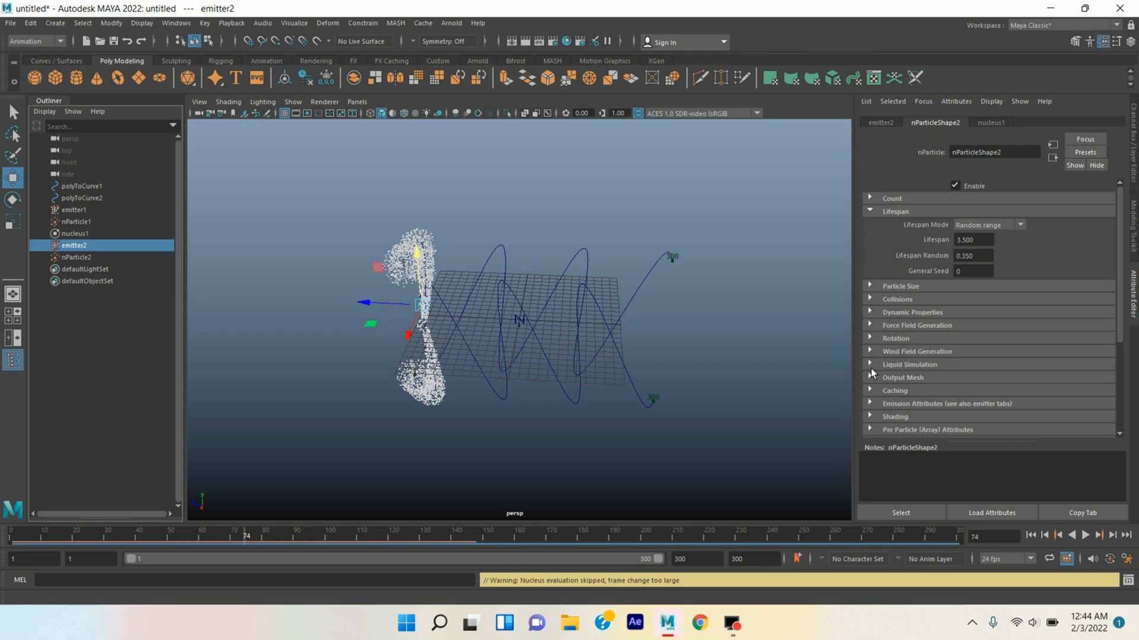
scroll("down", 3)
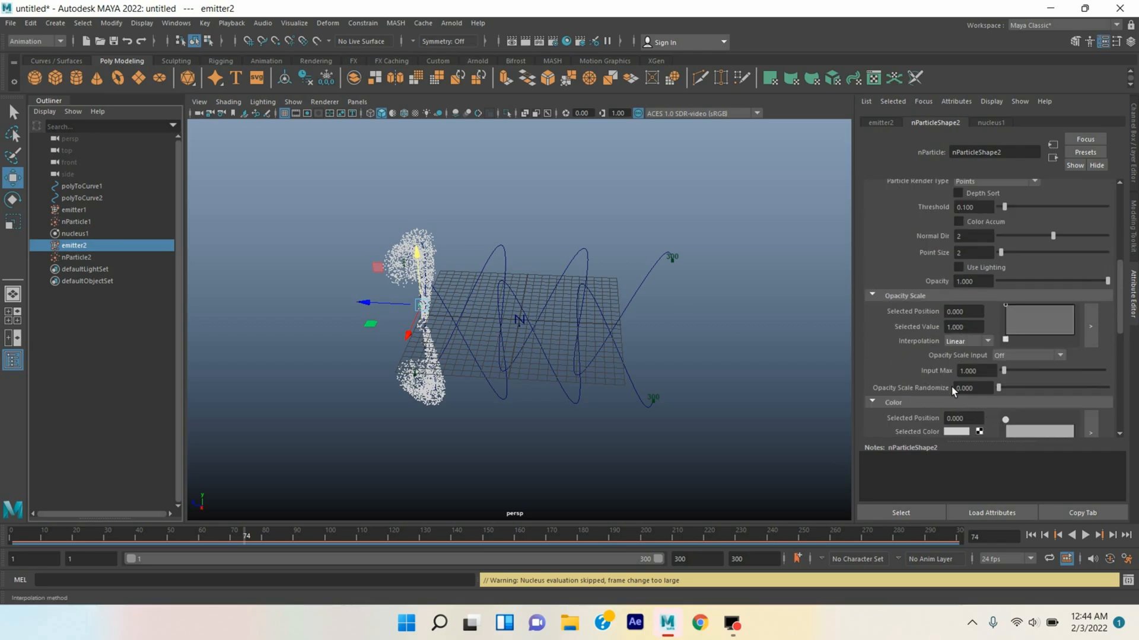
Give nParticle2 and nParticle1 a golden-orange Selected Color.
left_click(955, 431)
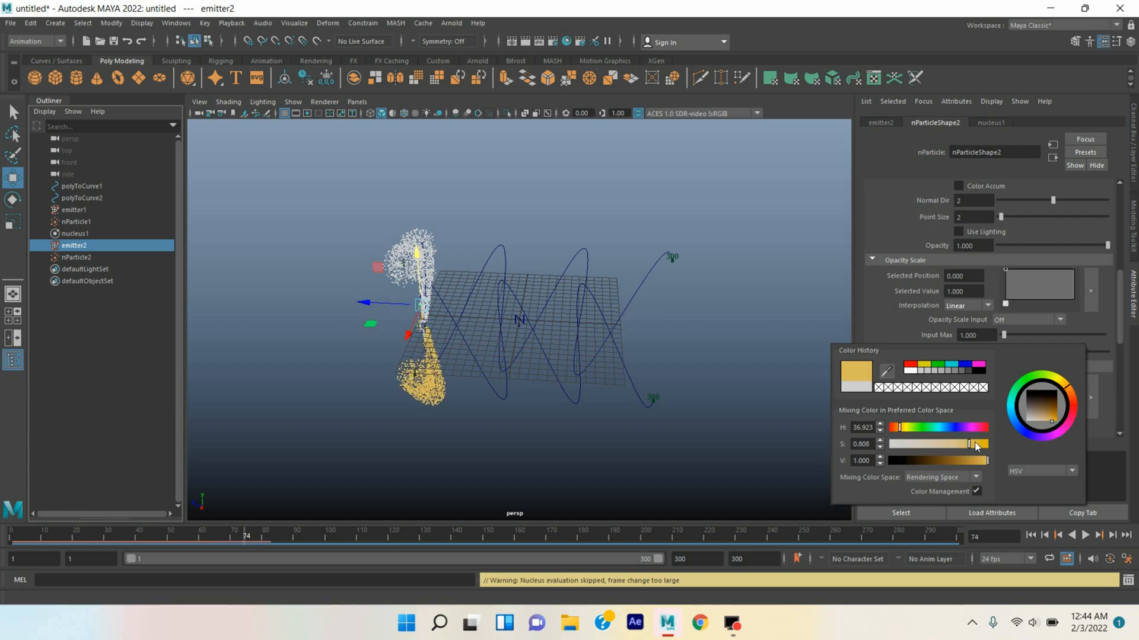
mouse_move(960, 446)
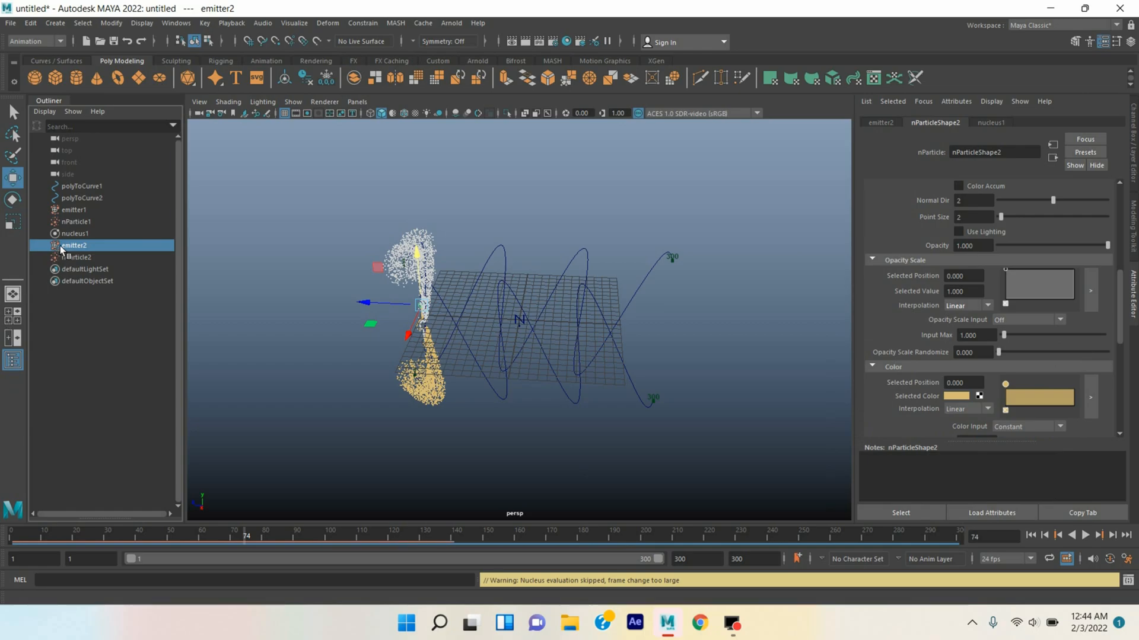
left_click(77, 221)
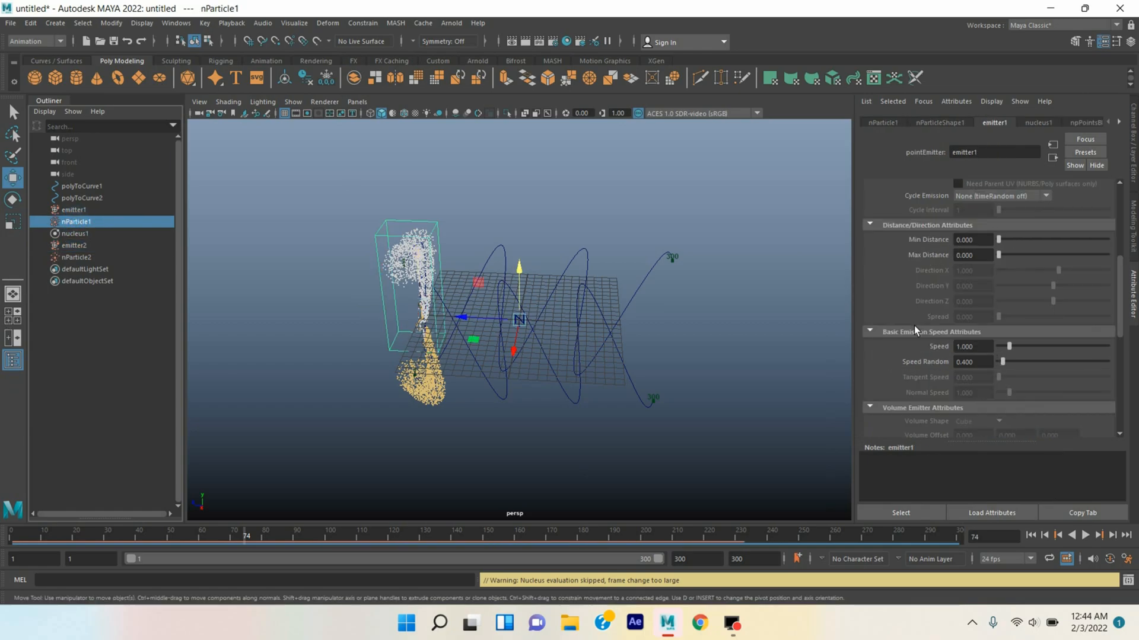
left_click(939, 122)
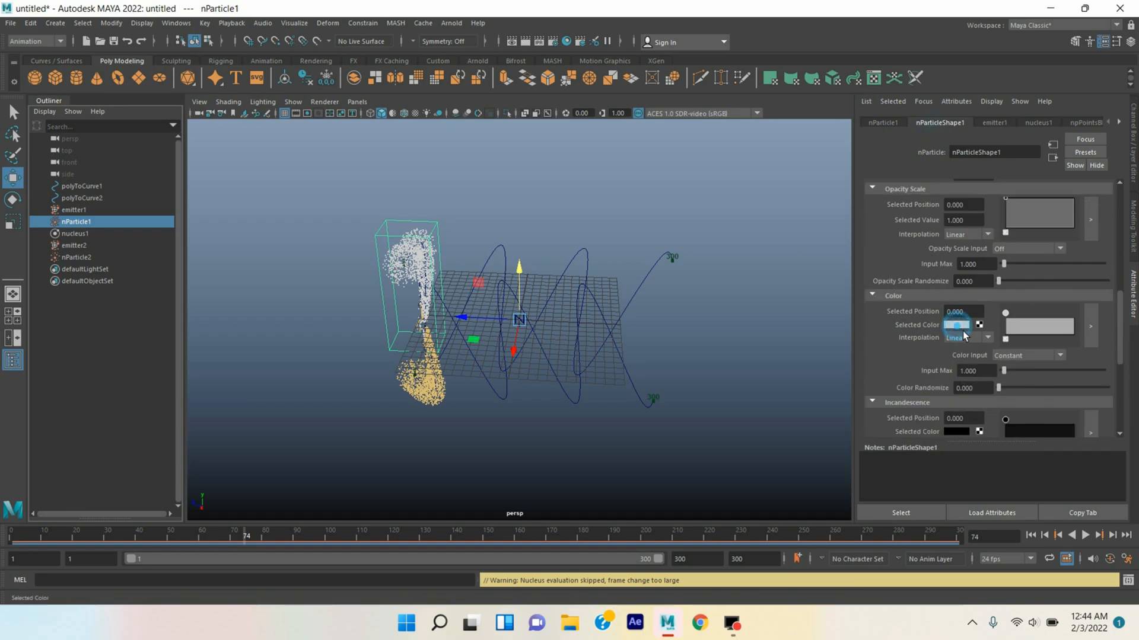
left_click(957, 324)
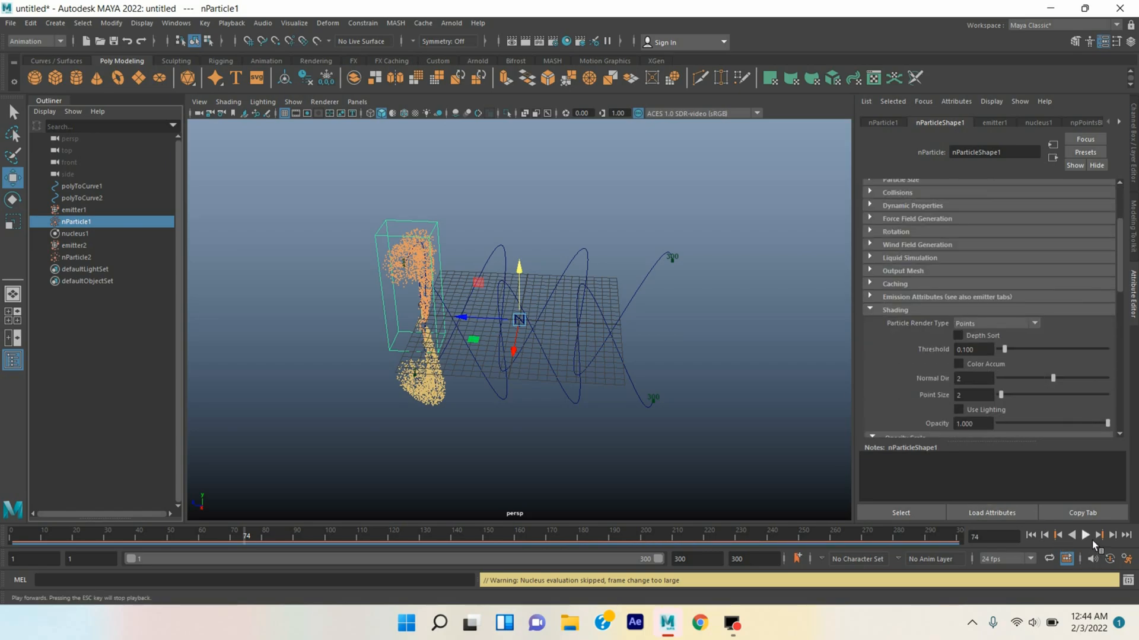
Play the orange particle simulation forward, then stop playback.
left_click(1085, 535)
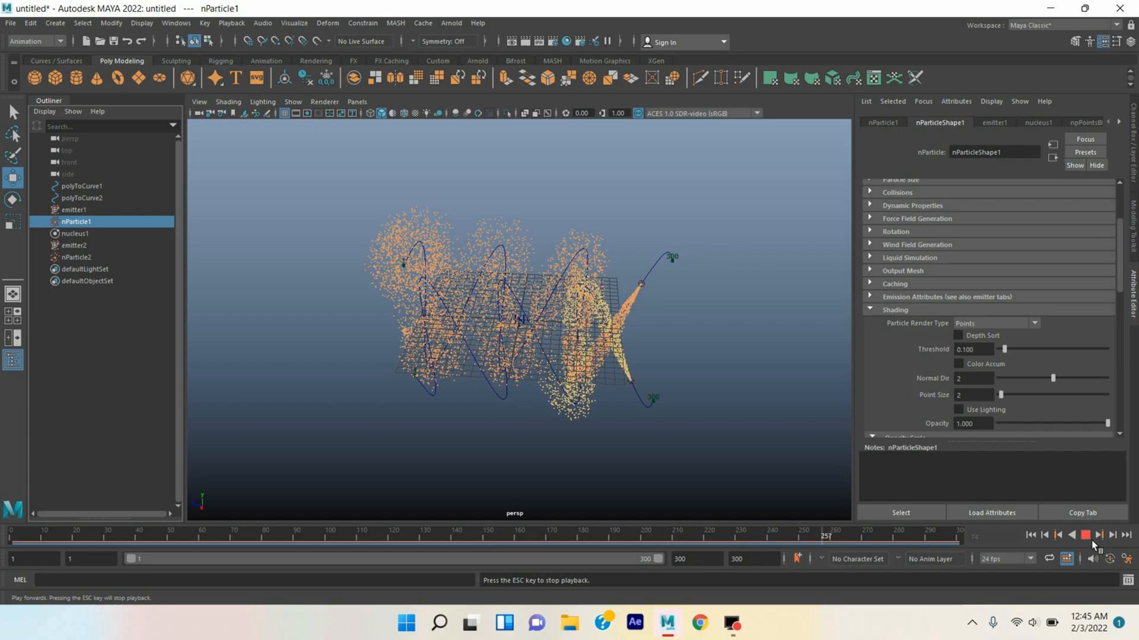
left_click(1085, 535)
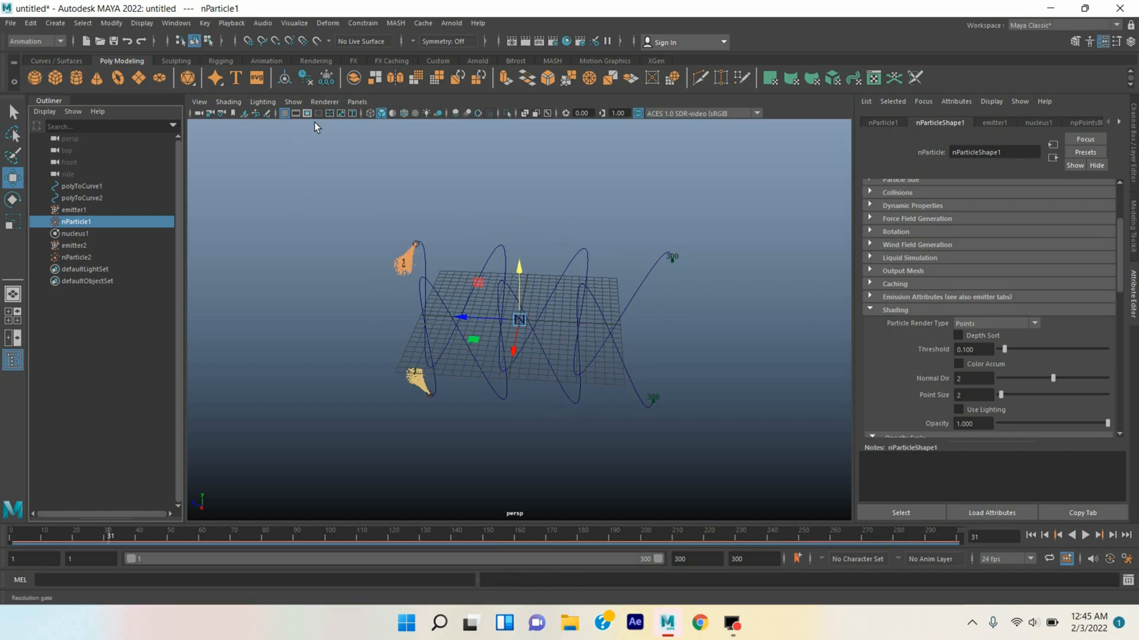
Turn on the Resolution Gate to show the 960 × 540 render frame.
left_click(317, 113)
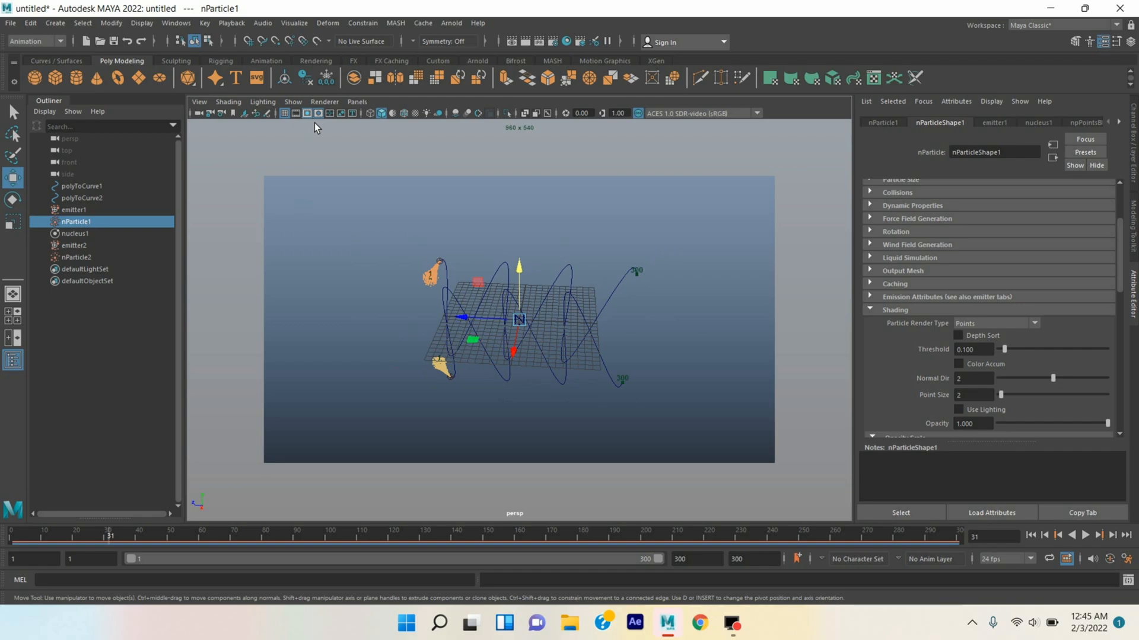
mouse_move(311, 210)
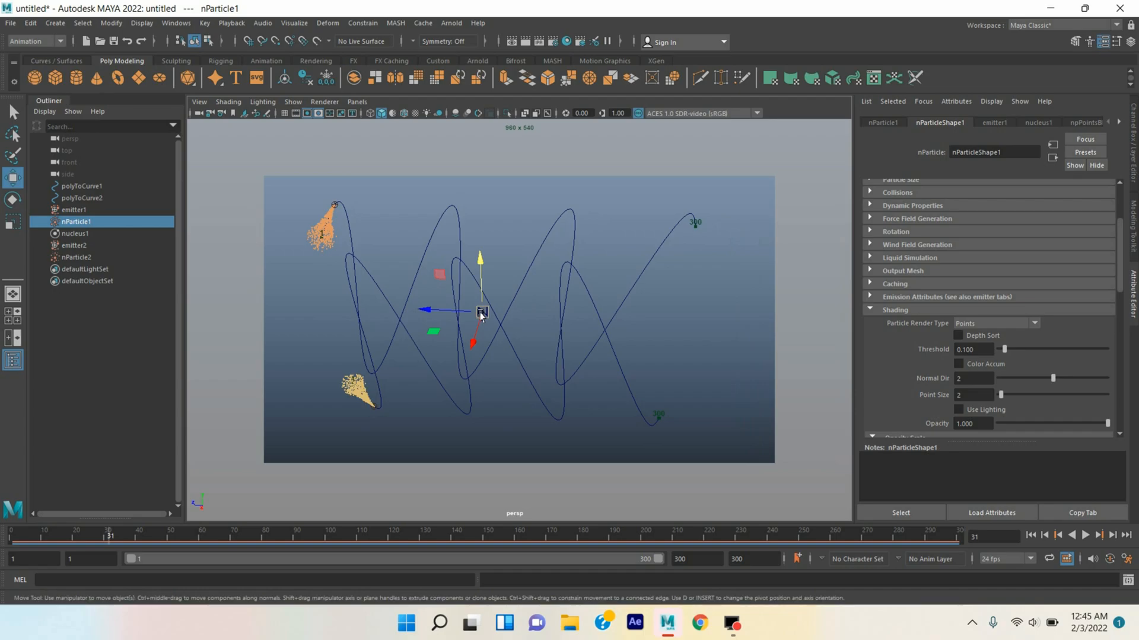
left_click(176, 22)
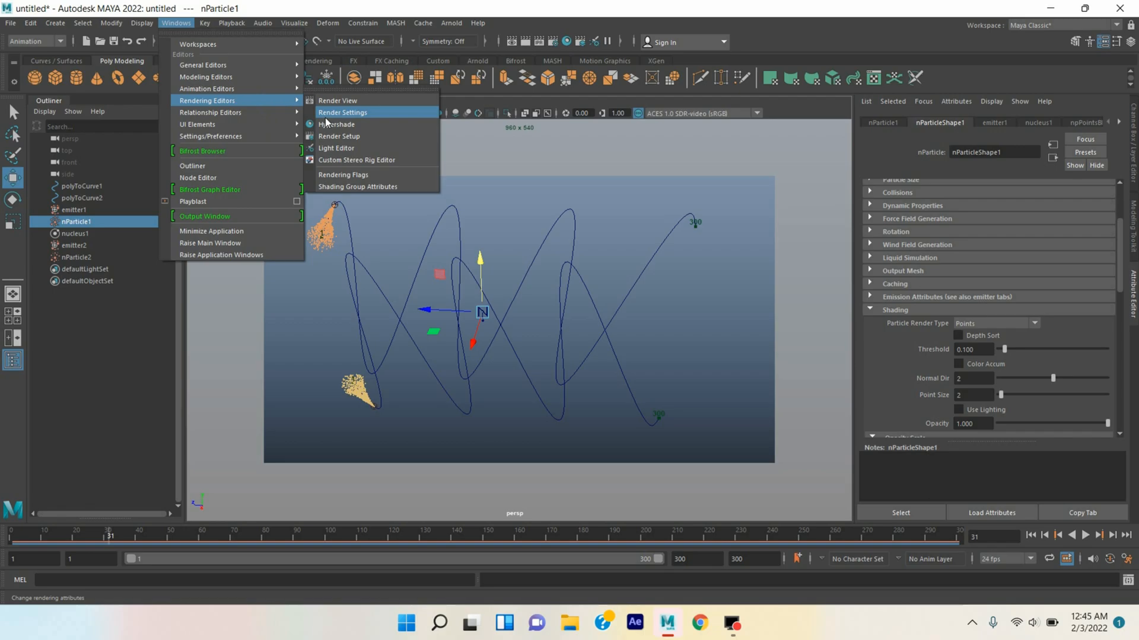
Render with Maya Hardware 2.0 to name.#.ext frames 1–300, HD 1080, 300 ppi.
left_click(342, 112)
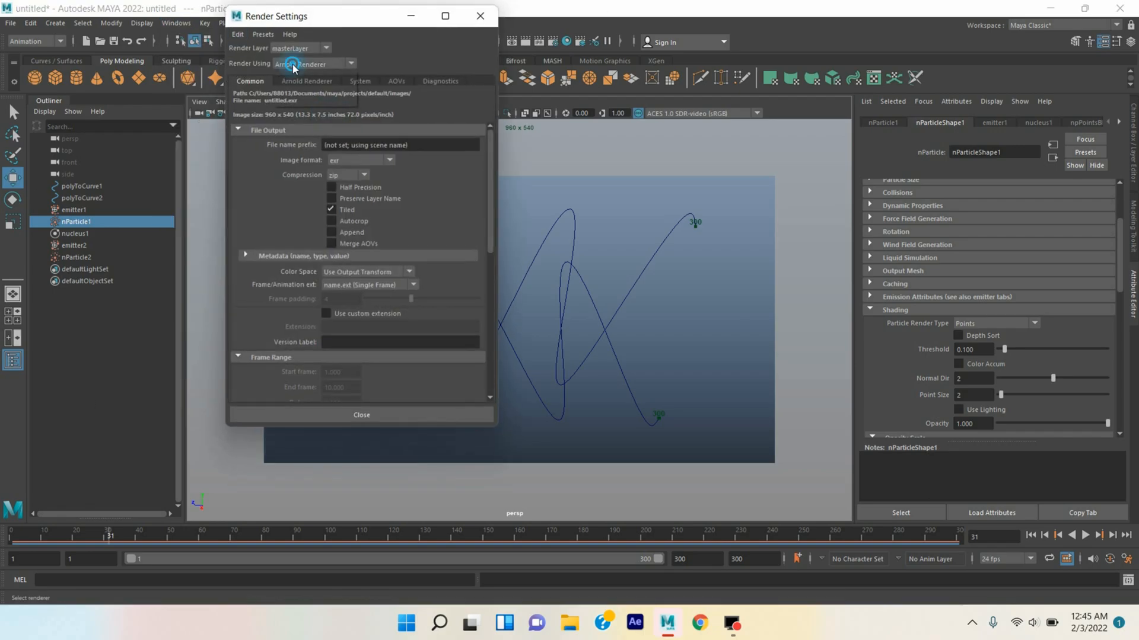
left_click(313, 64)
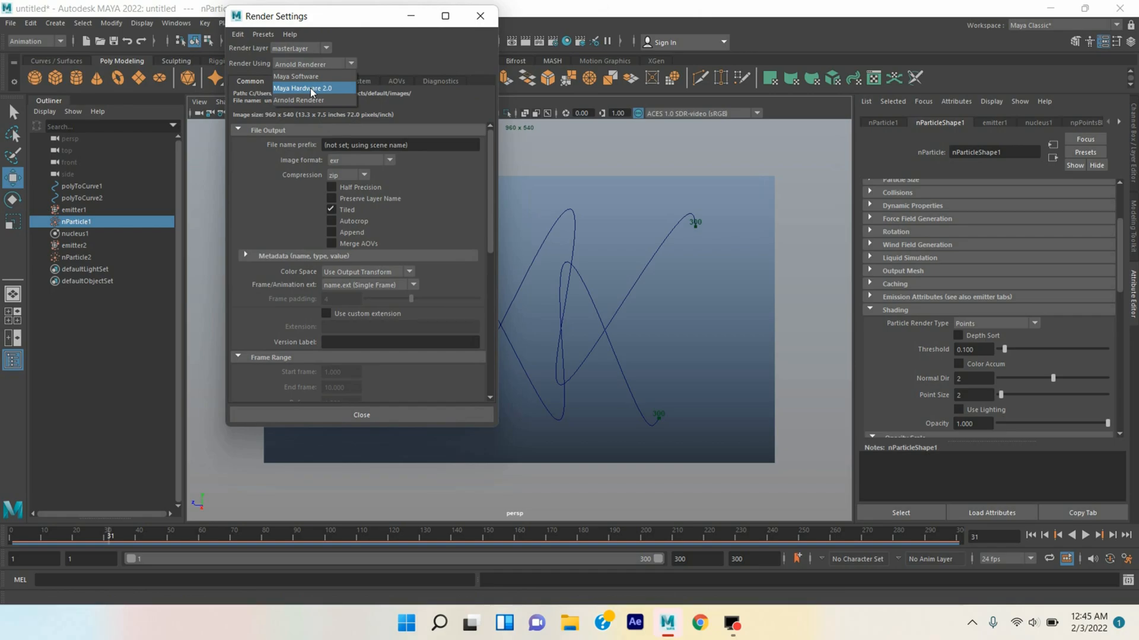
left_click(302, 88)
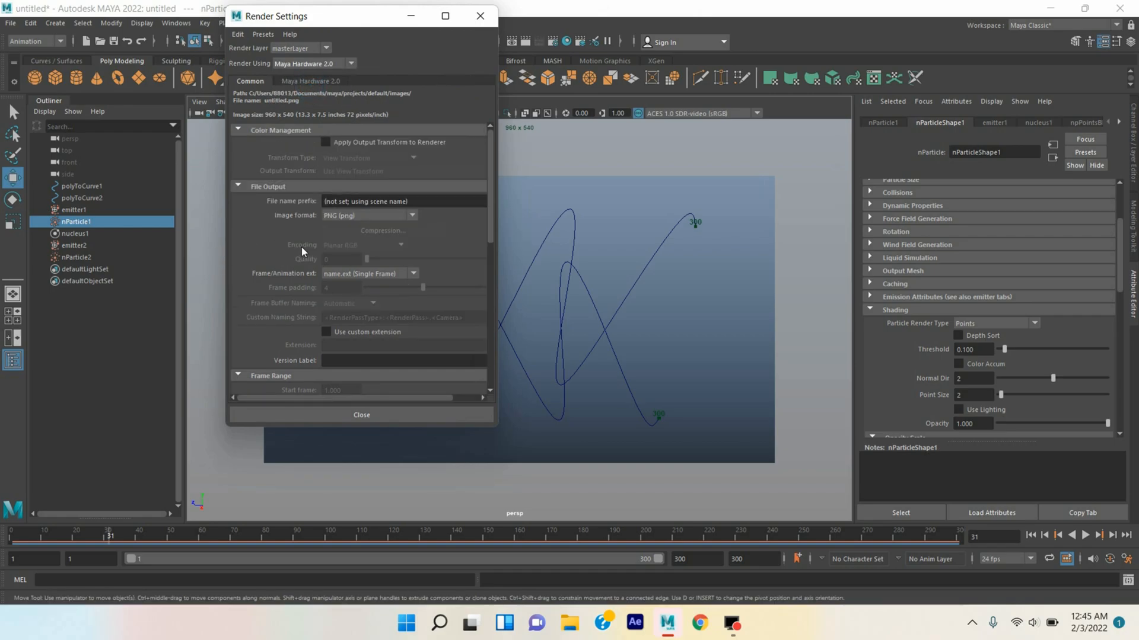
mouse_move(320, 220)
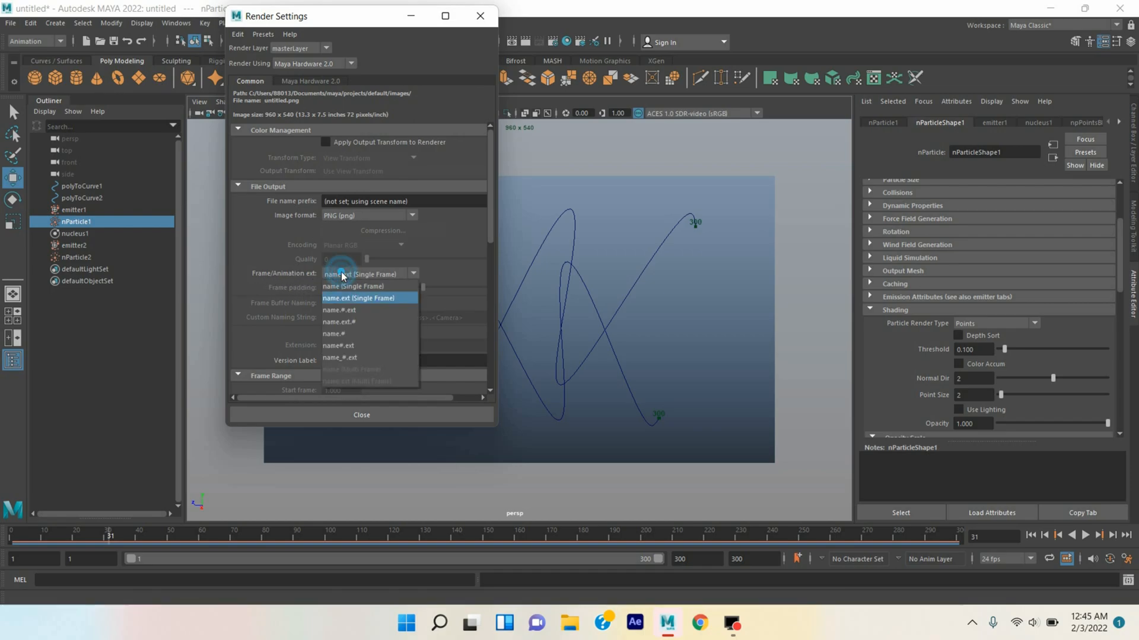
mouse_move(348, 310)
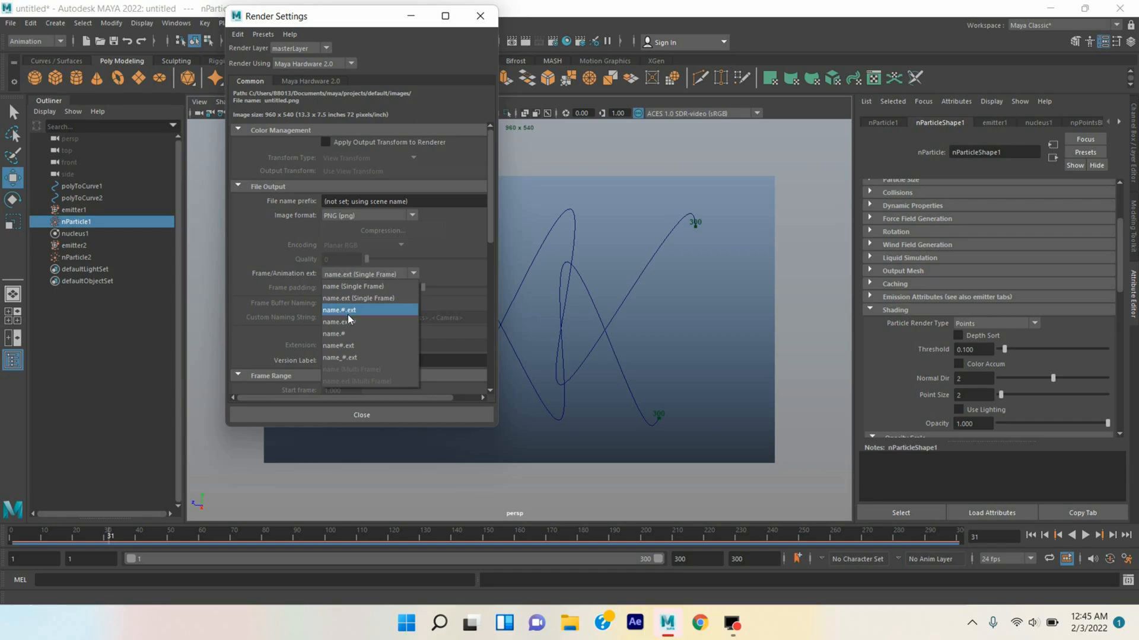
mouse_move(349, 320)
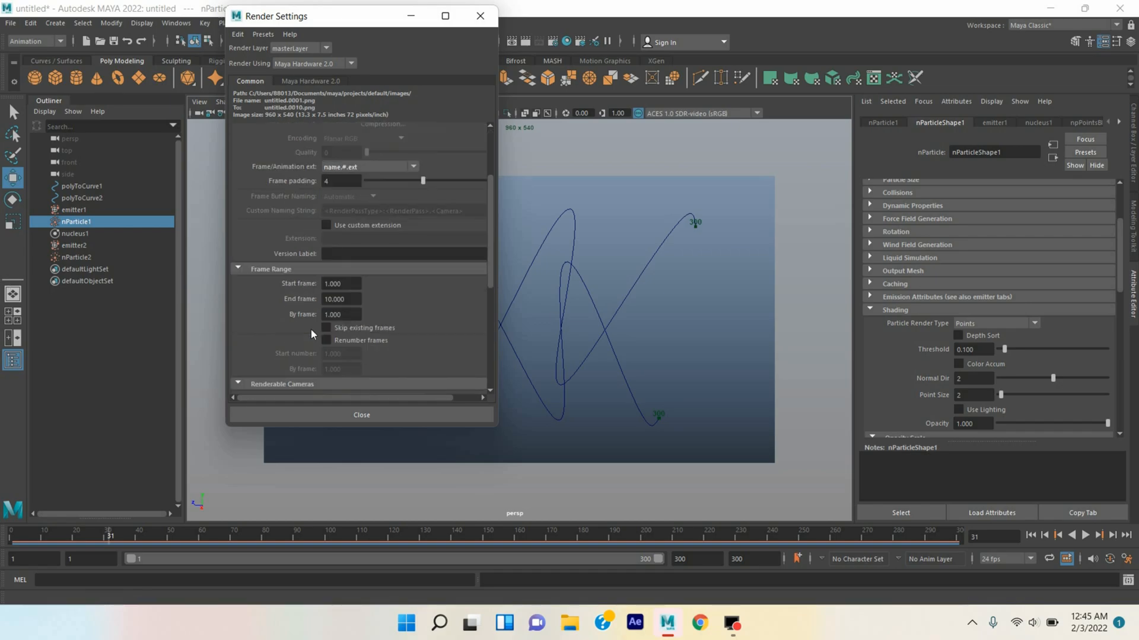
scroll("down", 3)
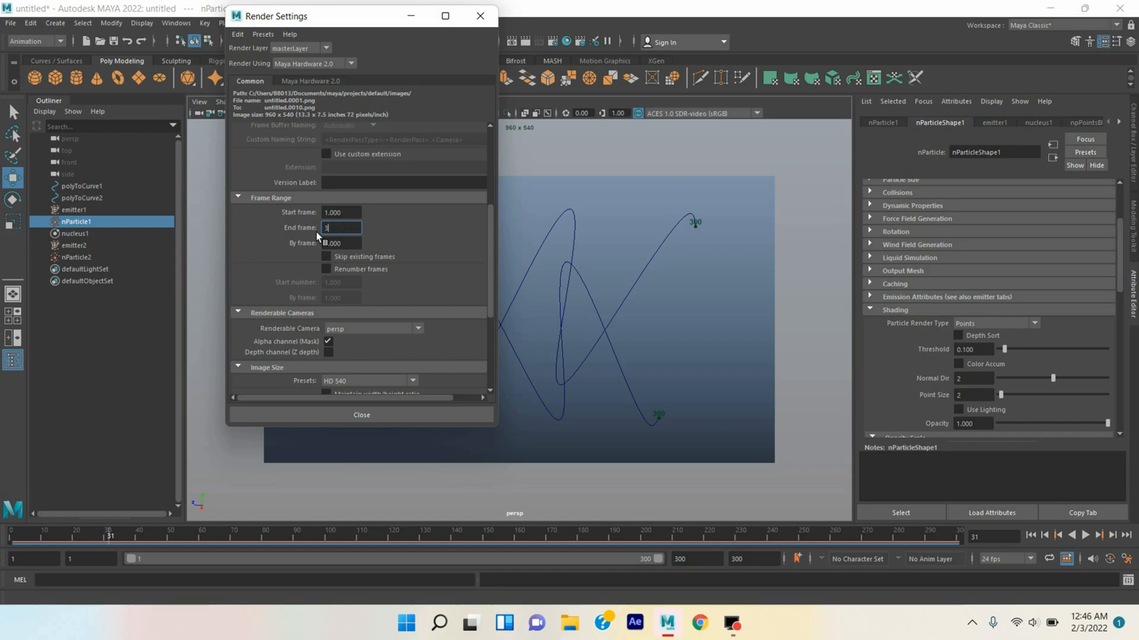
type("300.000")
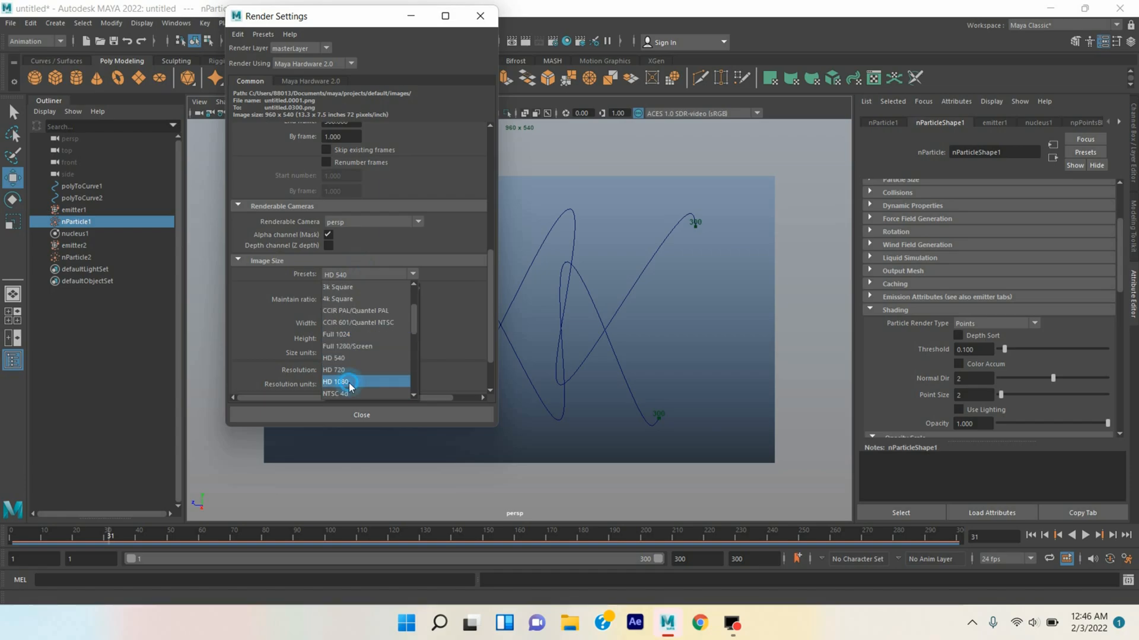
left_click(337, 381)
type("300")
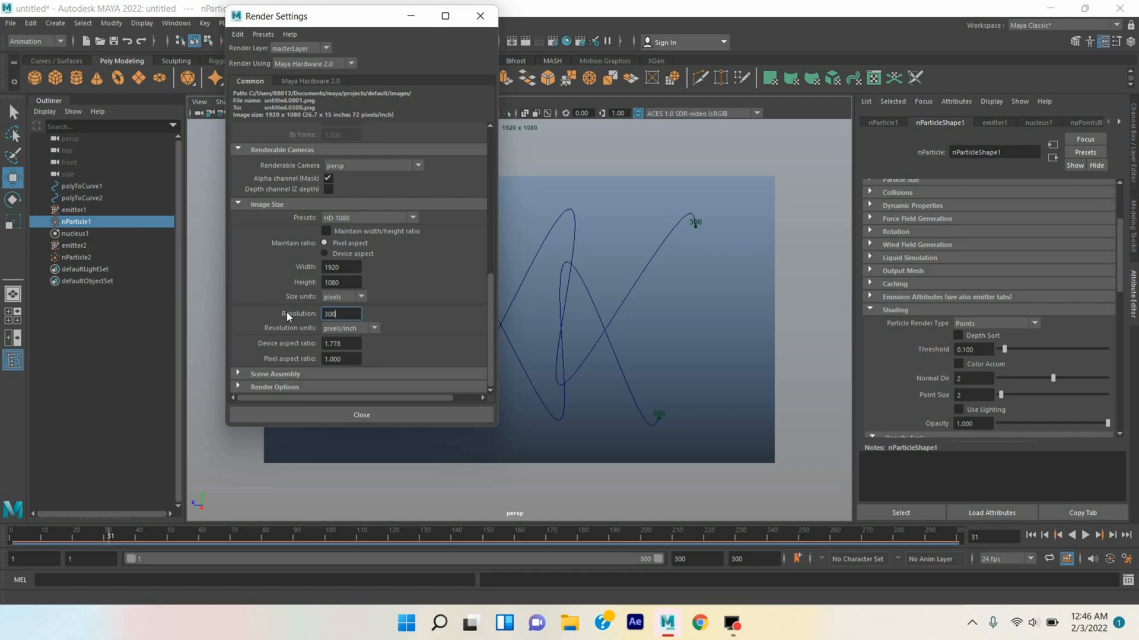
key("Return")
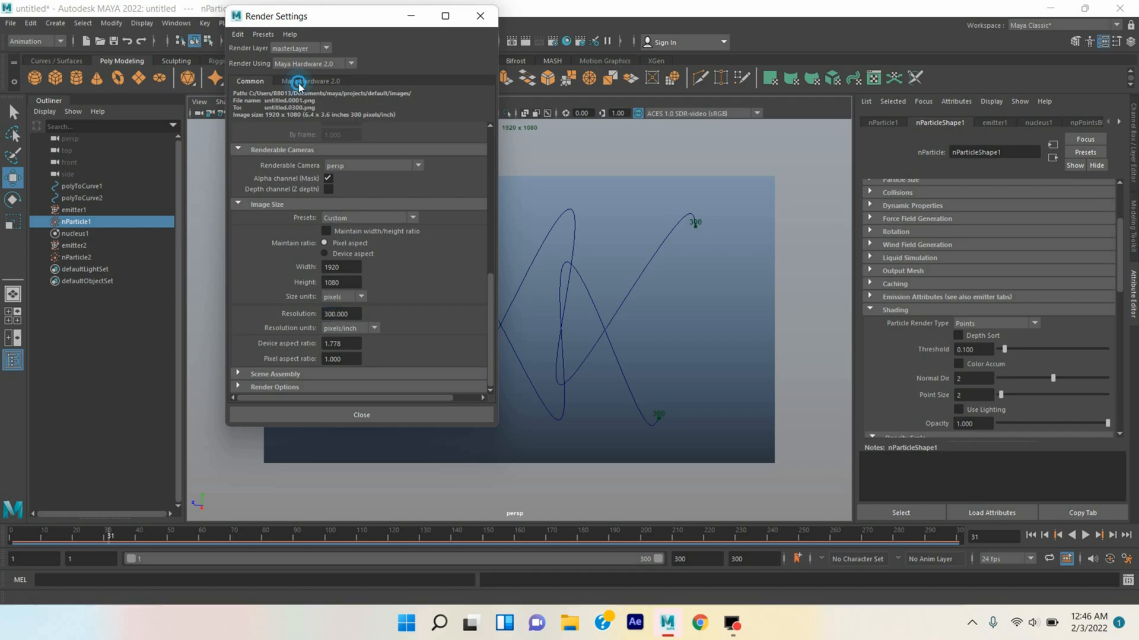
Enable Hardware 2.0 multisample anti-aliasing with a sample count of 16.
left_click(310, 81)
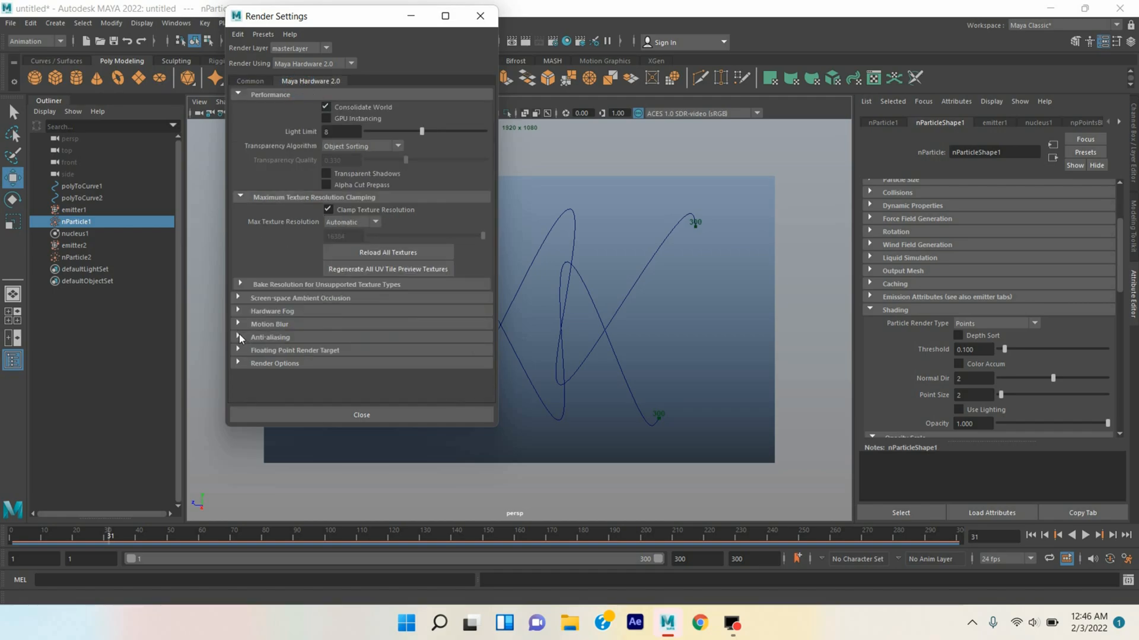
left_click(240, 336)
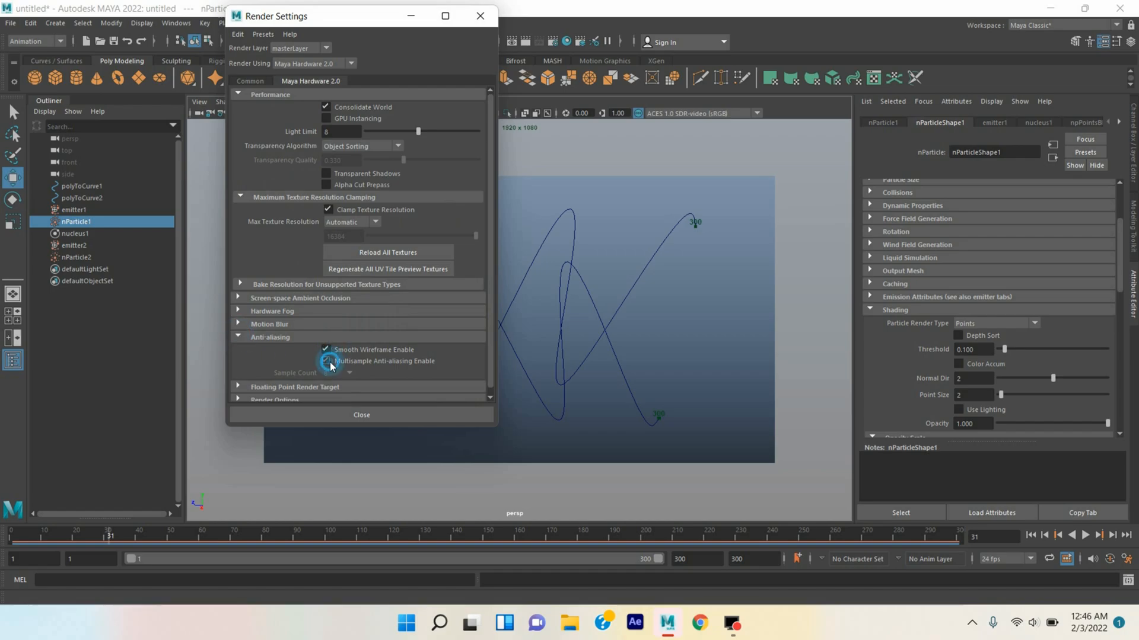
left_click(327, 361)
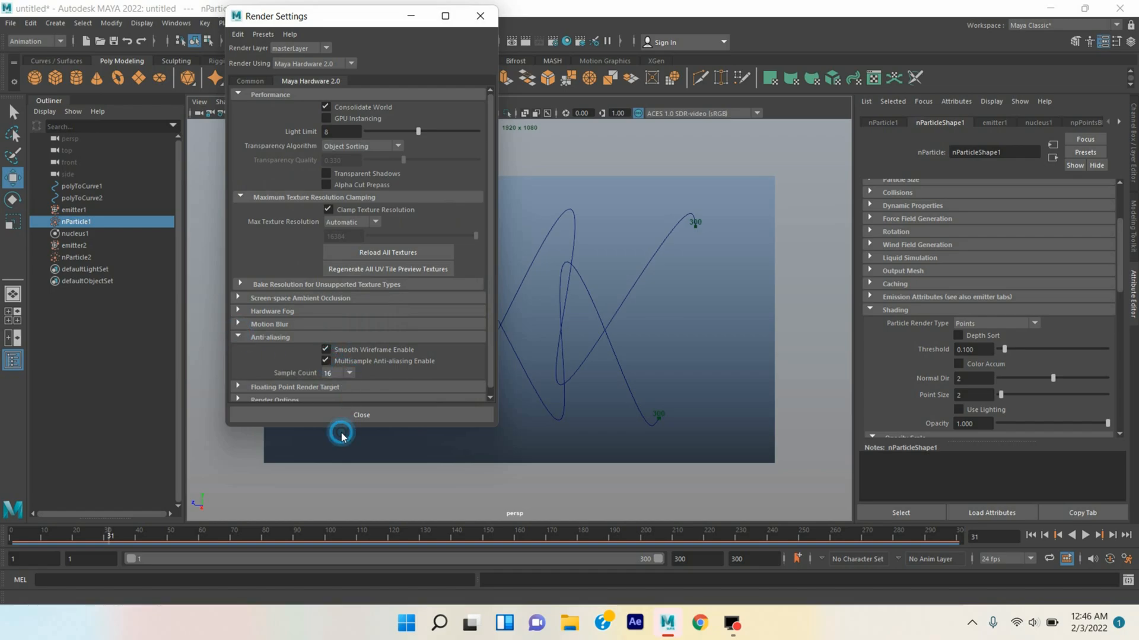
mouse_move(462, 23)
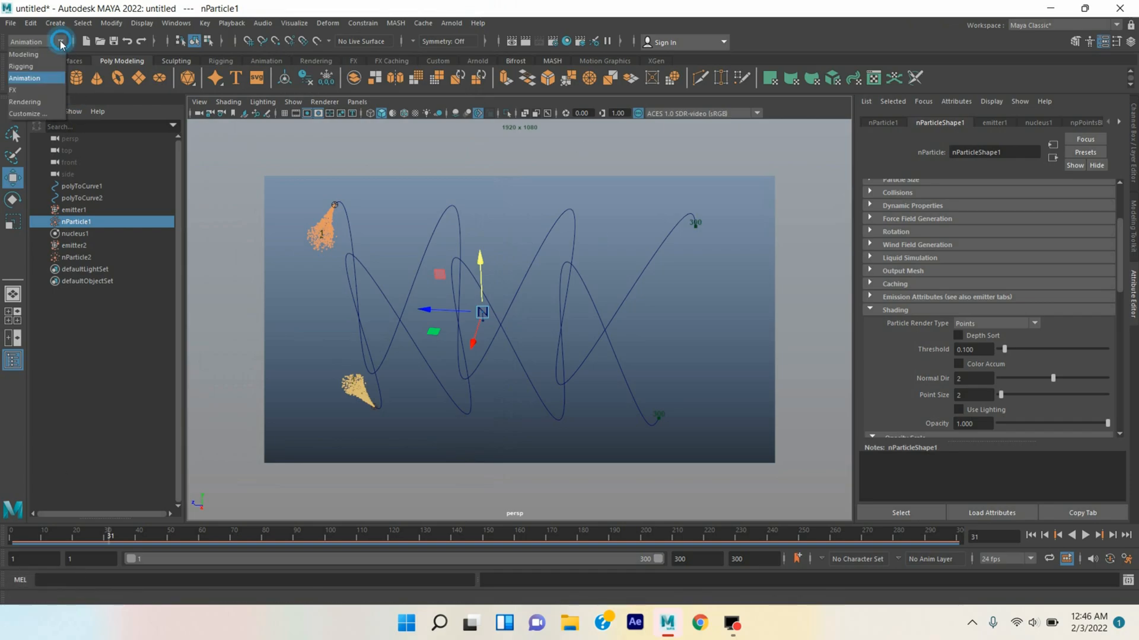
mouse_move(42, 101)
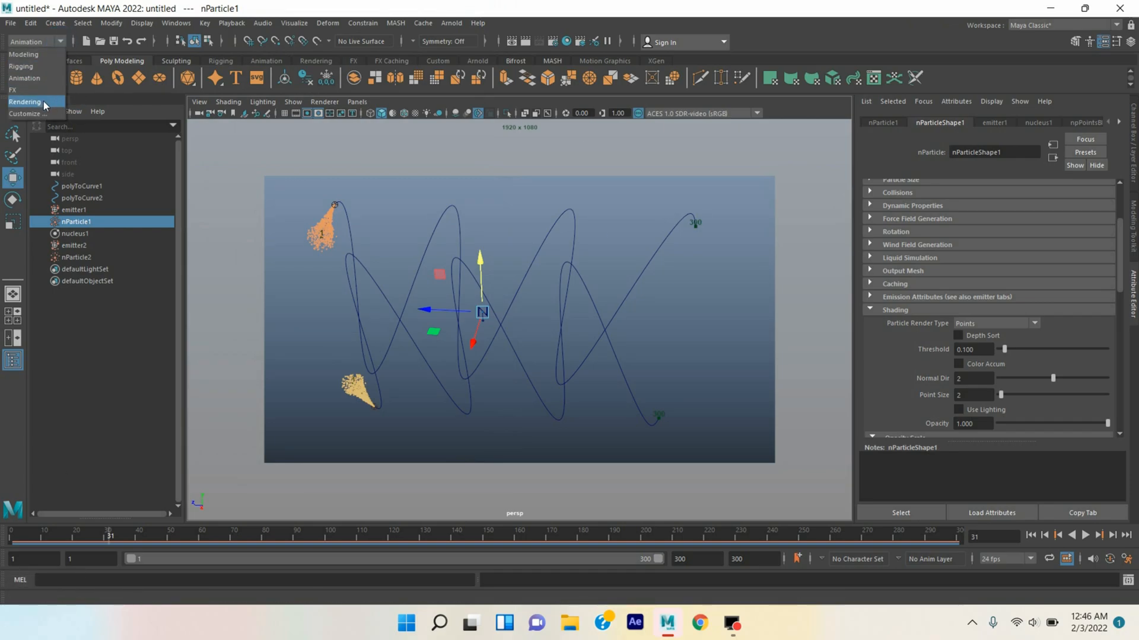
Switch to the Rendering menu set and batch-render the particle animation.
left_click(25, 102)
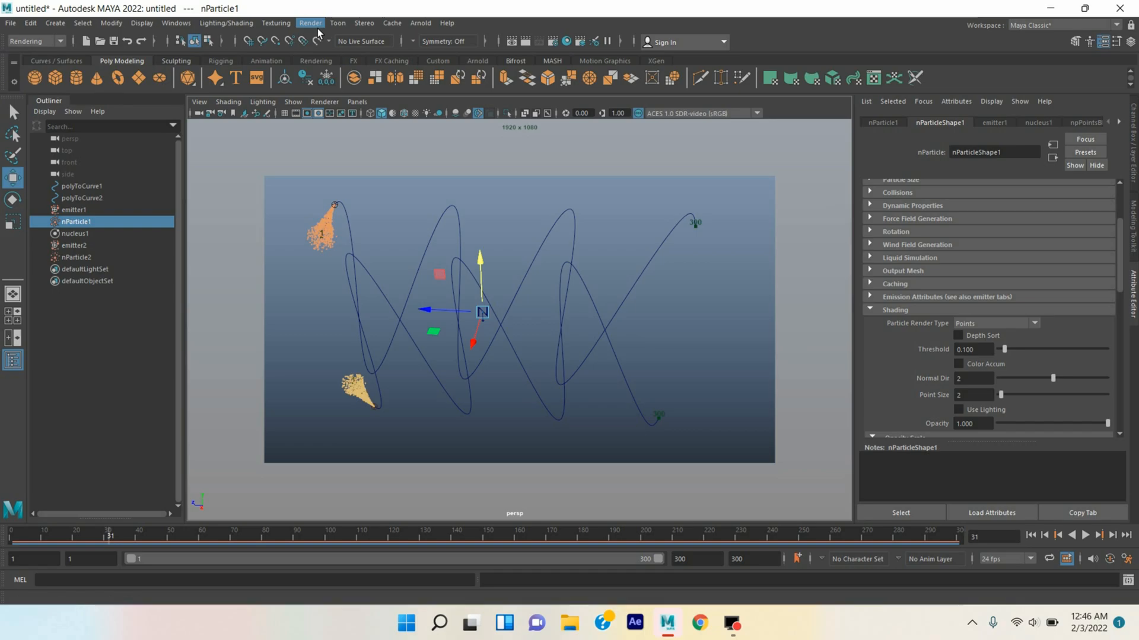
left_click(310, 23)
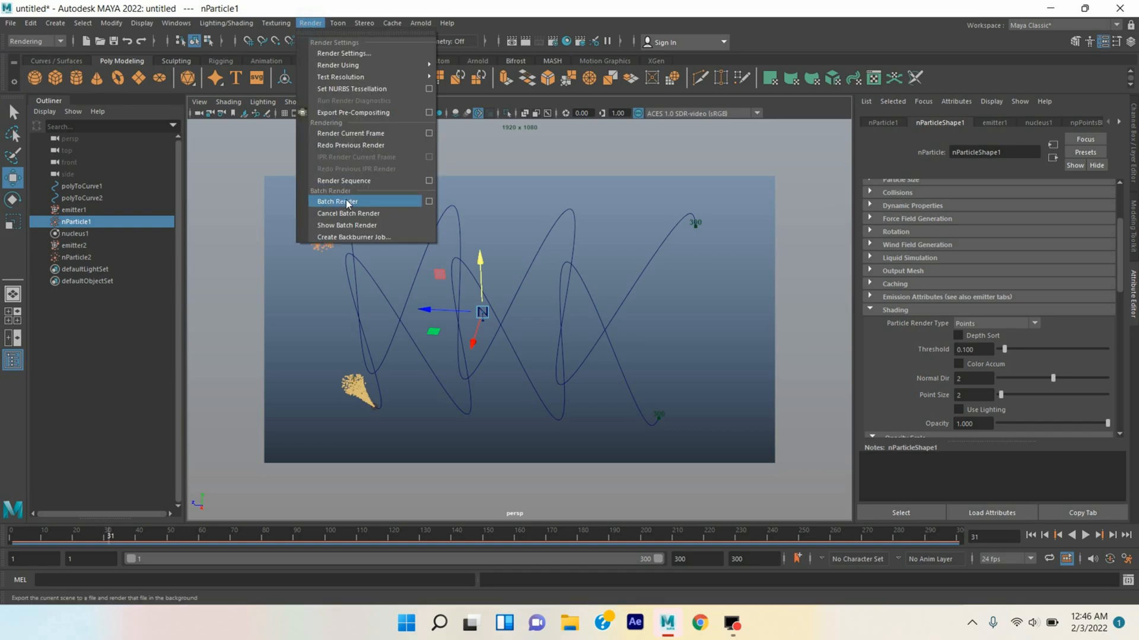
left_click(336, 201)
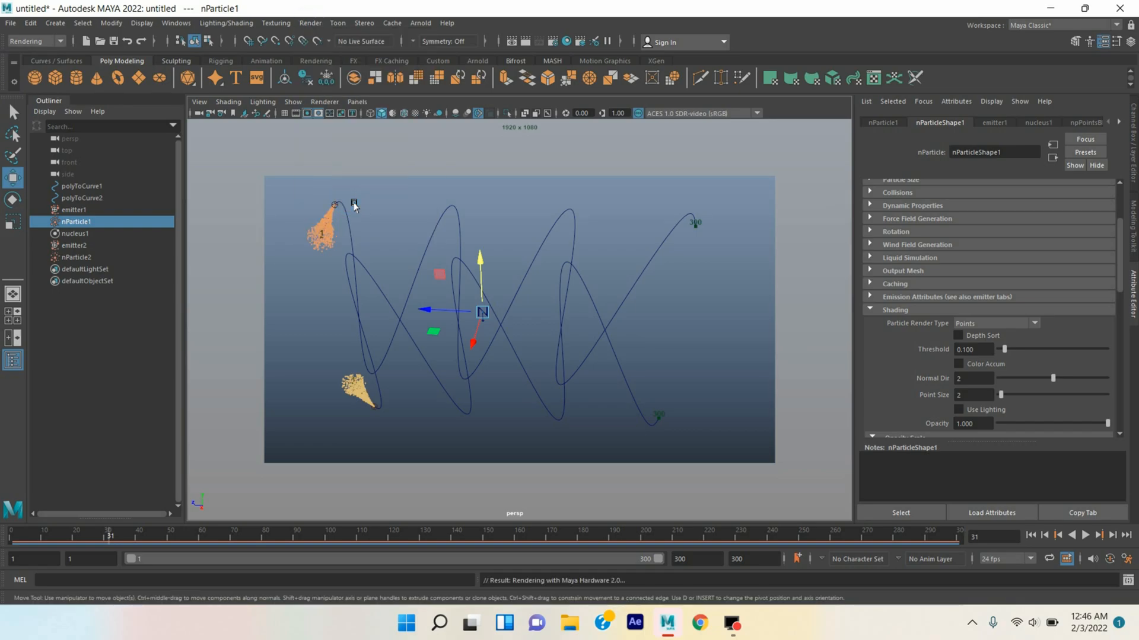
mouse_move(461, 223)
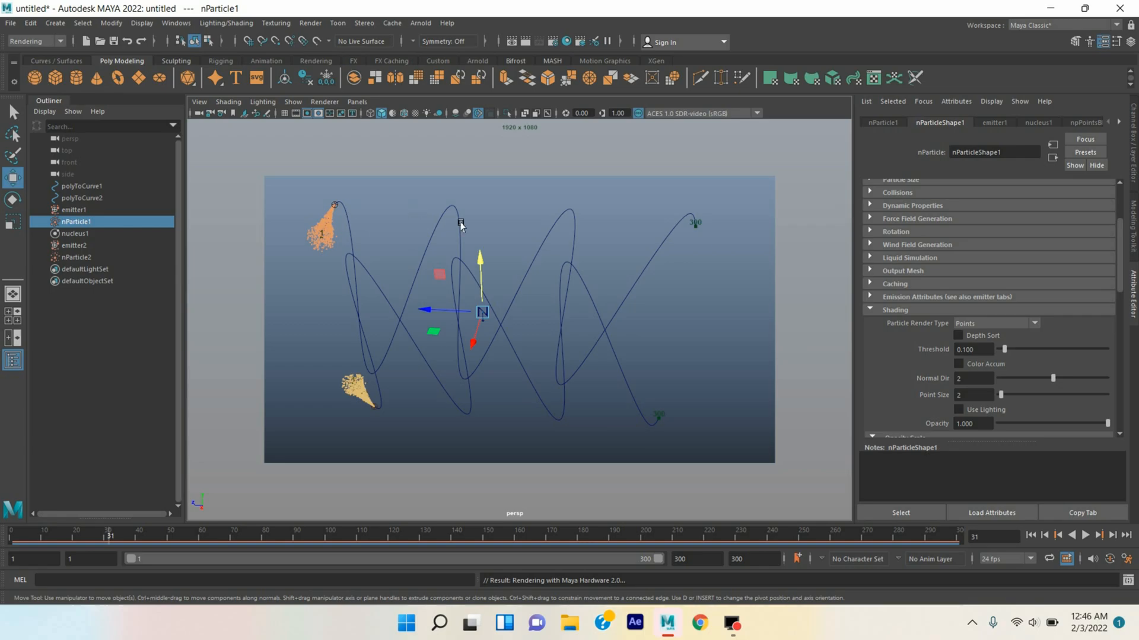
mouse_move(428, 239)
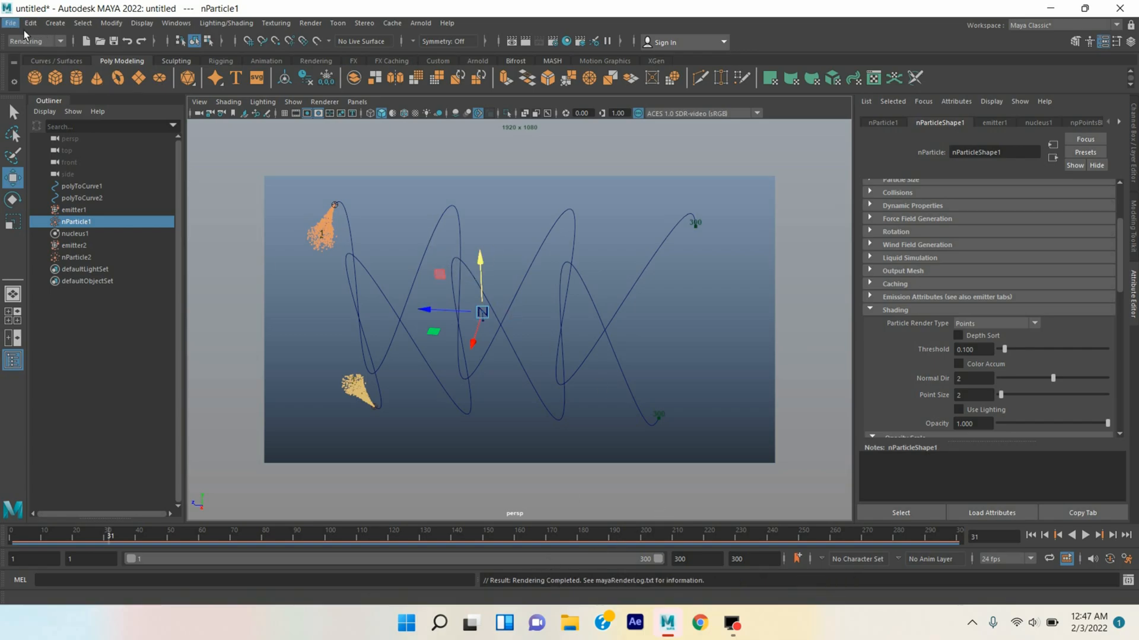
Save the particle scene file.
left_click(10, 22)
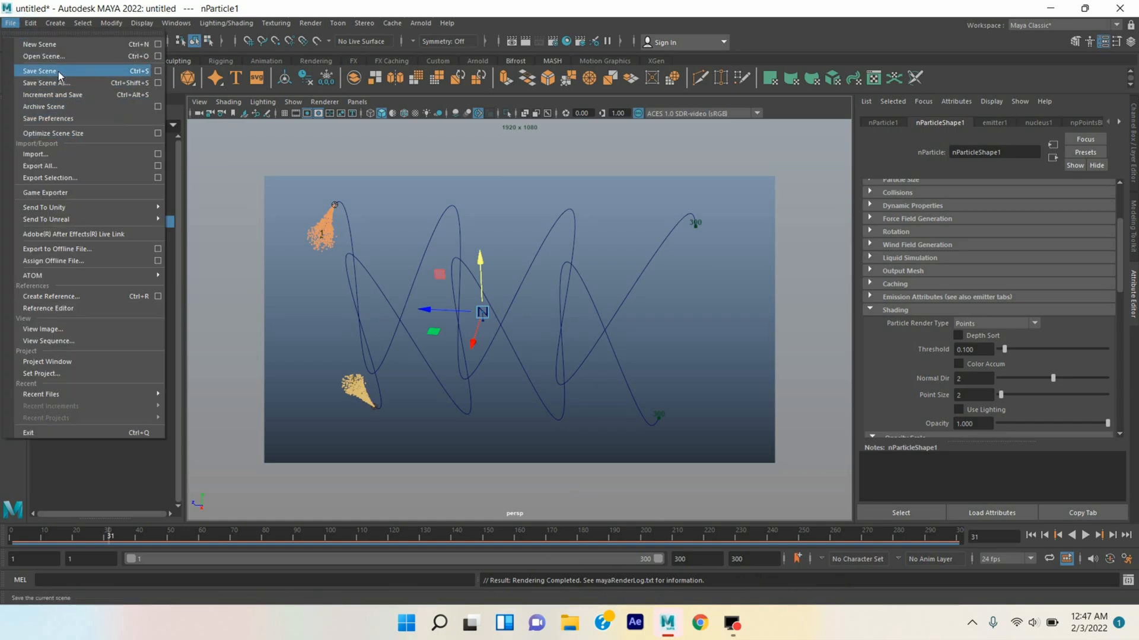
left_click(45, 83)
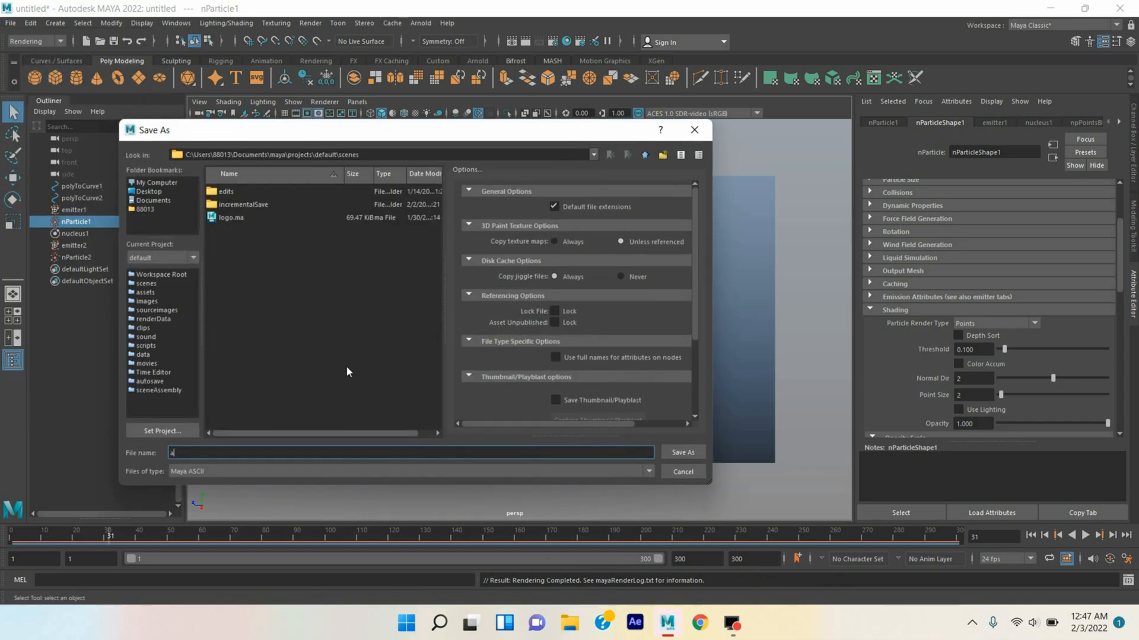
left_click(680, 452)
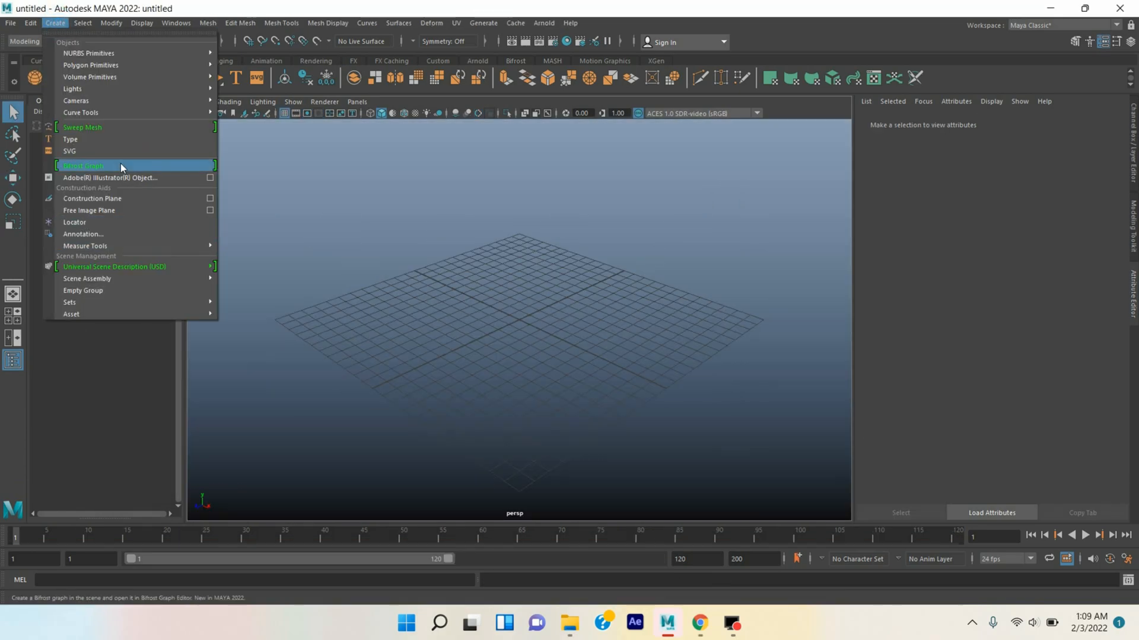
Create 3D type reading 'Graphics' and 'animation' on two lines.
left_click(70, 139)
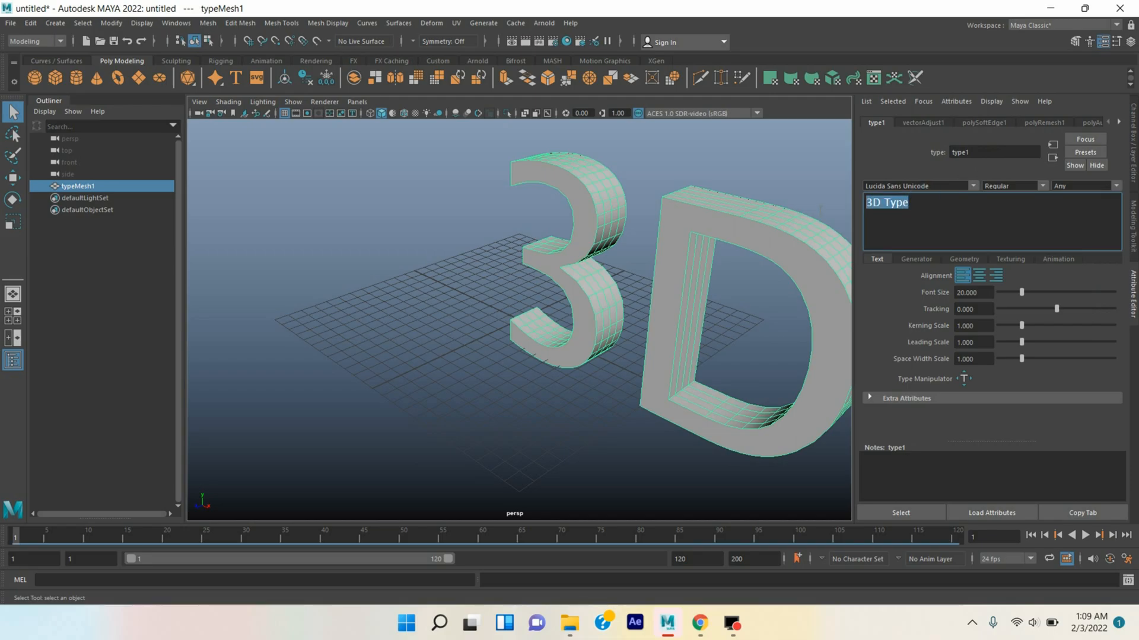
type("G")
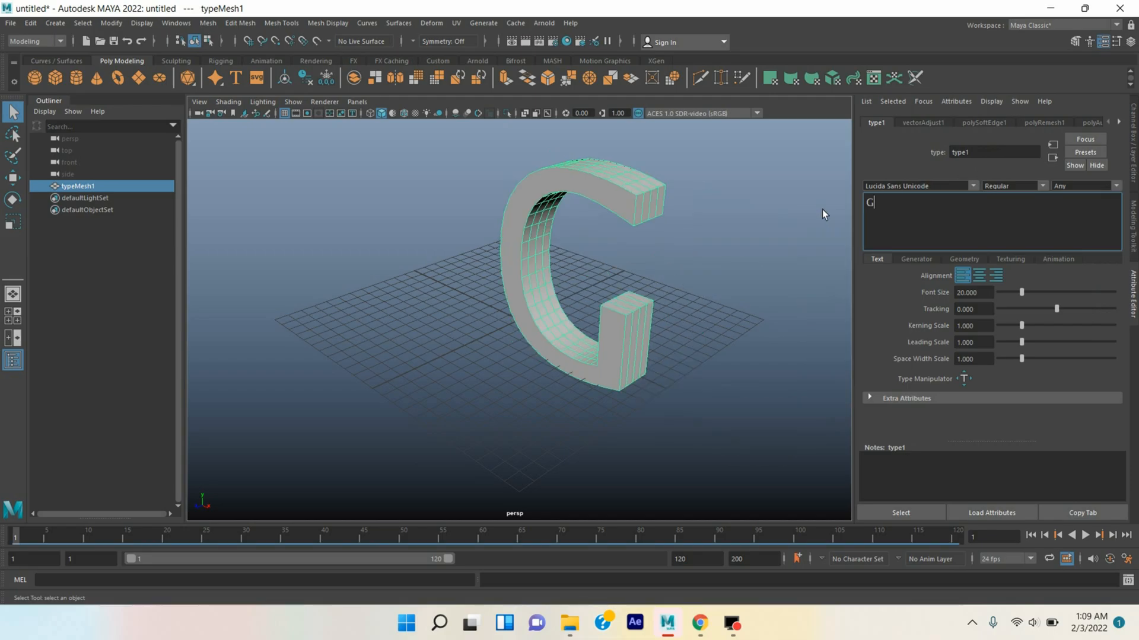
type("raphics")
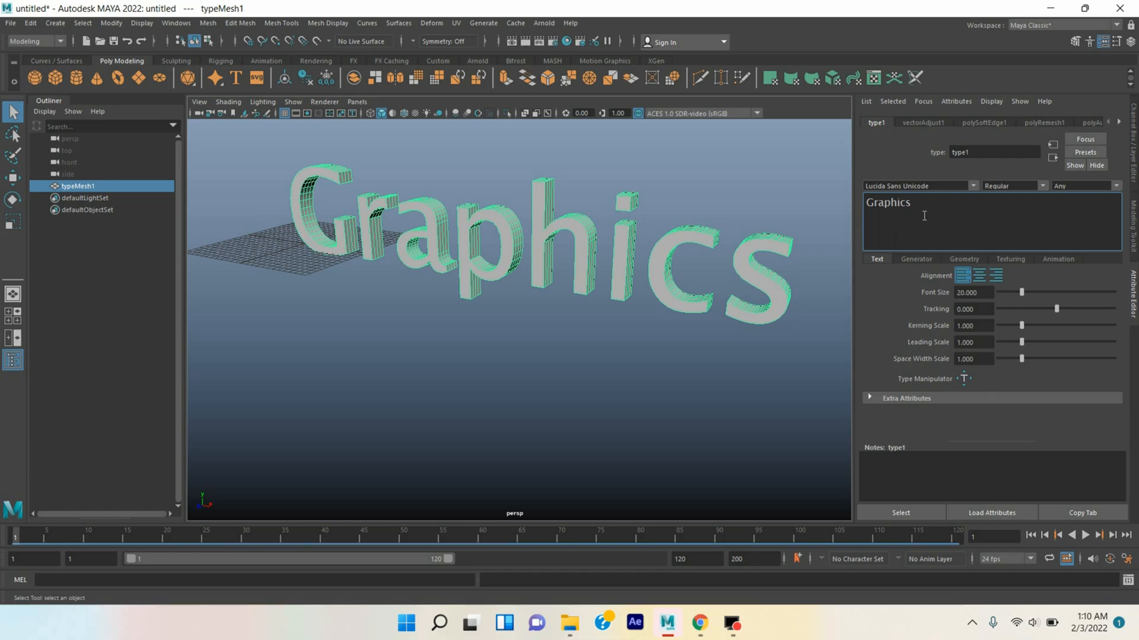
type("animation")
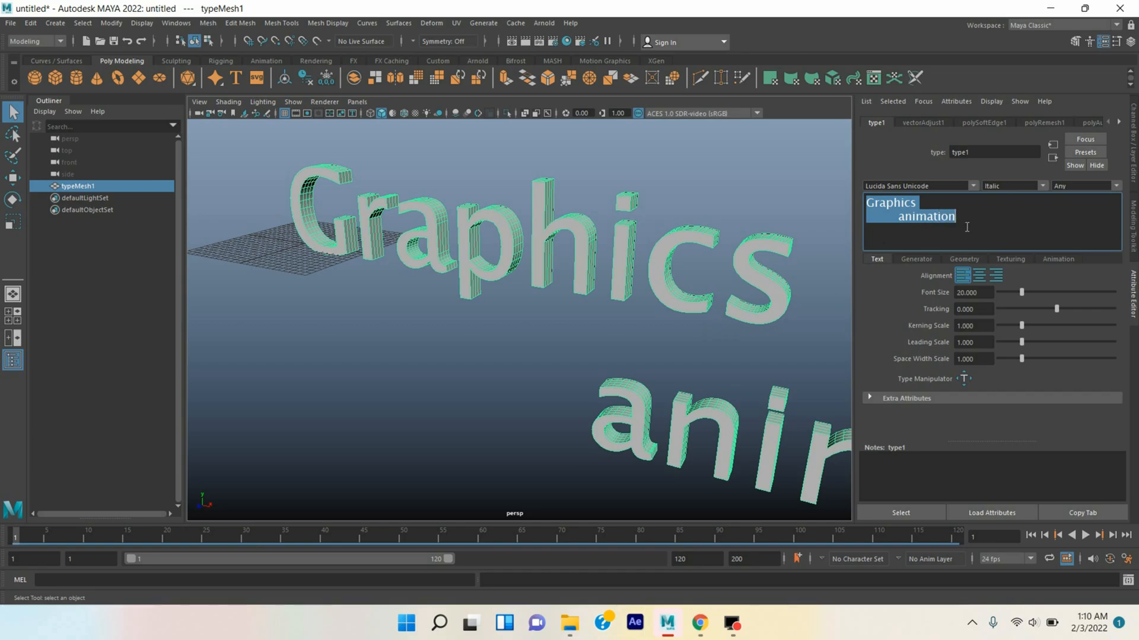
Set the type font to Malgun Gothic and hide the viewport grid.
left_click(918, 185)
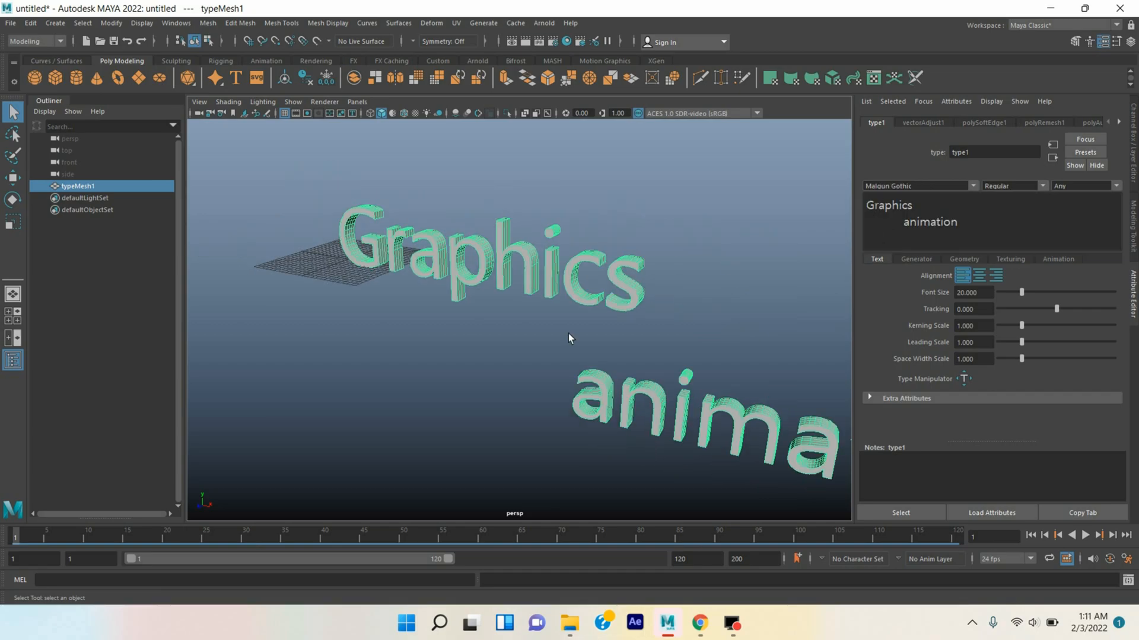
mouse_move(862, 225)
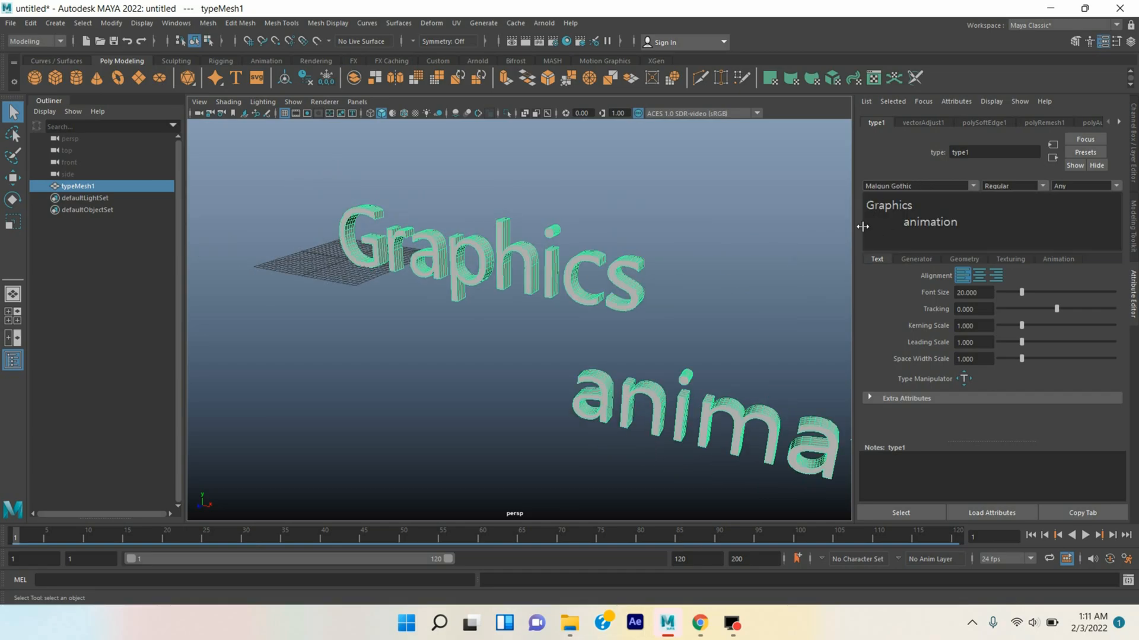
mouse_move(972, 210)
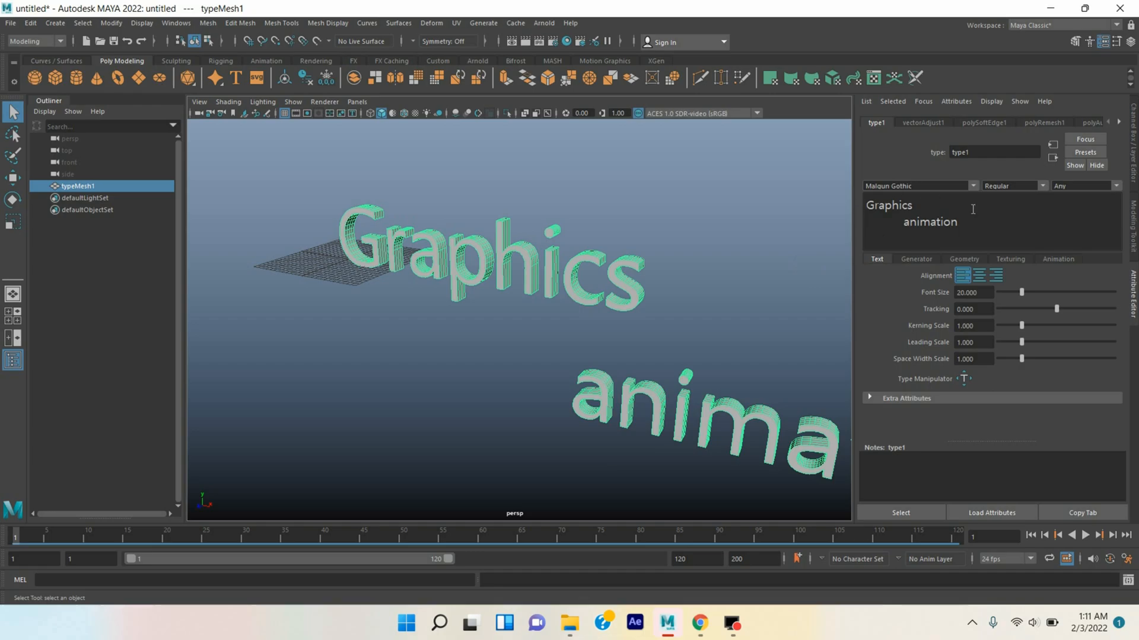
left_click(285, 113)
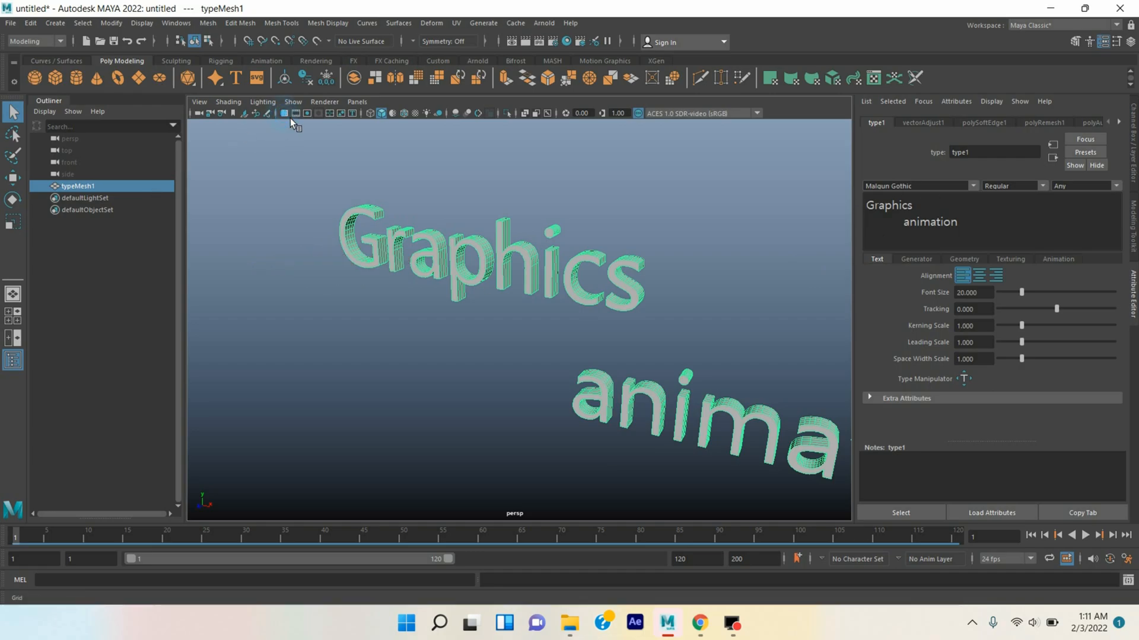
left_click(11, 22)
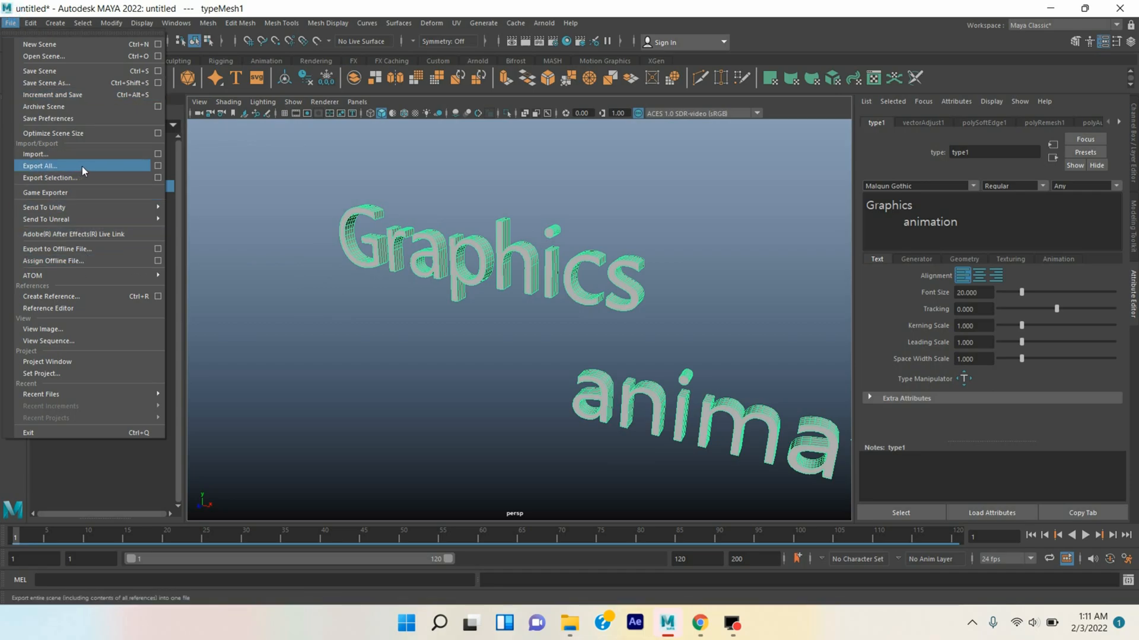
Export all to an OBJ file named 'text' on the Desktop.
left_click(40, 165)
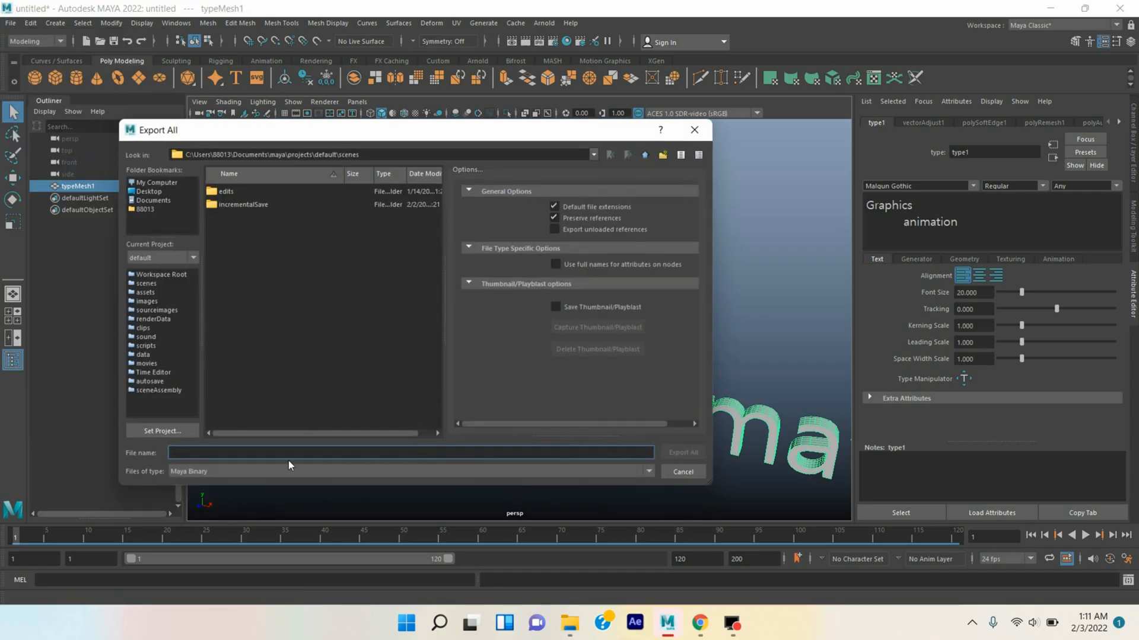
left_click(645, 471)
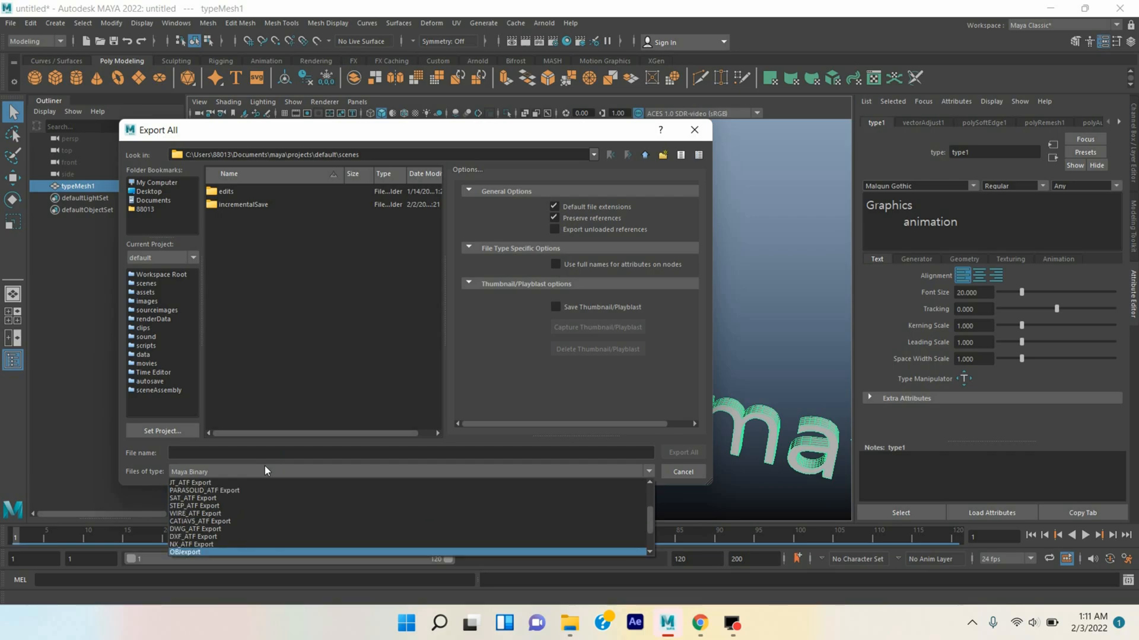
left_click(185, 552)
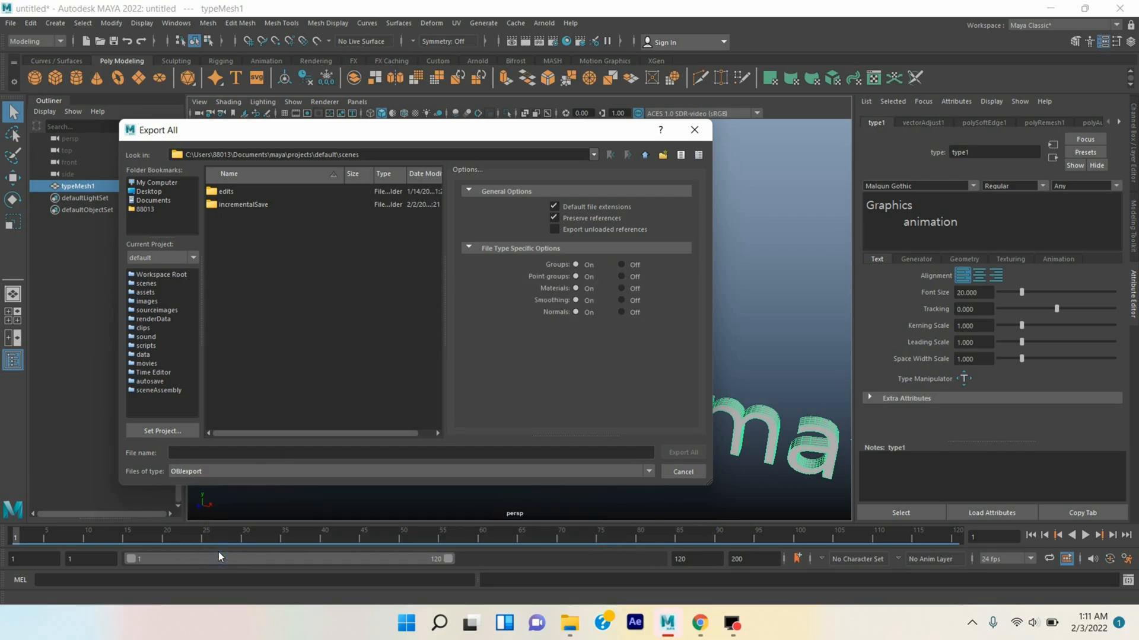
left_click(410, 452)
type("text")
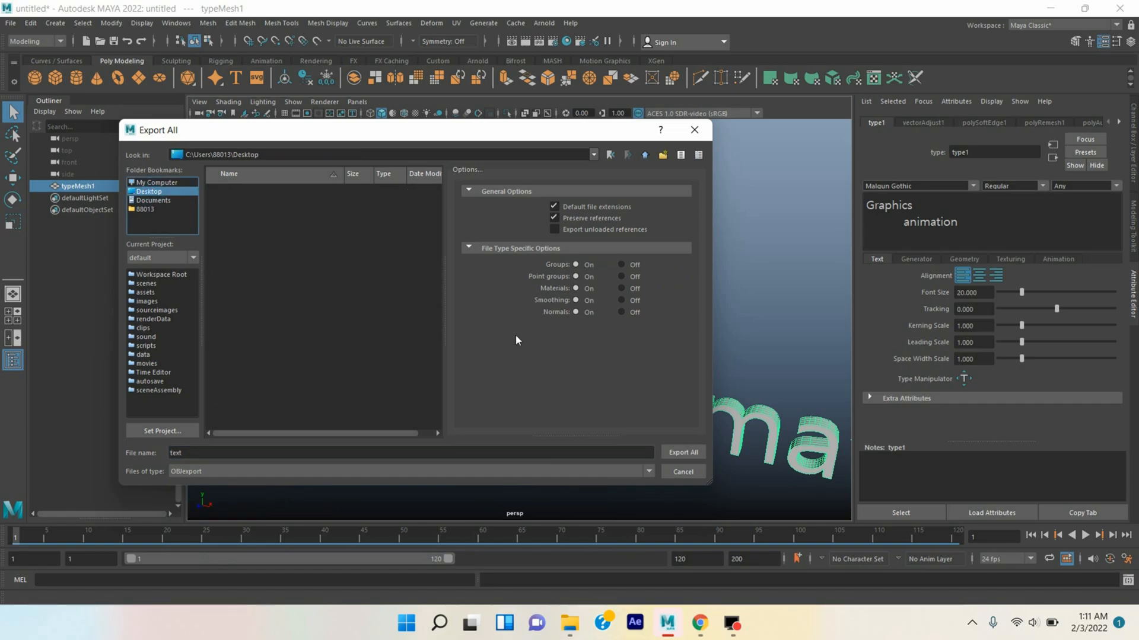
left_click(681, 452)
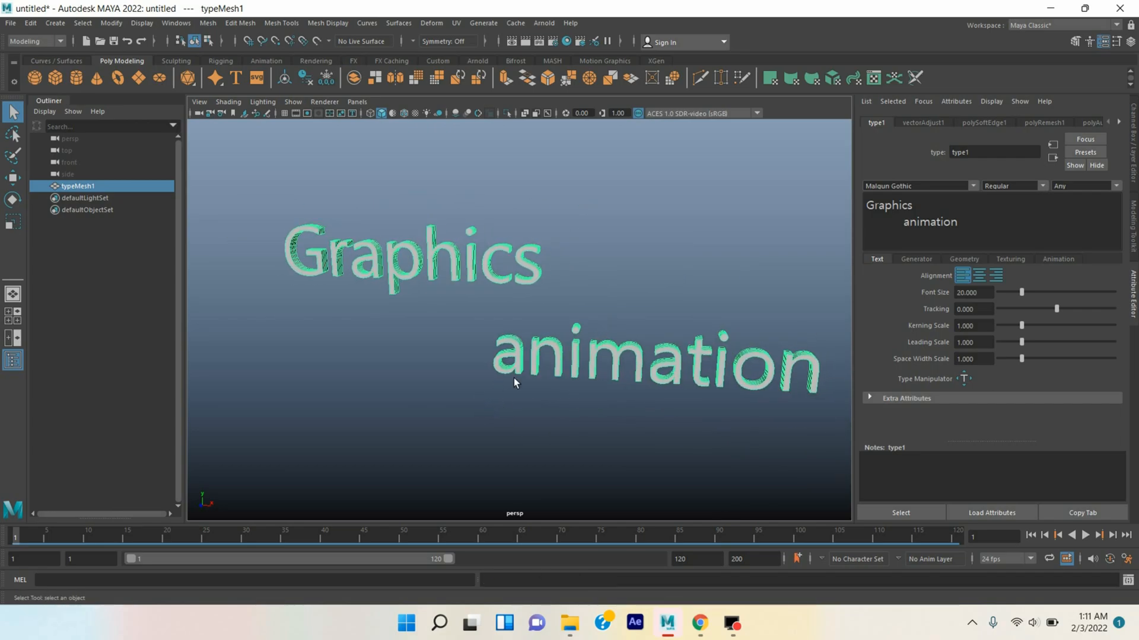
mouse_move(637, 297)
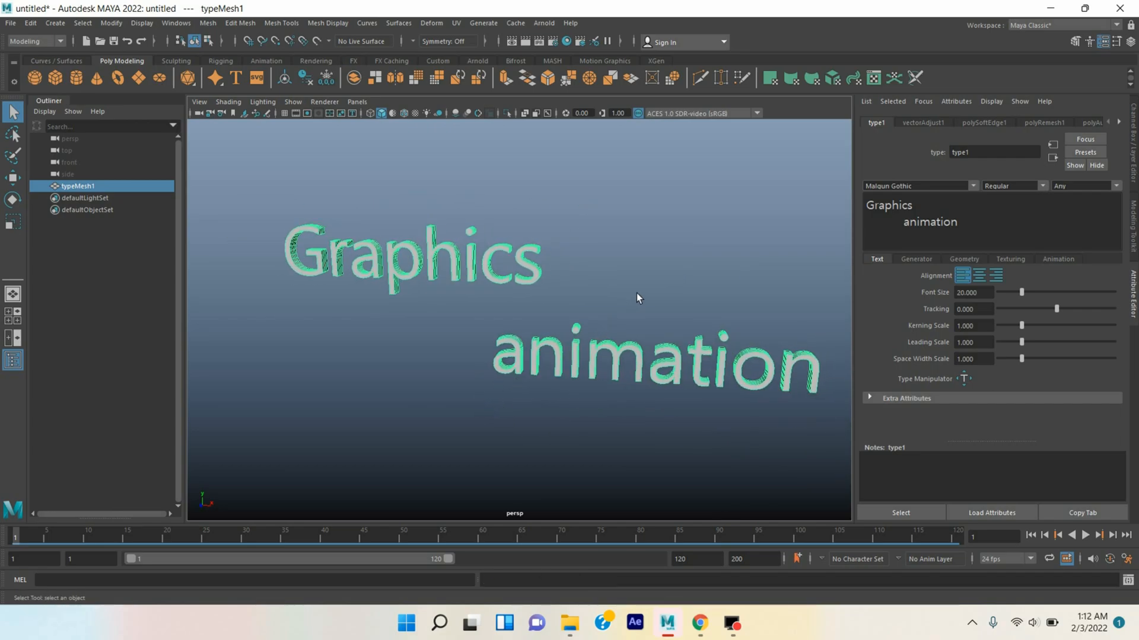